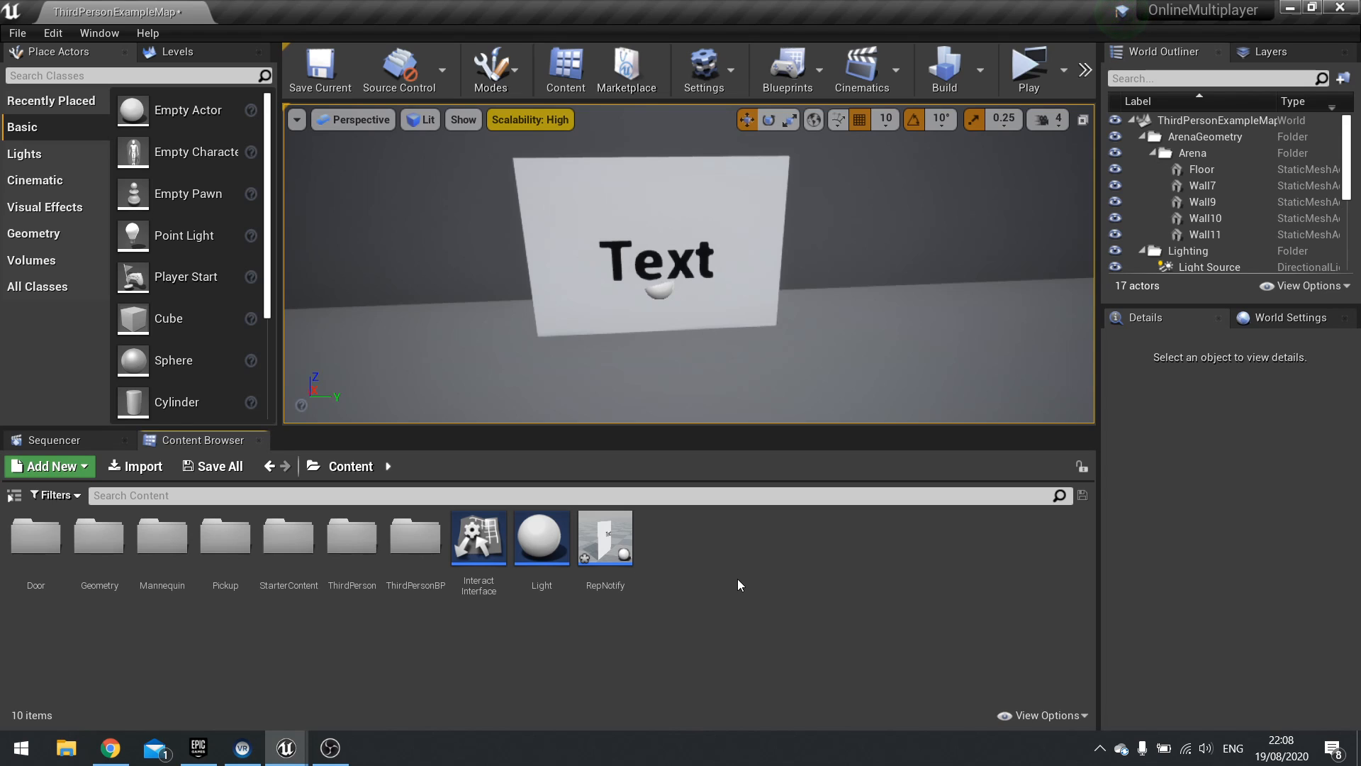
mouse_move(848, 482)
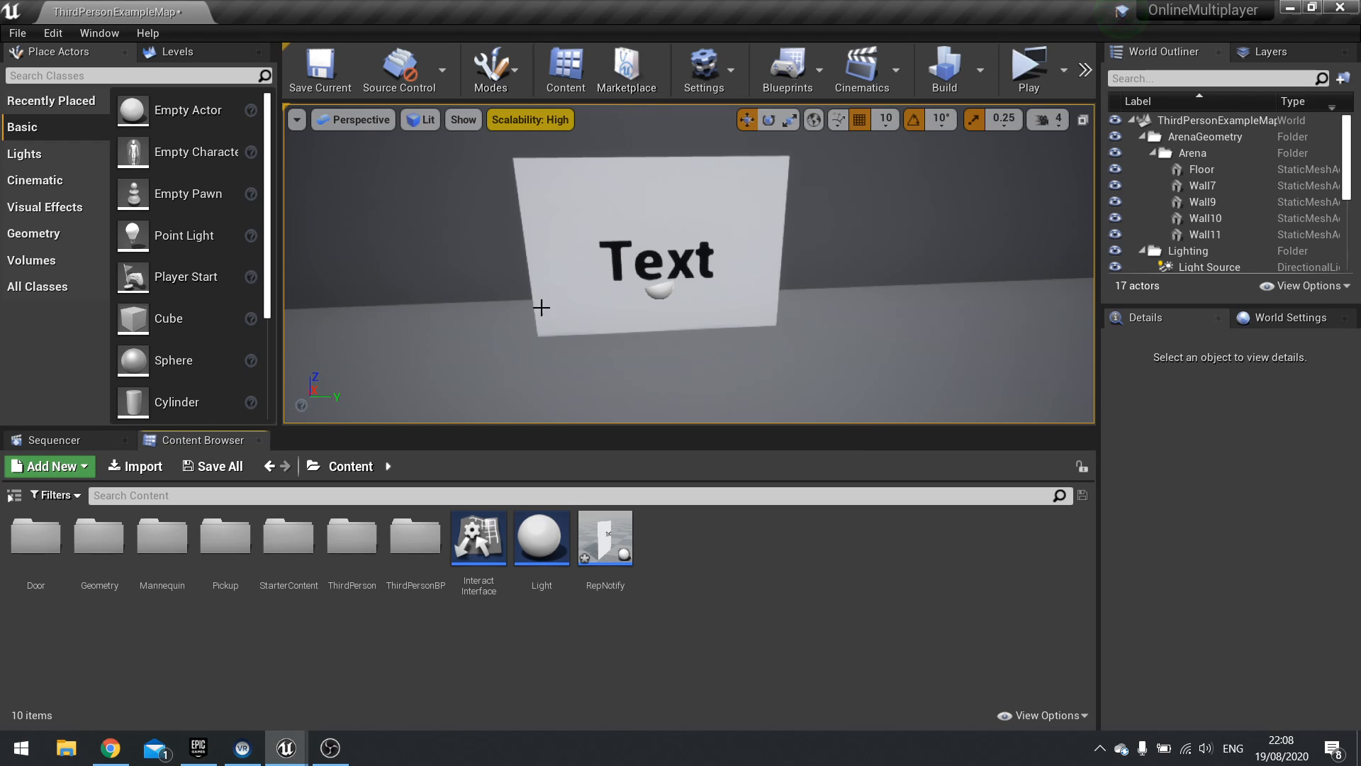
mouse_move(678, 285)
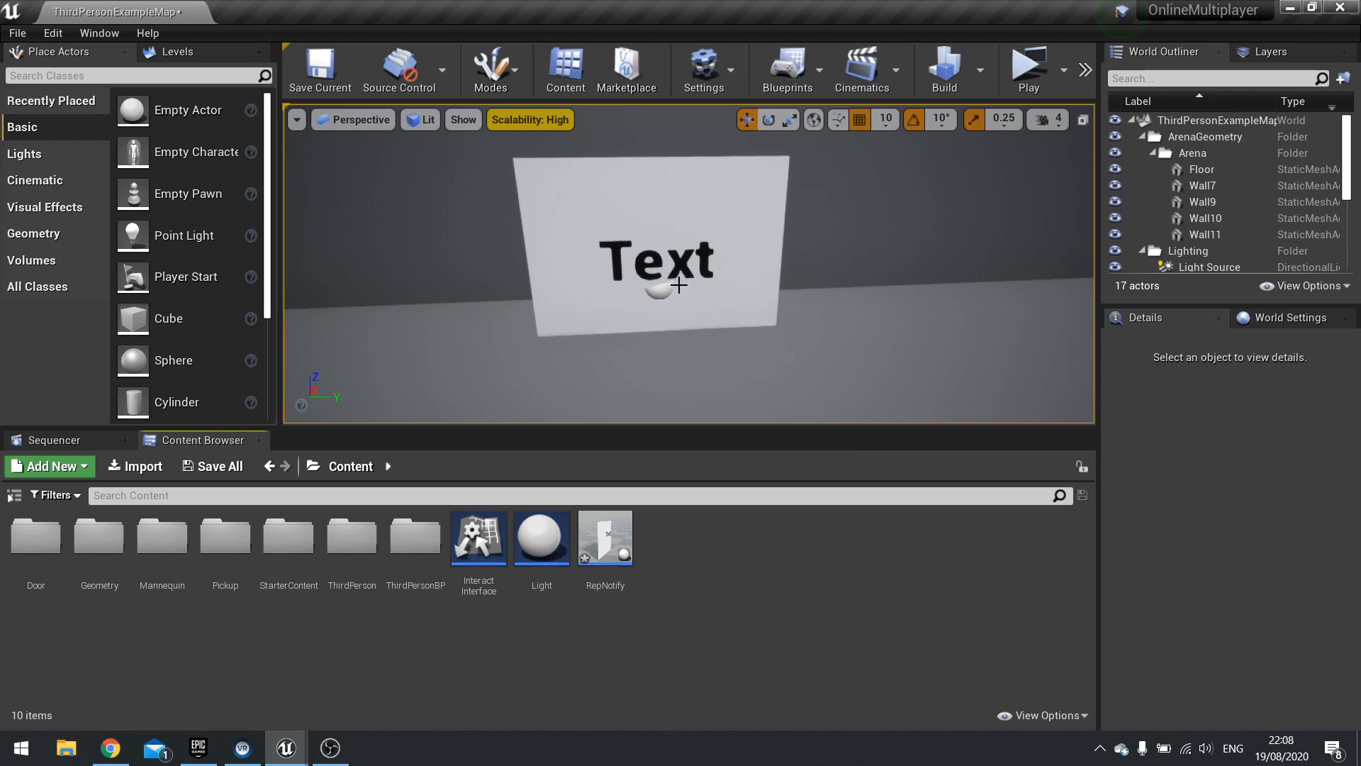
mouse_move(1029, 69)
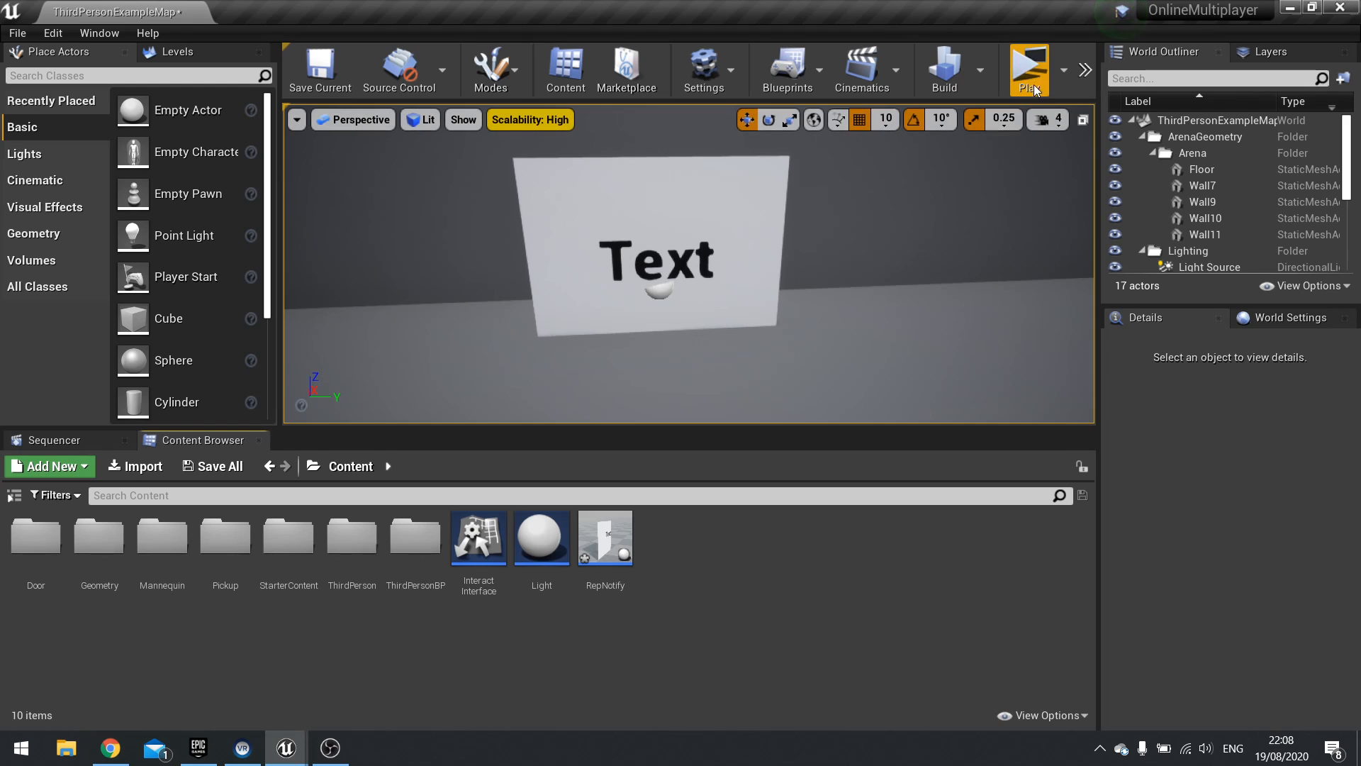
mouse_move(1029, 70)
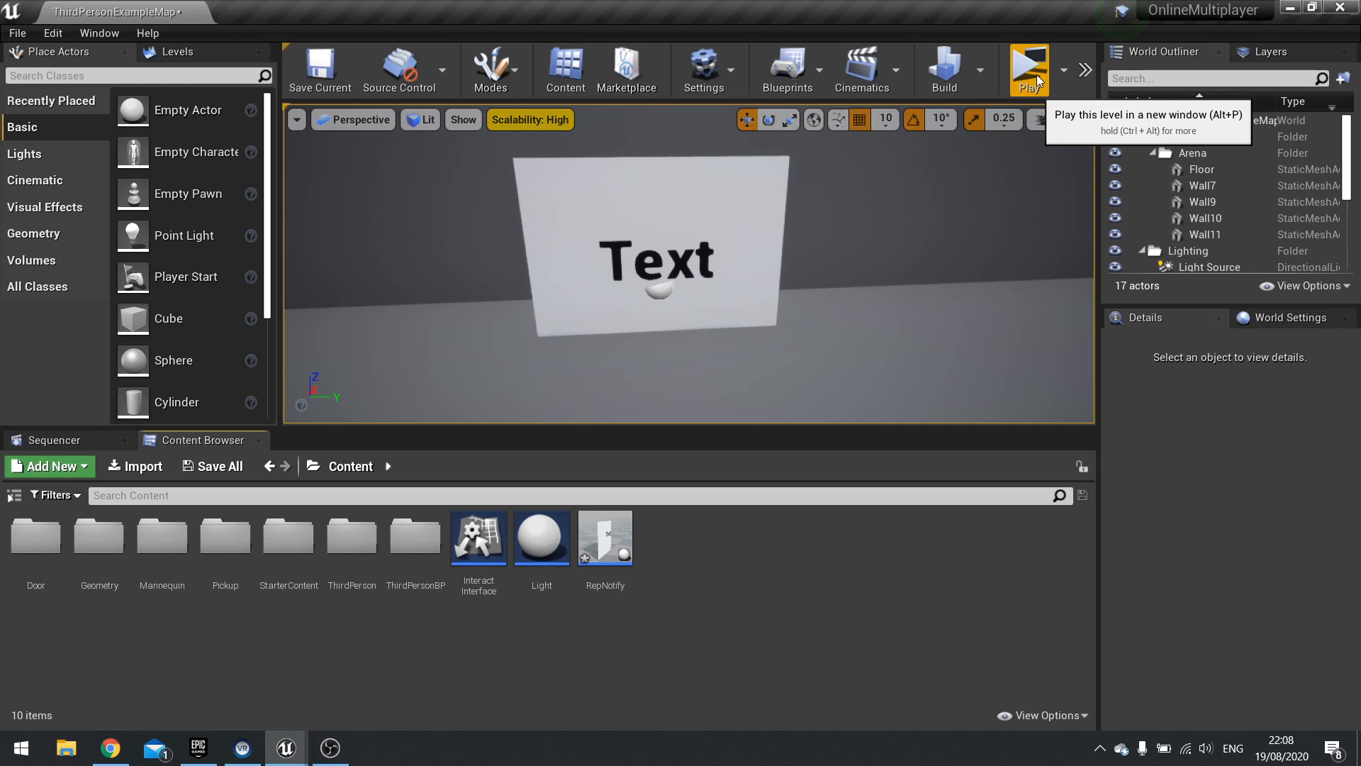
Test-play the level, then disable Net Load on Client in RepNotify's Class Defaults
left_click(1029, 65)
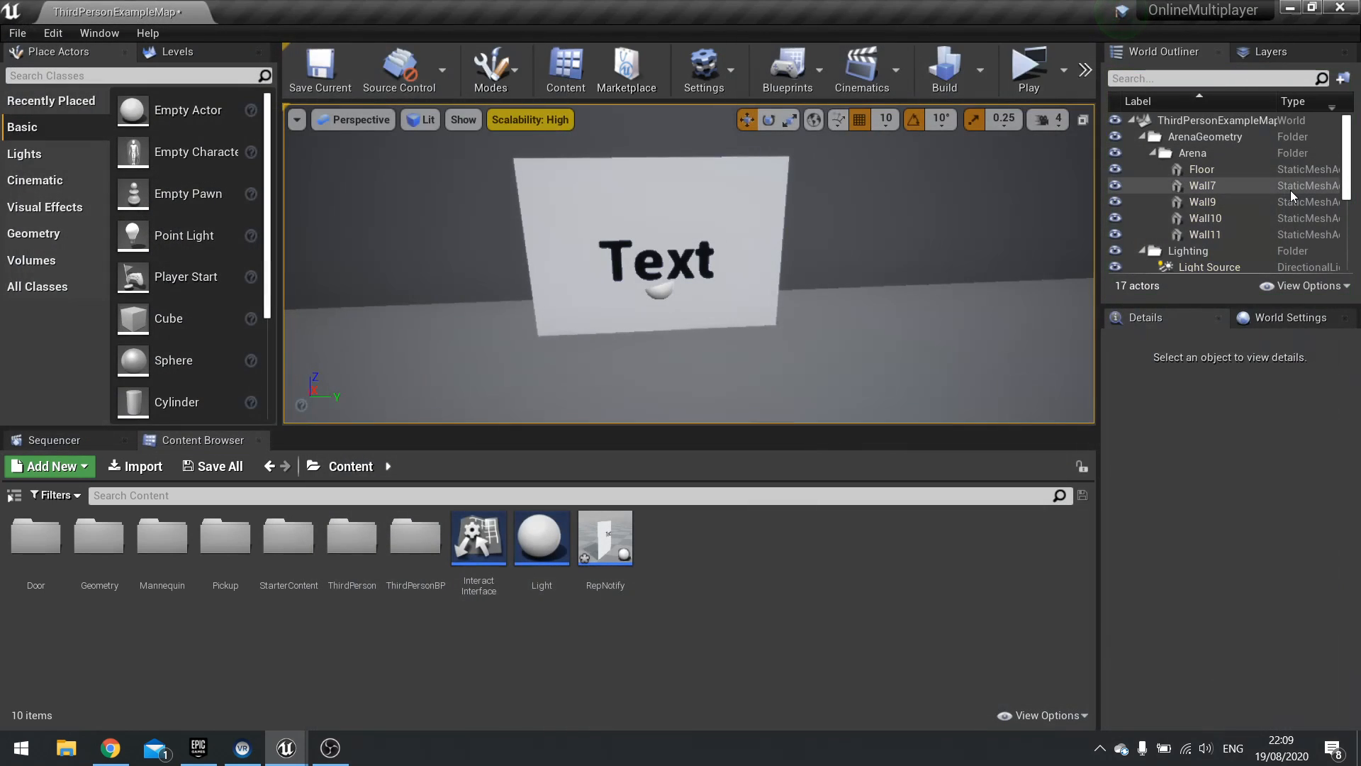
double_click(604, 537)
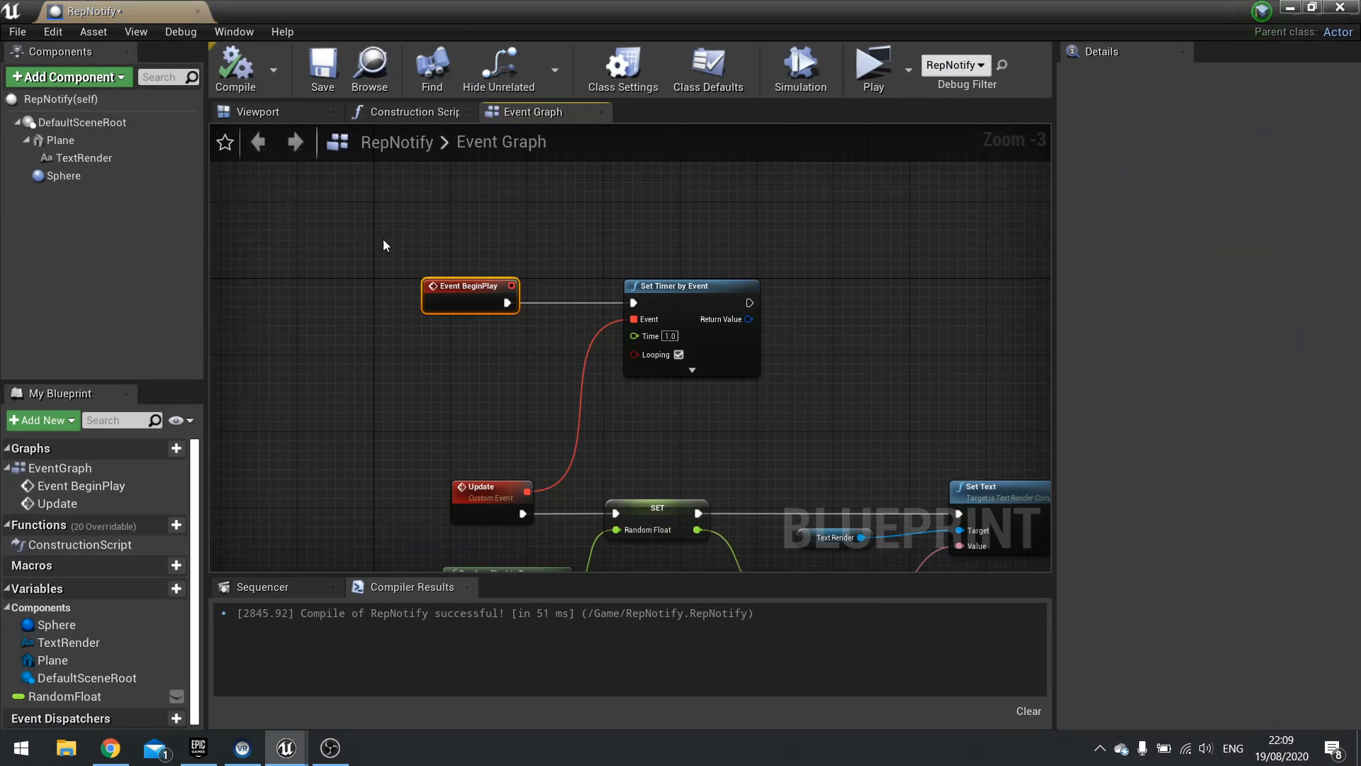
left_click(707, 70)
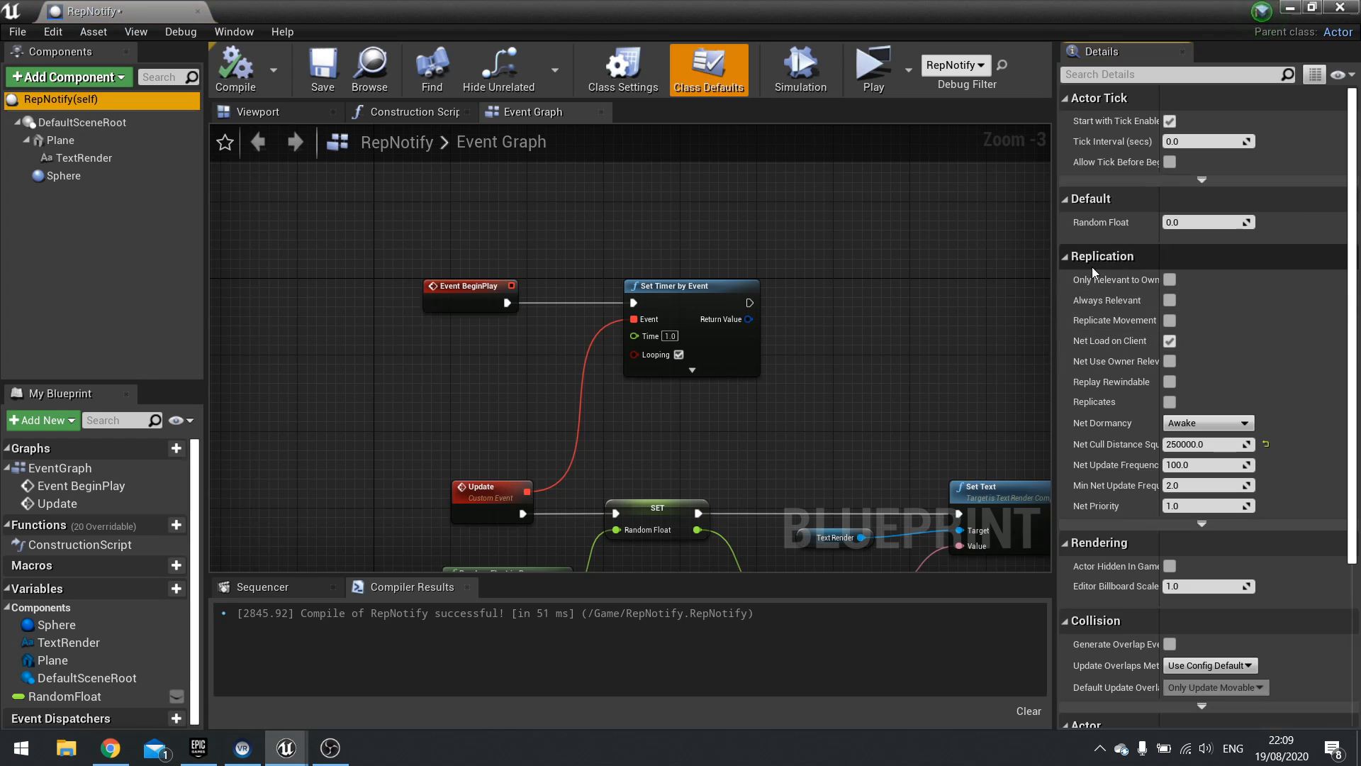
mouse_move(1109, 341)
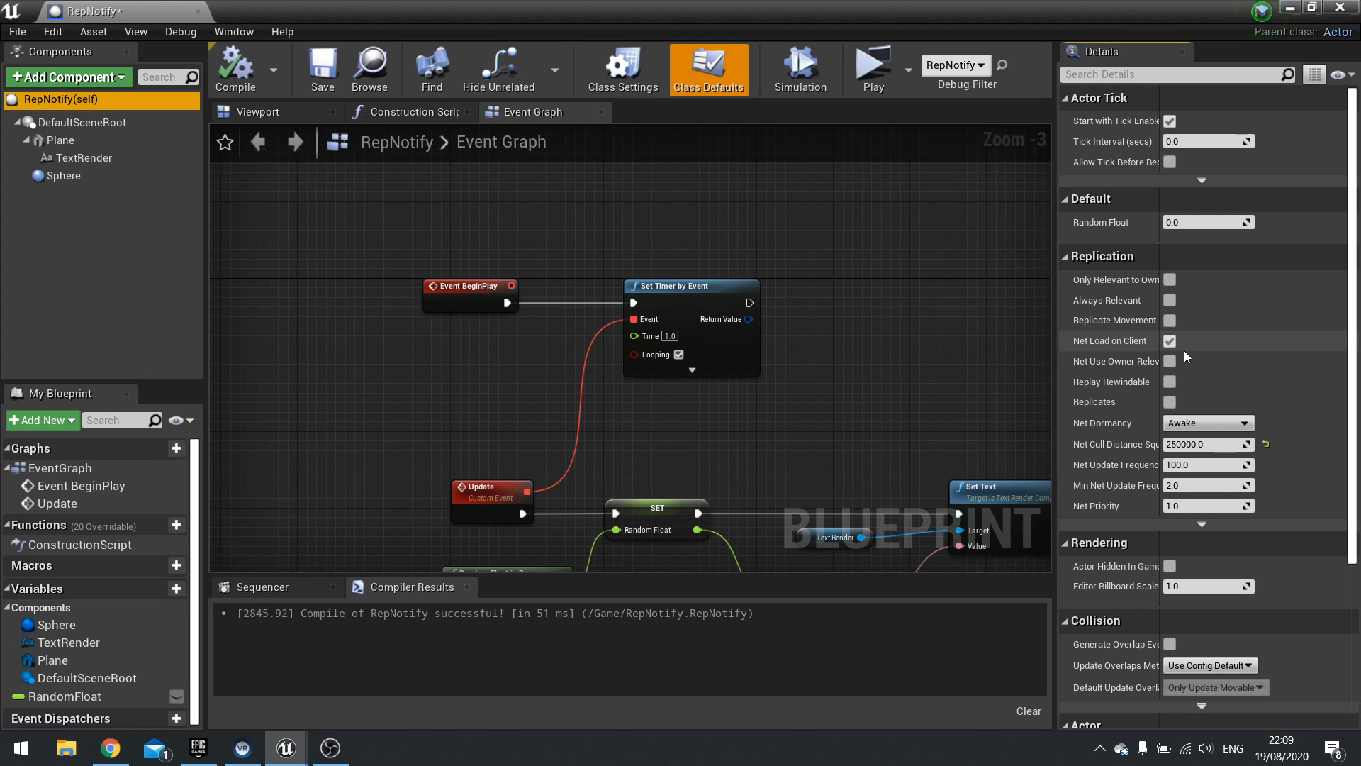
left_click(1169, 340)
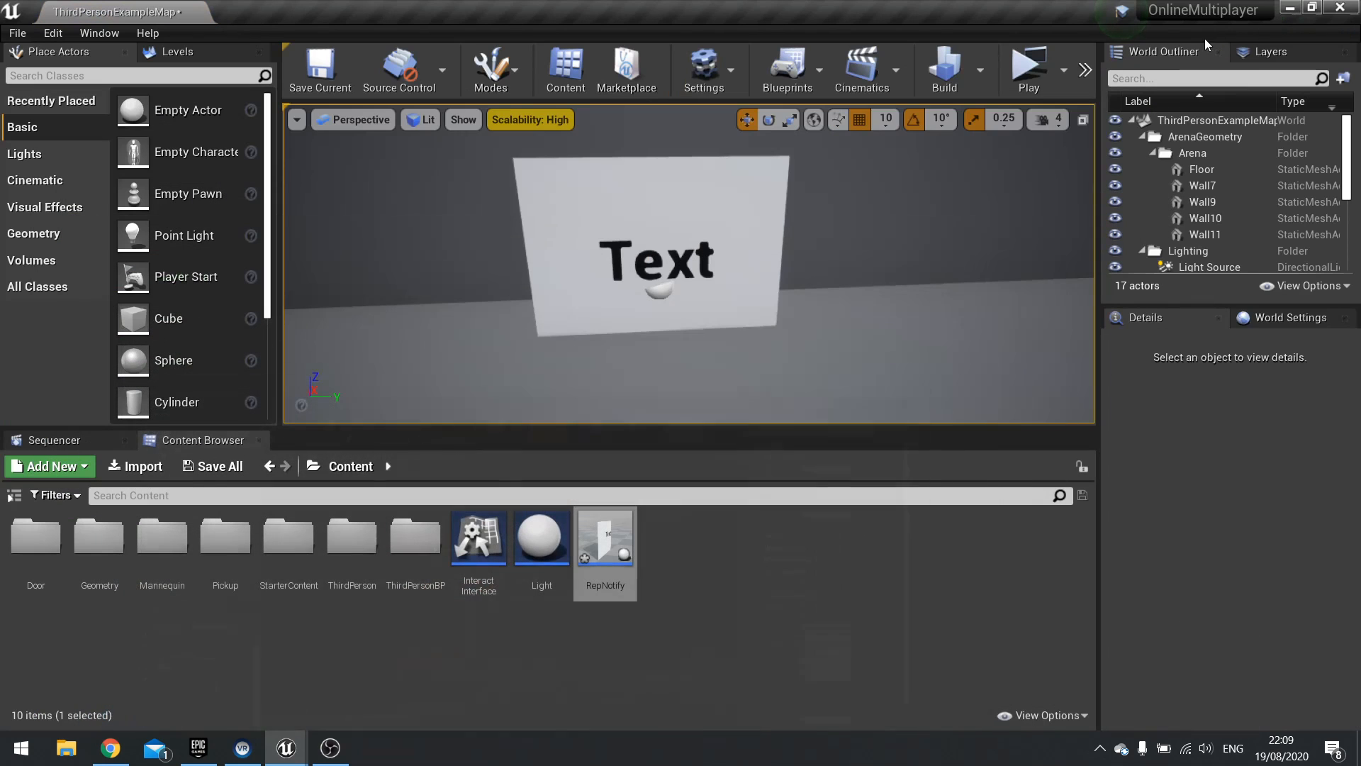
left_click(1028, 64)
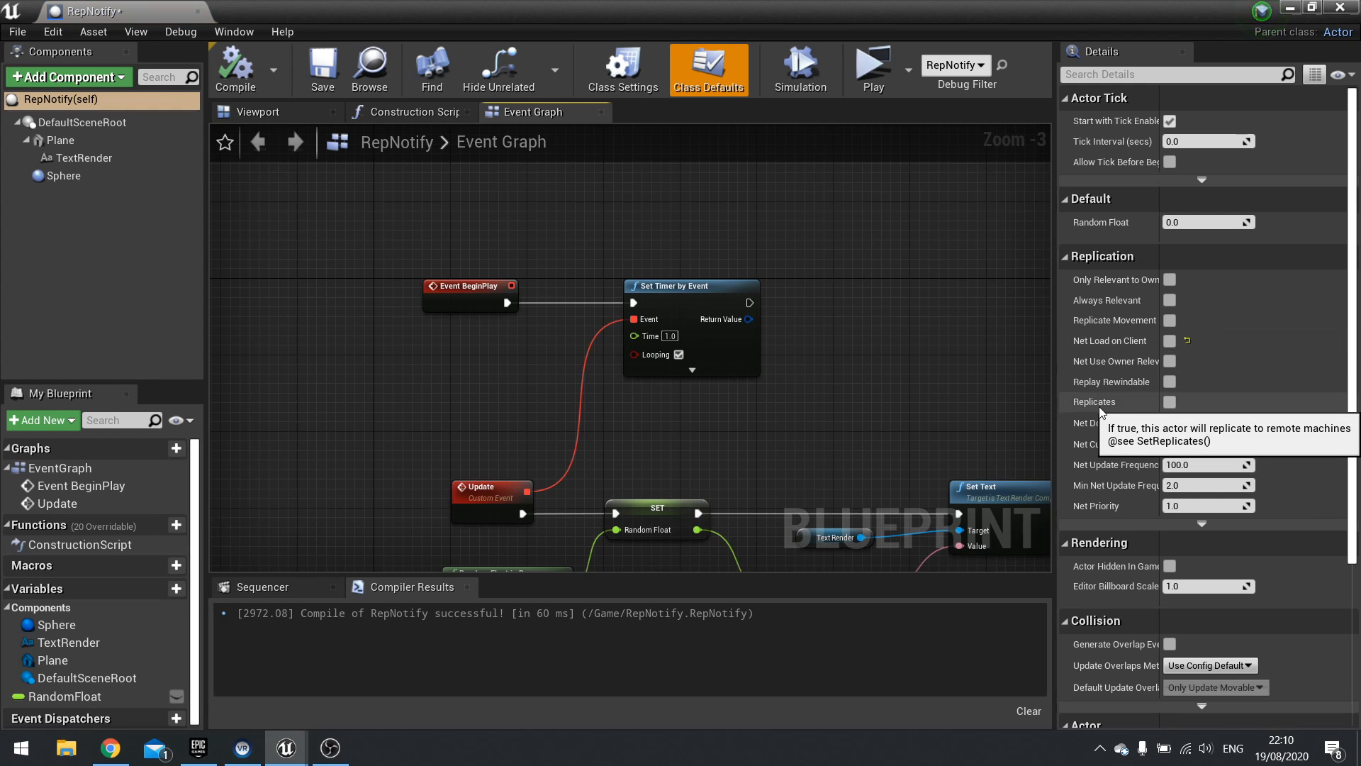
Enable Replicates on the RepNotify actor and minimize the Blueprint editor
left_click(1169, 401)
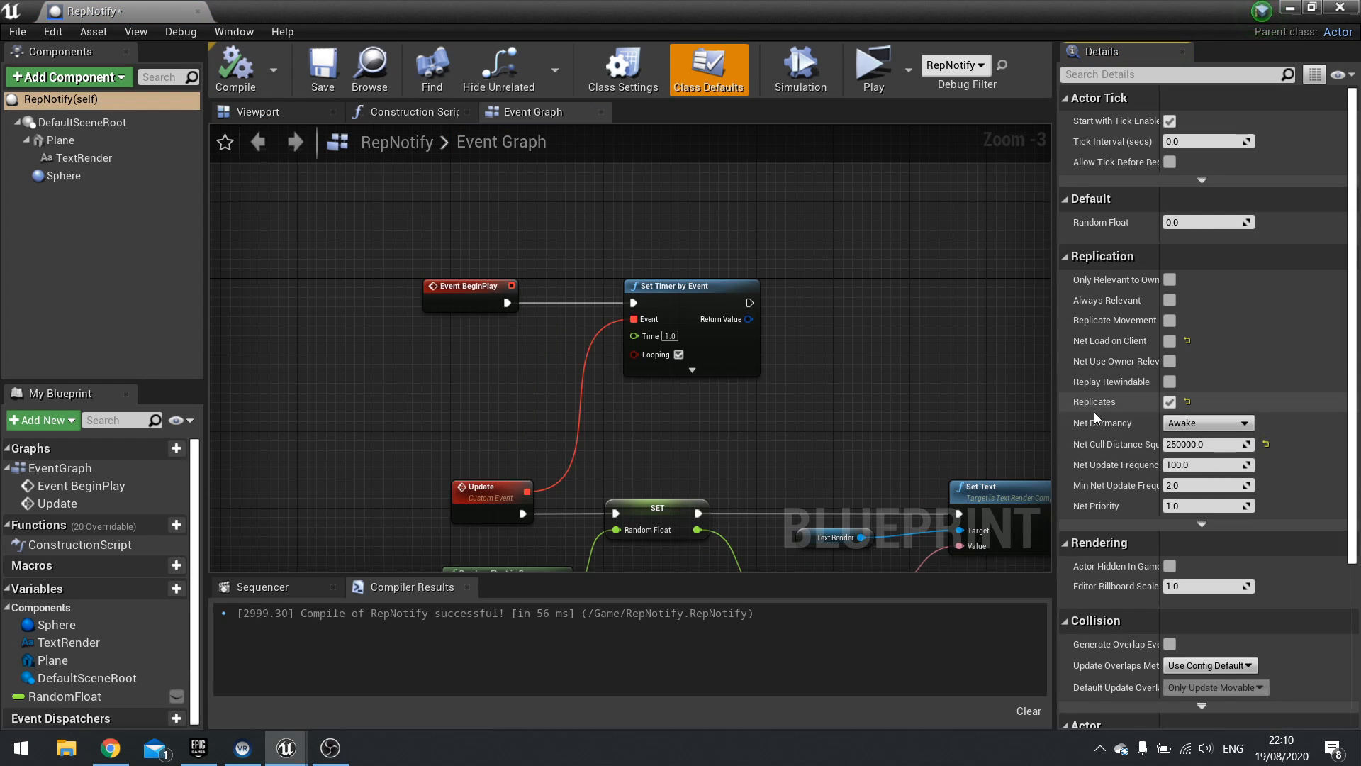
mouse_move(1142, 417)
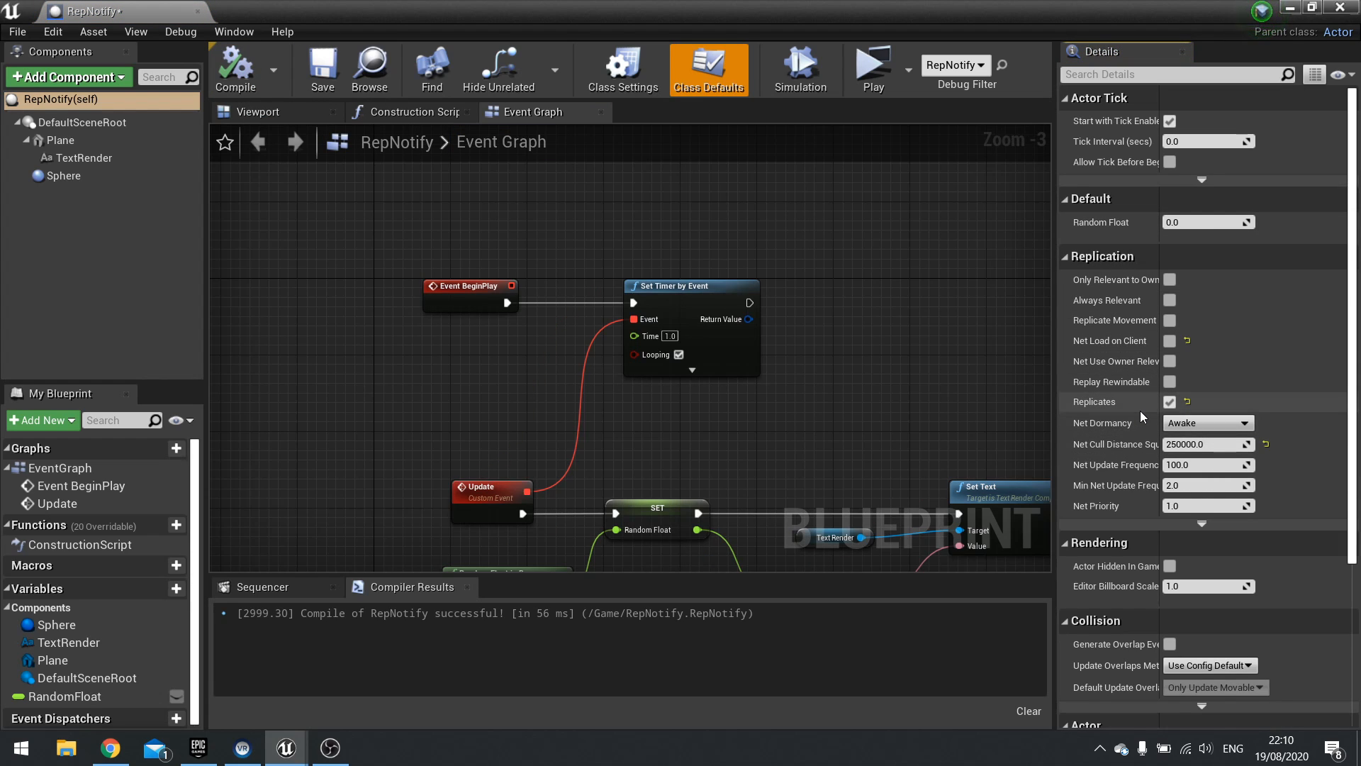
mouse_move(1121, 444)
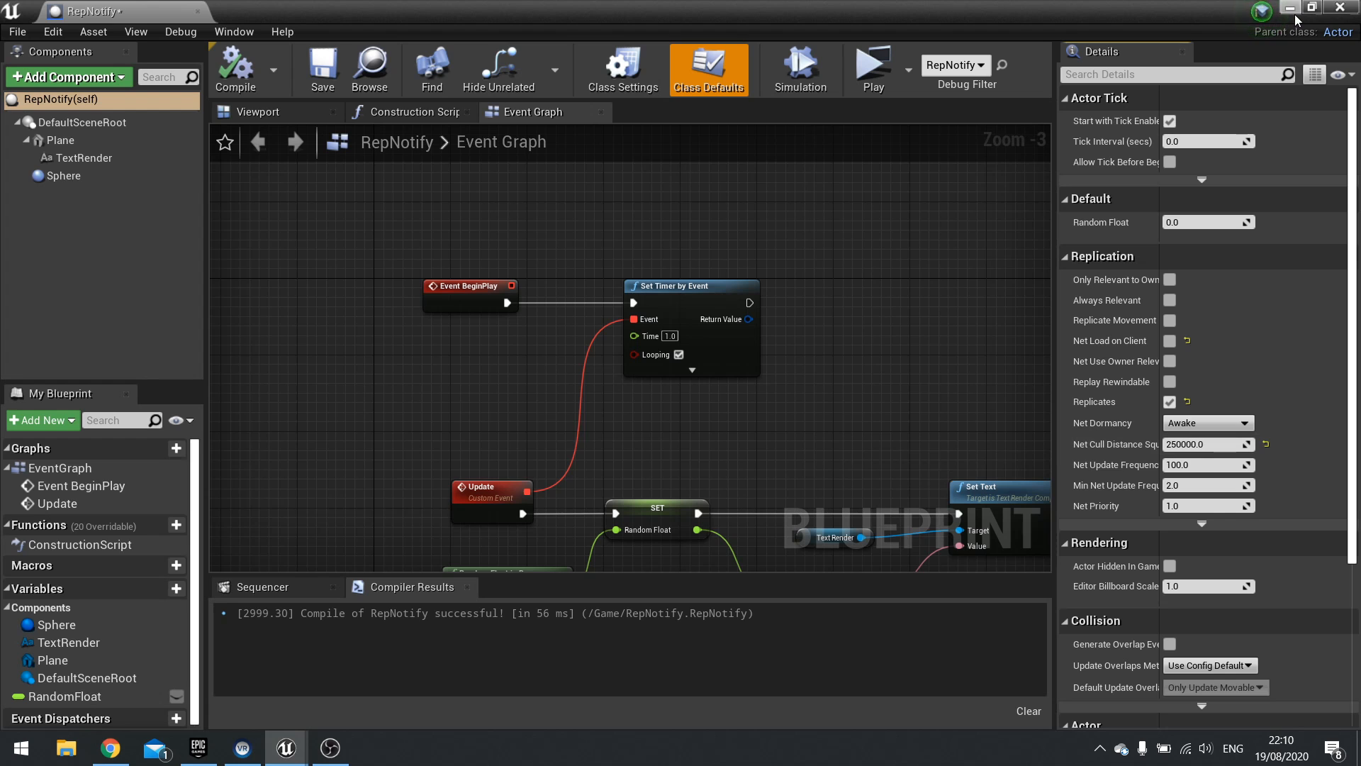
left_click(873, 67)
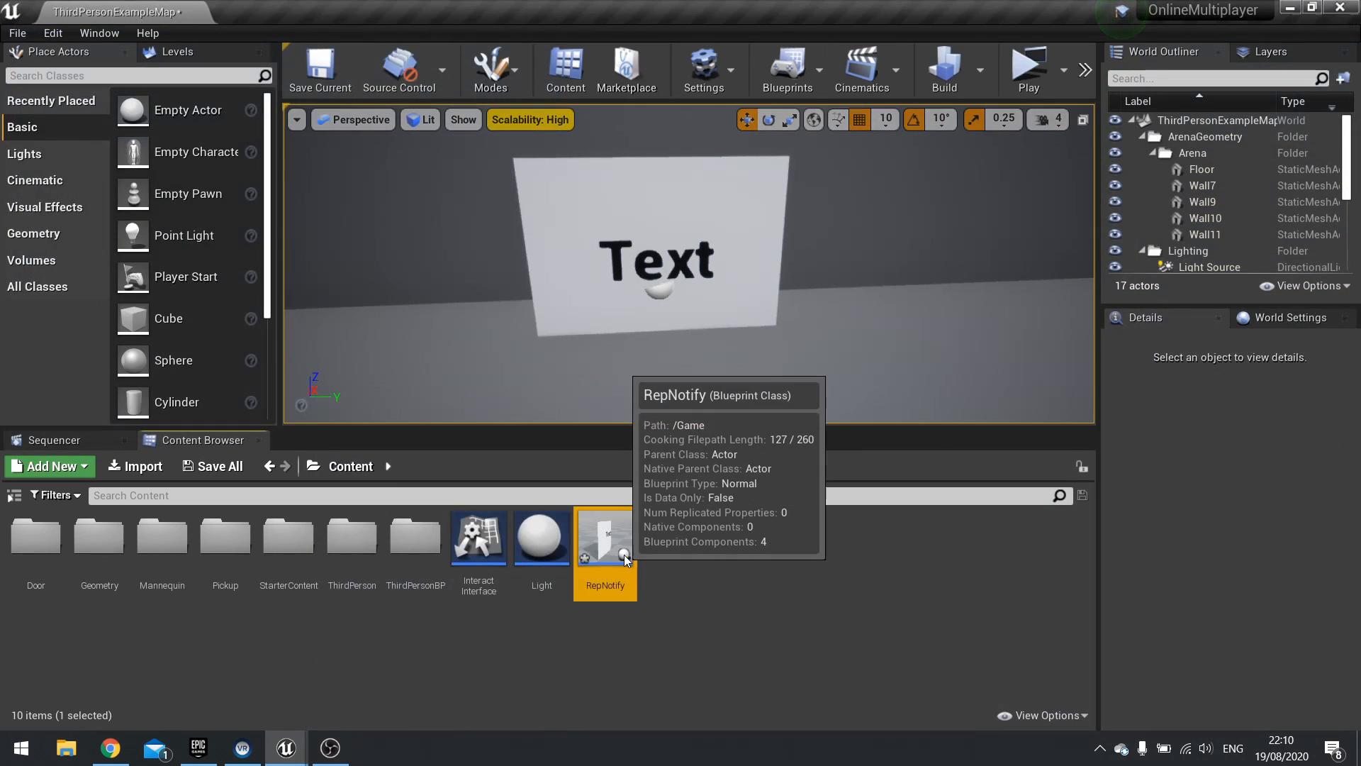
double_click(604, 534)
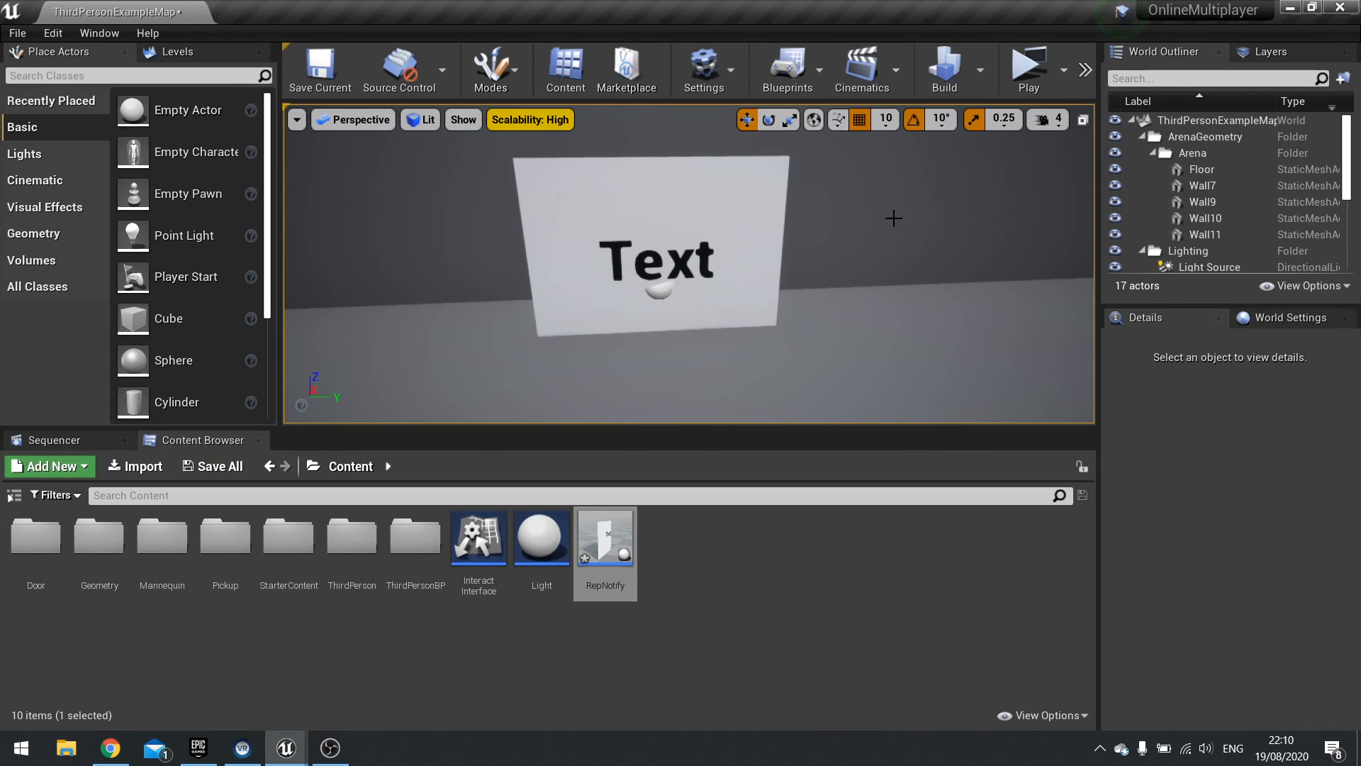
left_click(1028, 70)
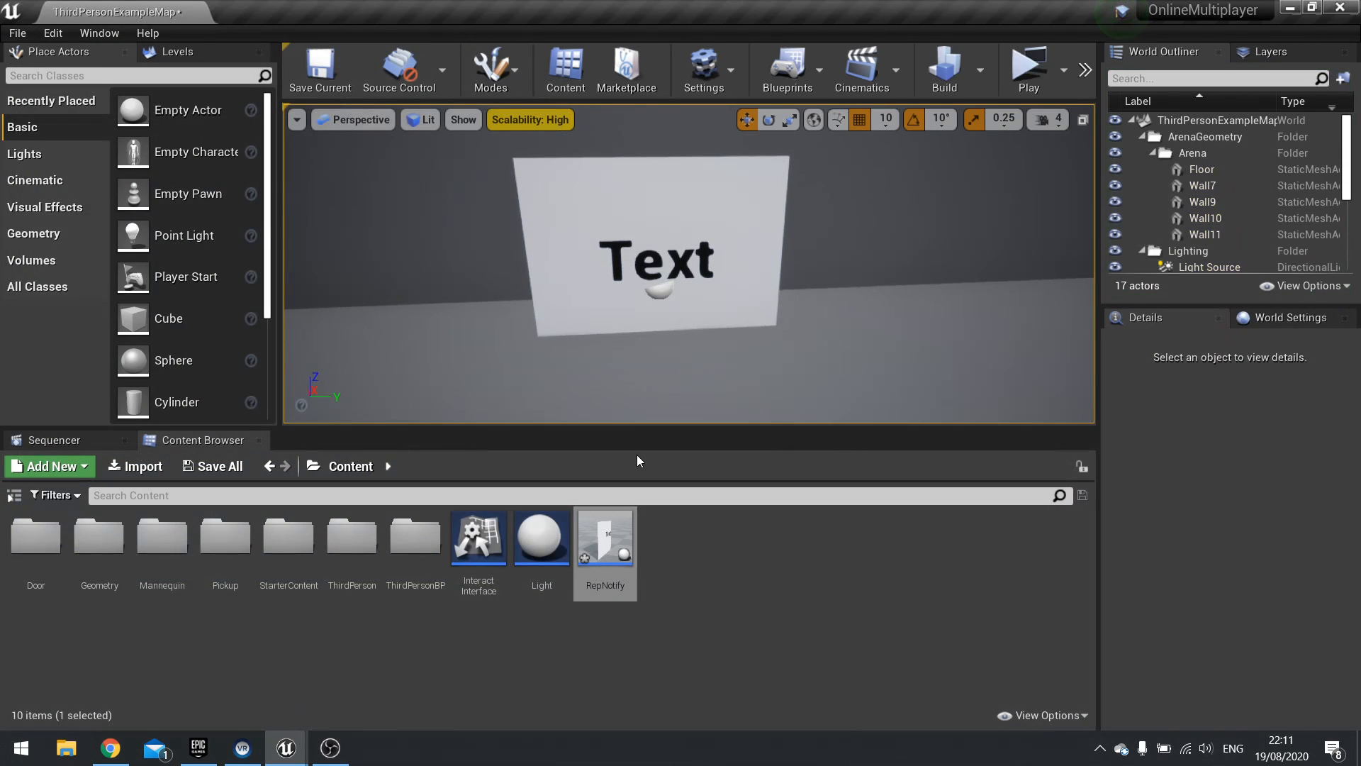
mouse_move(605, 536)
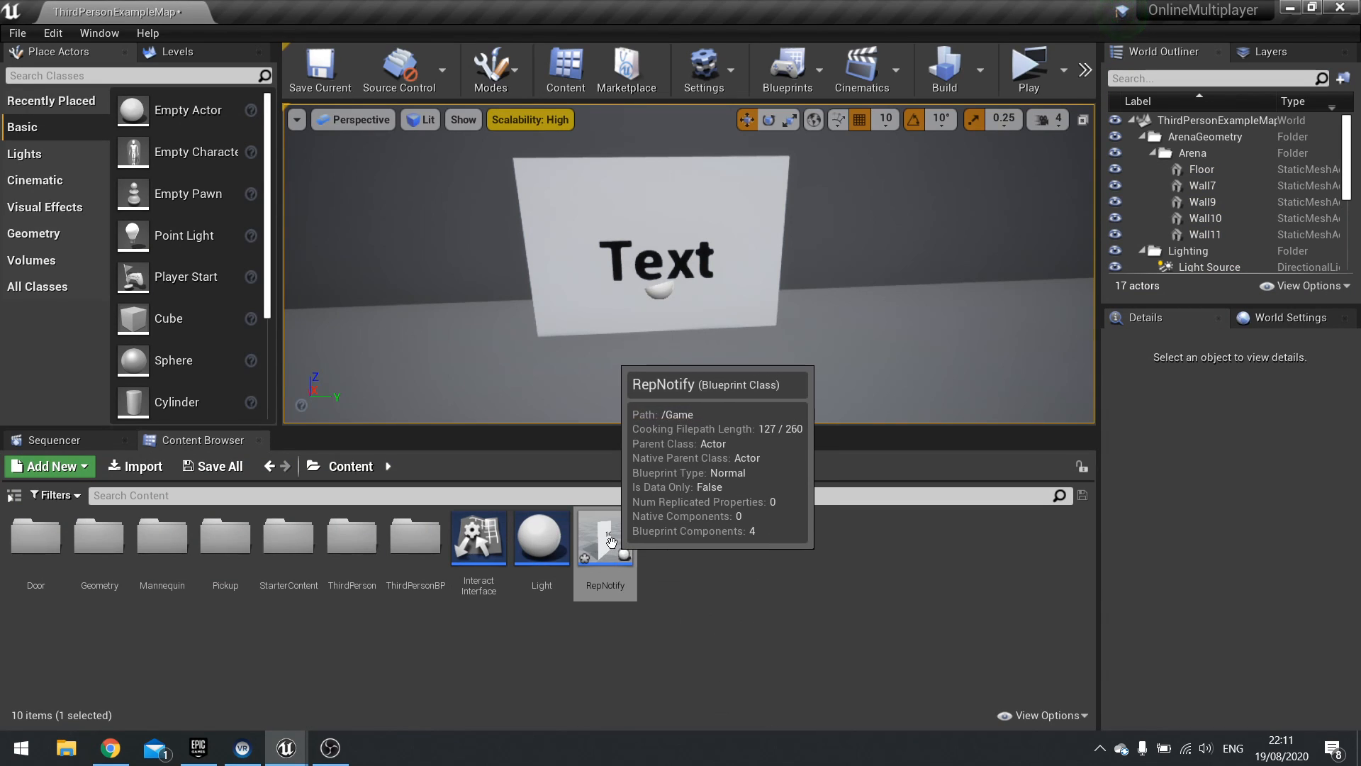
Open RepNotify's Event Graph and select the Update event and its Random Float nodes
double_click(605, 536)
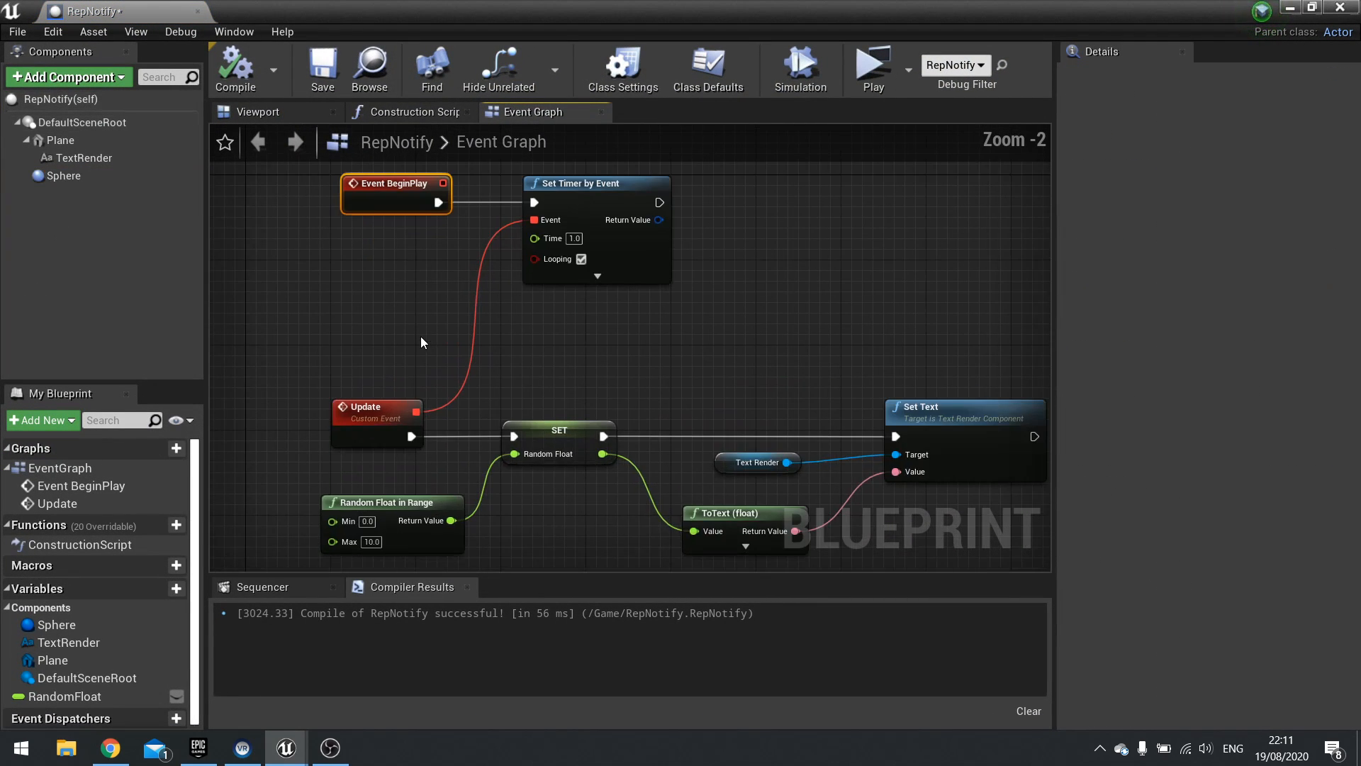
left_click_drag(421, 342, 475, 414)
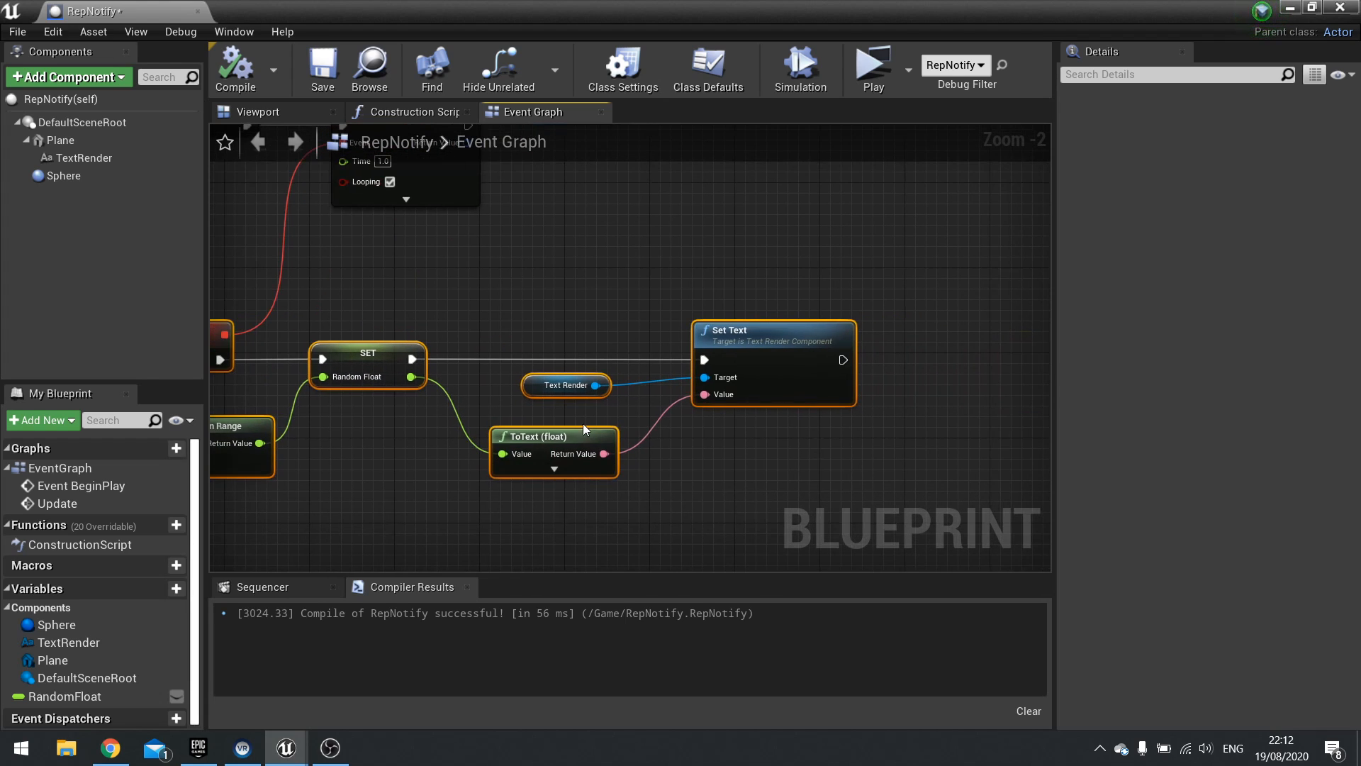
mouse_move(694, 447)
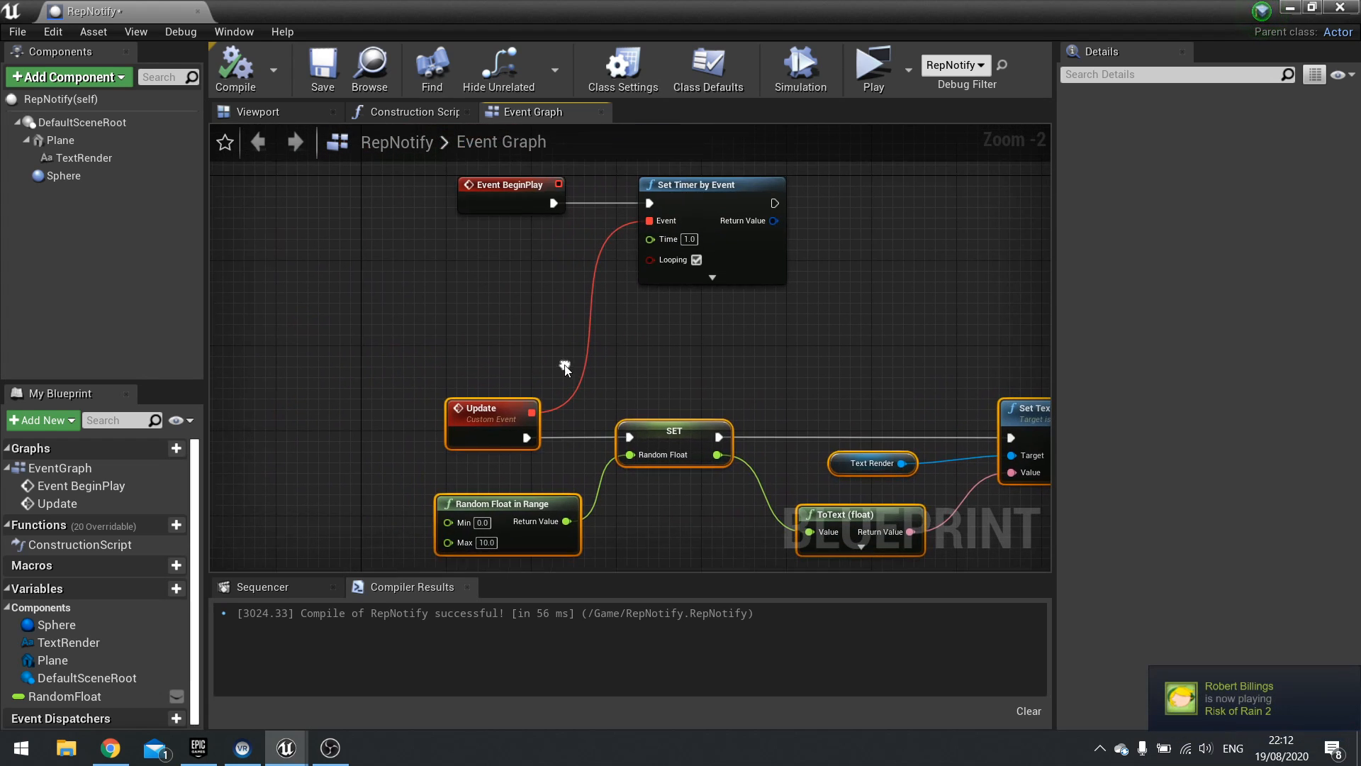
left_click(491, 408)
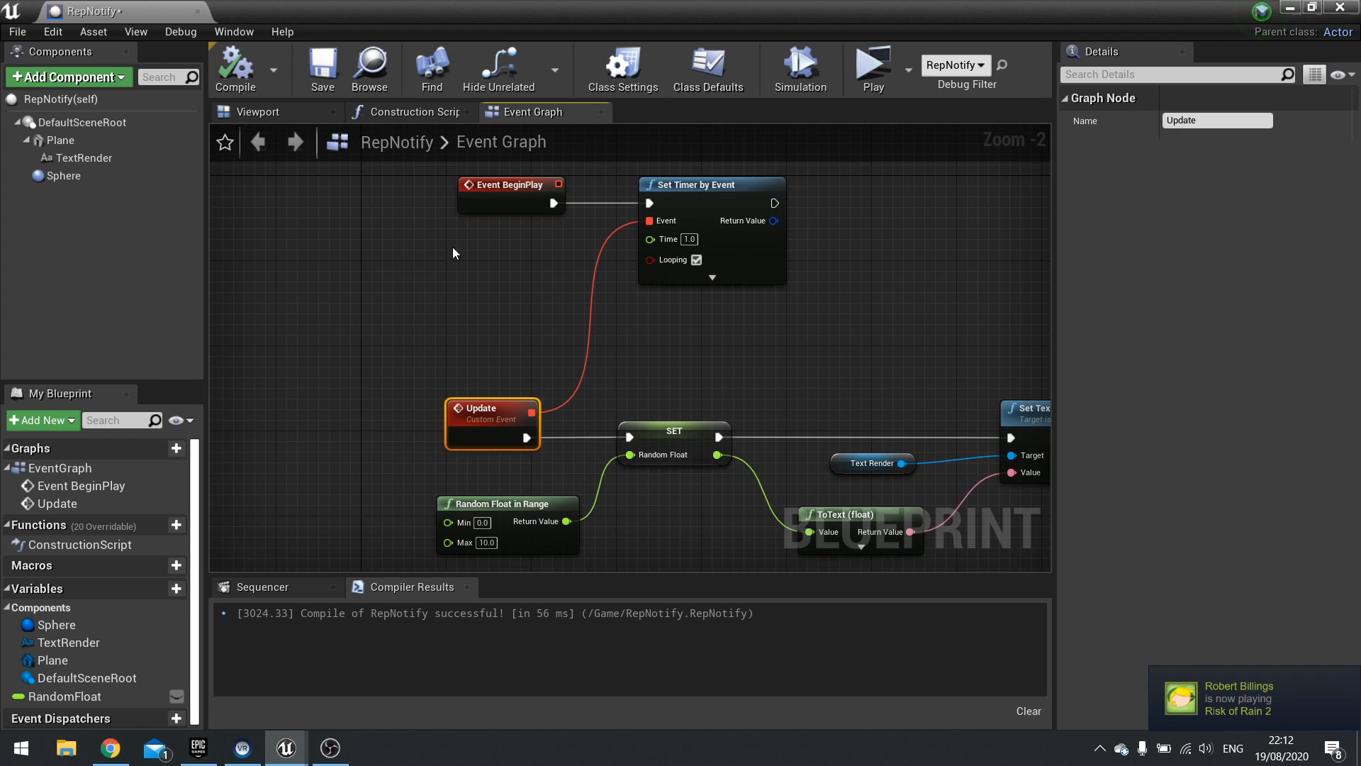
mouse_move(438, 457)
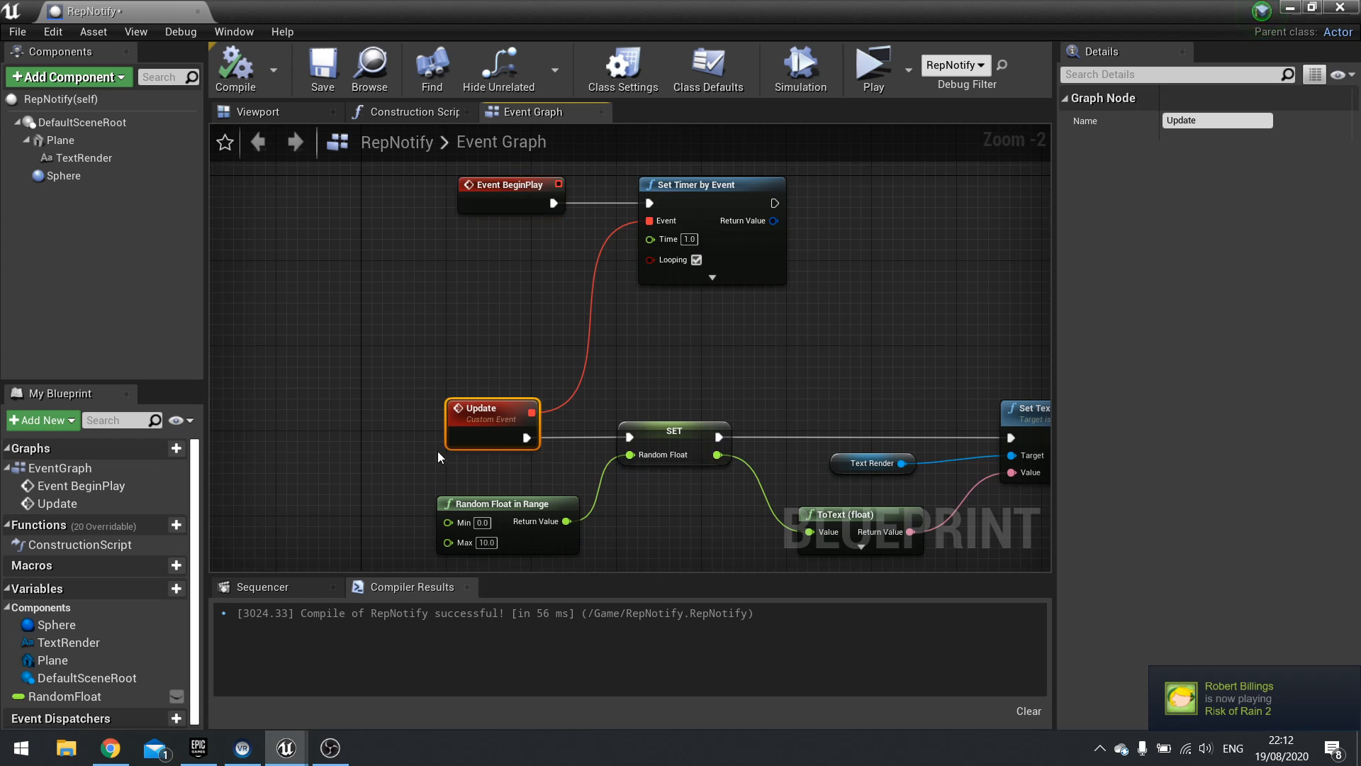
mouse_move(387, 373)
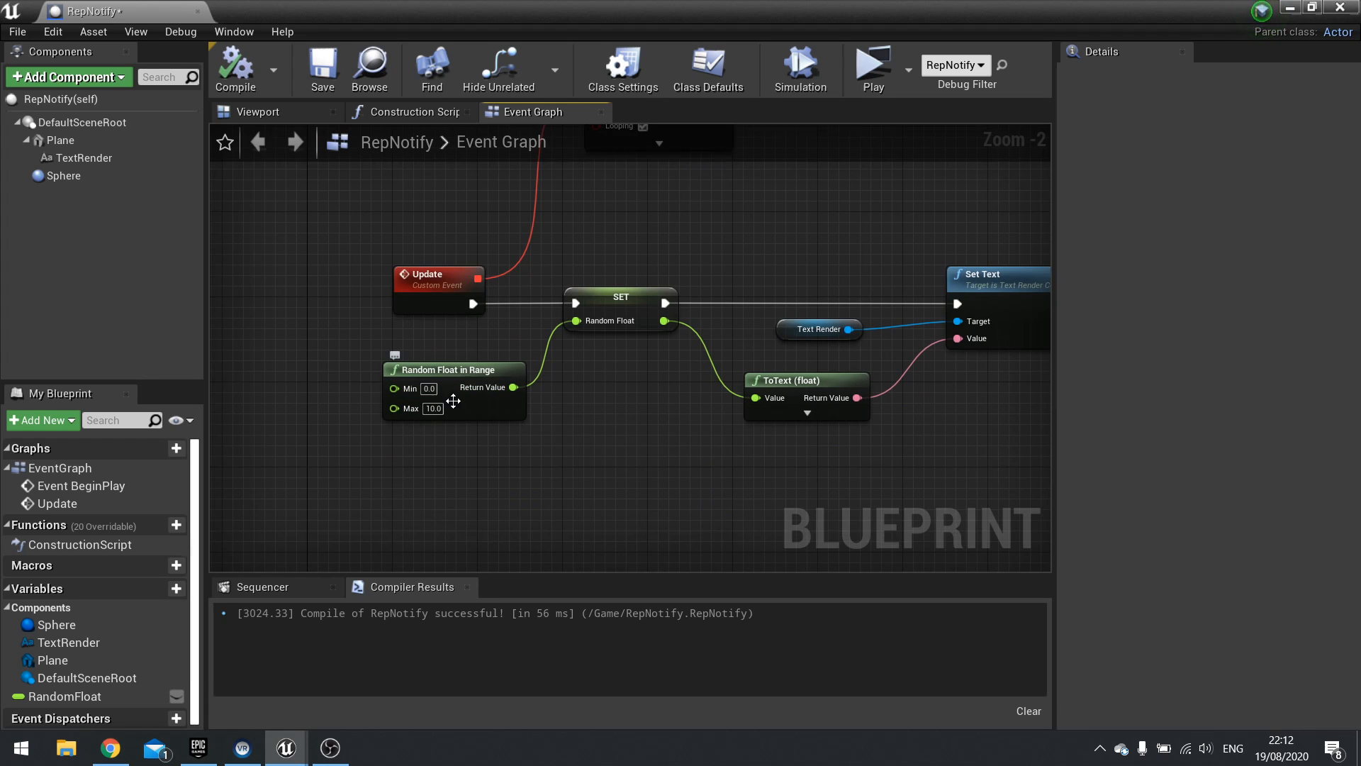
mouse_move(506, 401)
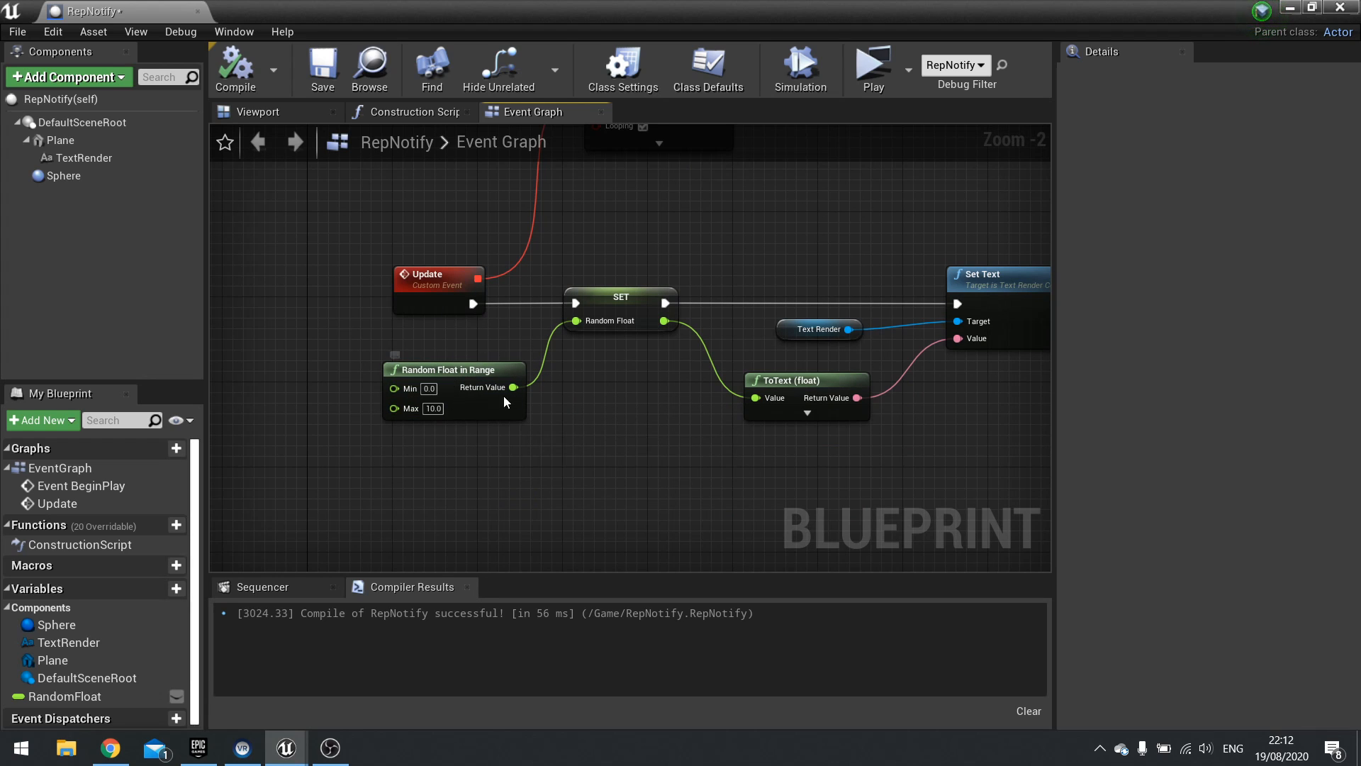
mouse_move(516, 452)
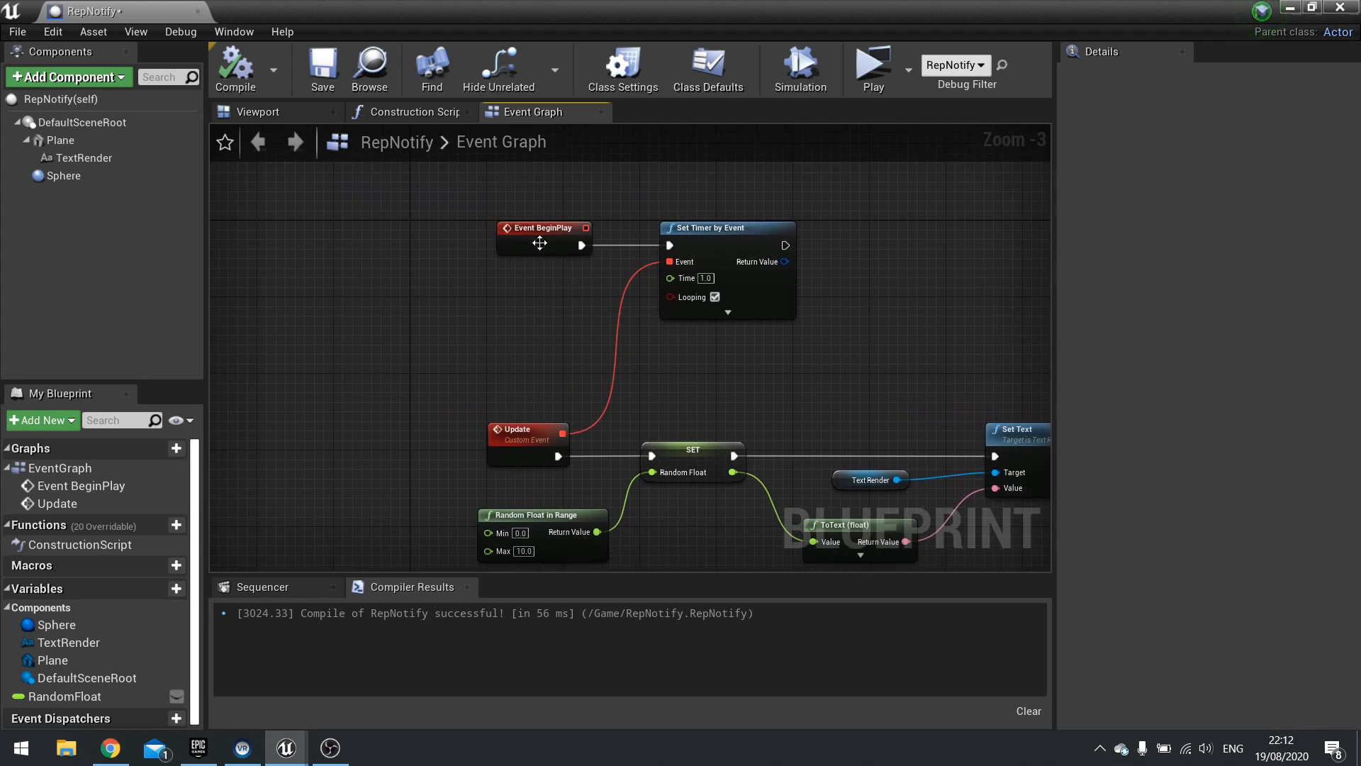
Move Event BeginPlay left and pan to frame the whole timer and text graph
left_click_drag(538, 243, 382, 239)
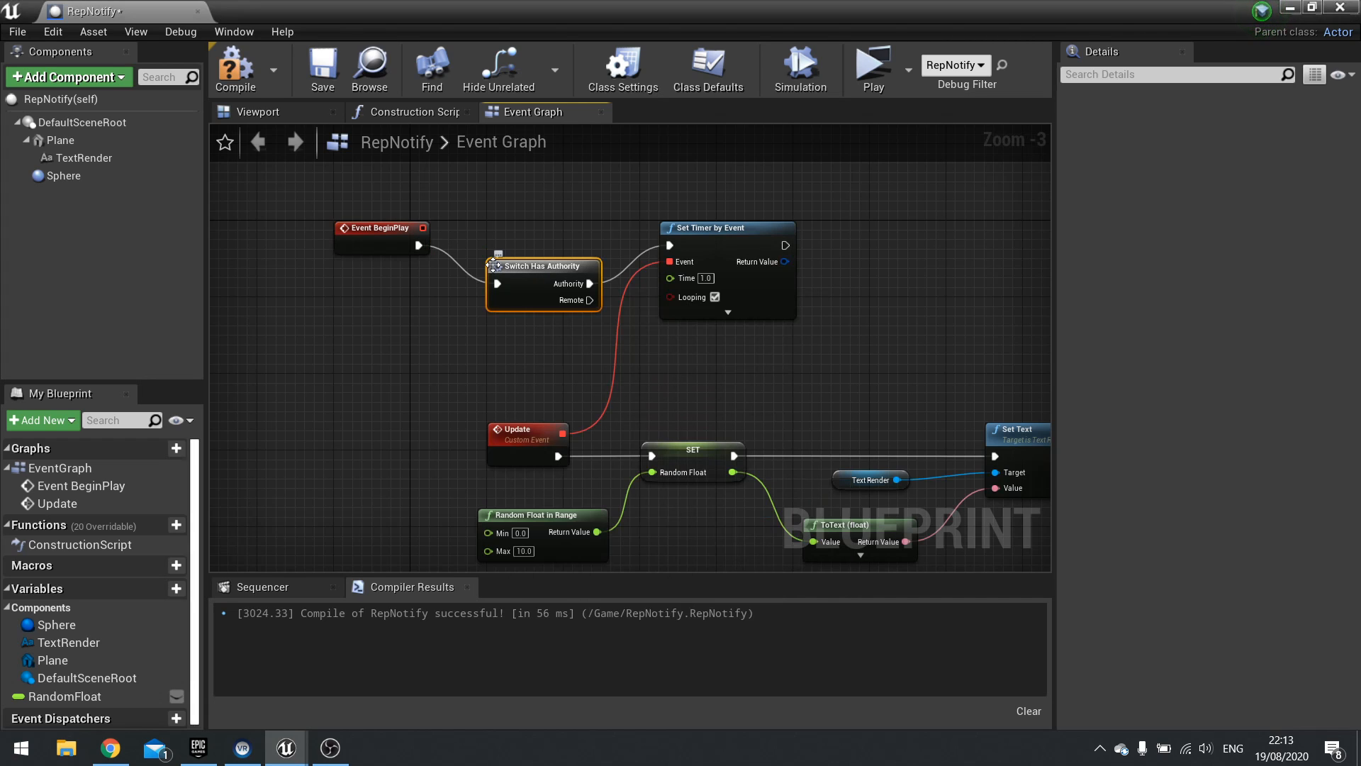
left_click_drag(542, 266, 512, 228)
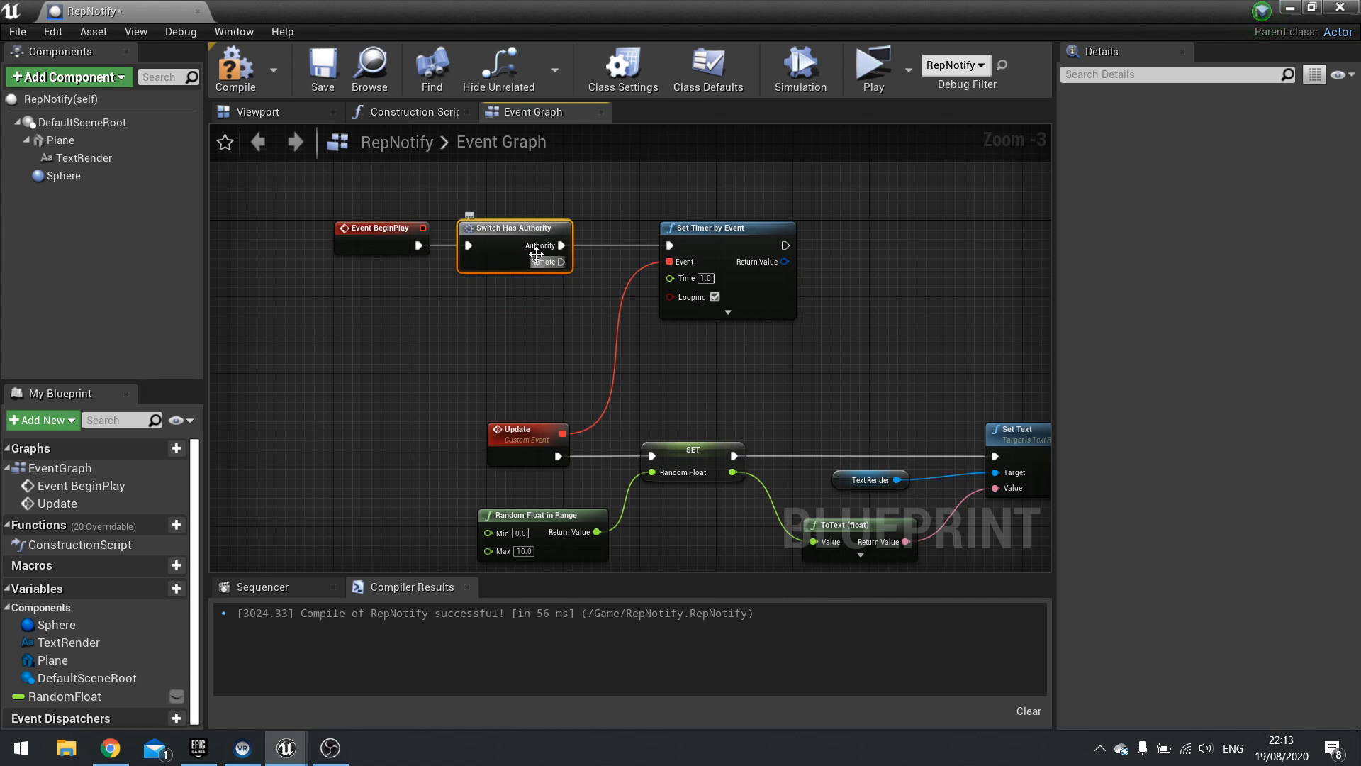
mouse_move(560, 244)
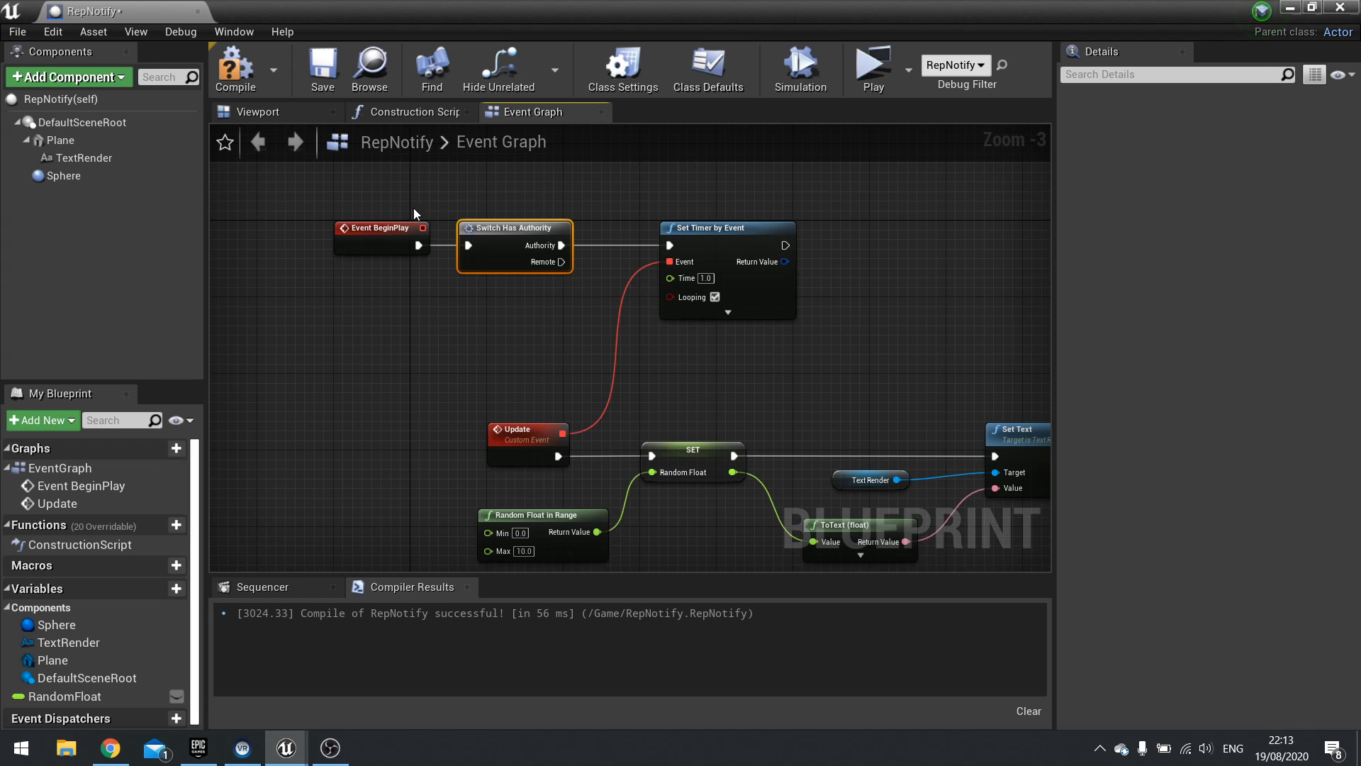
left_click_drag(415, 212, 588, 298)
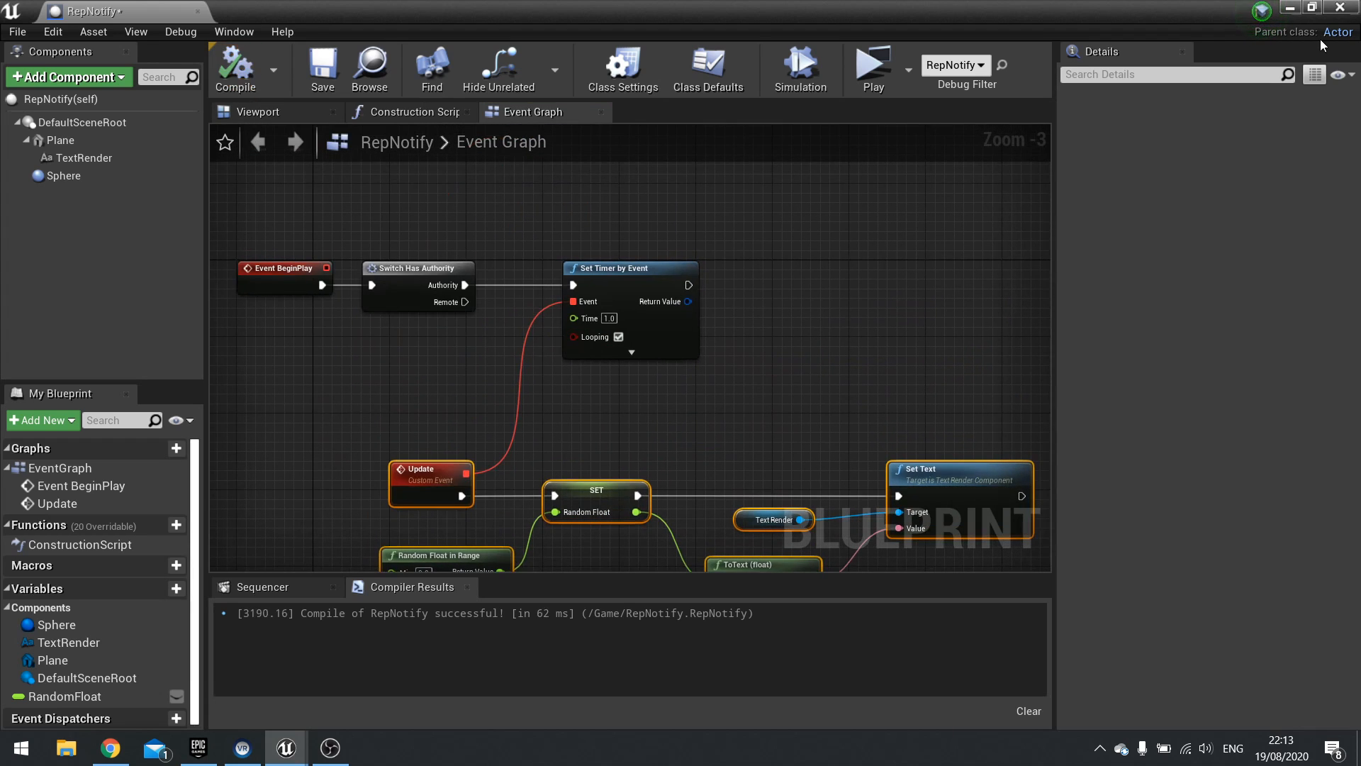
Minimize the RepNotify Blueprint to bring the Text wall level view forward
left_click(873, 66)
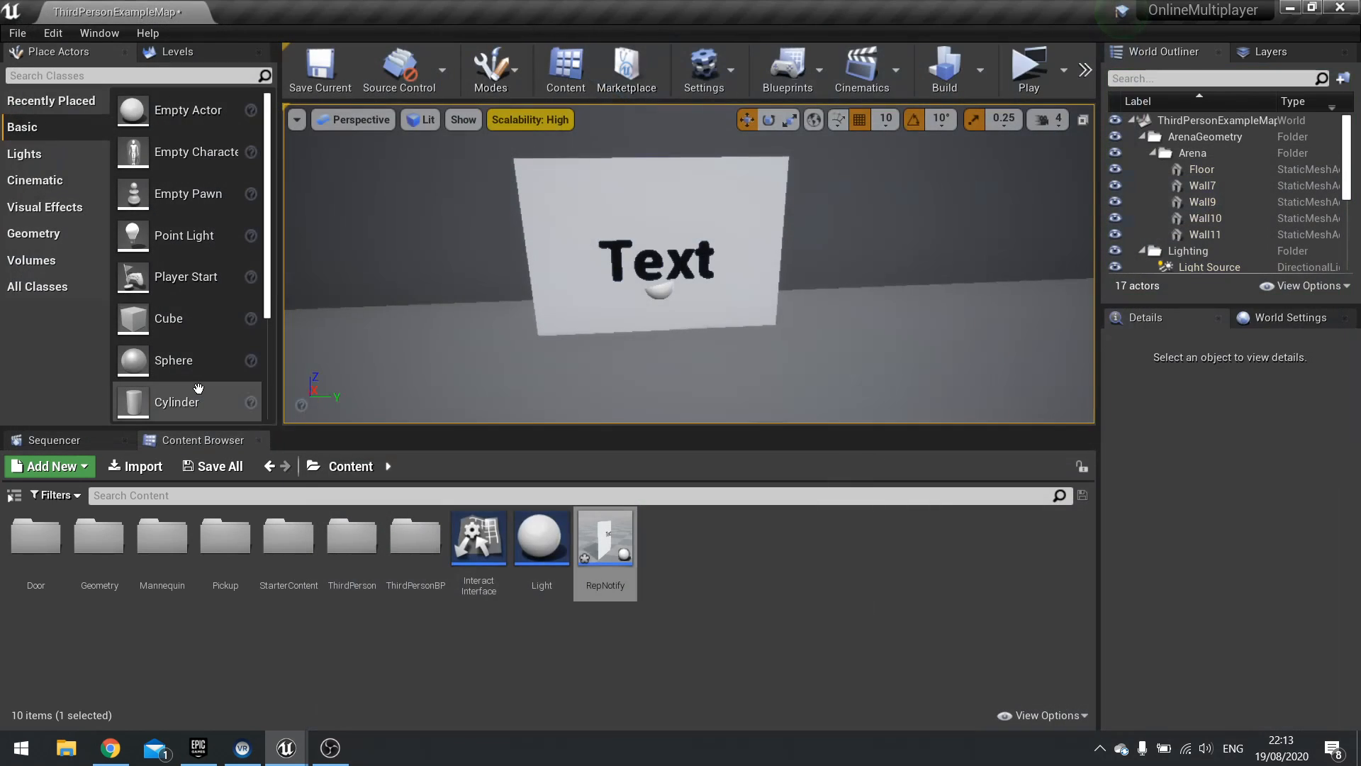
Open RepNotify and inspect its Class Defaults, scene root and Plane components
double_click(604, 537)
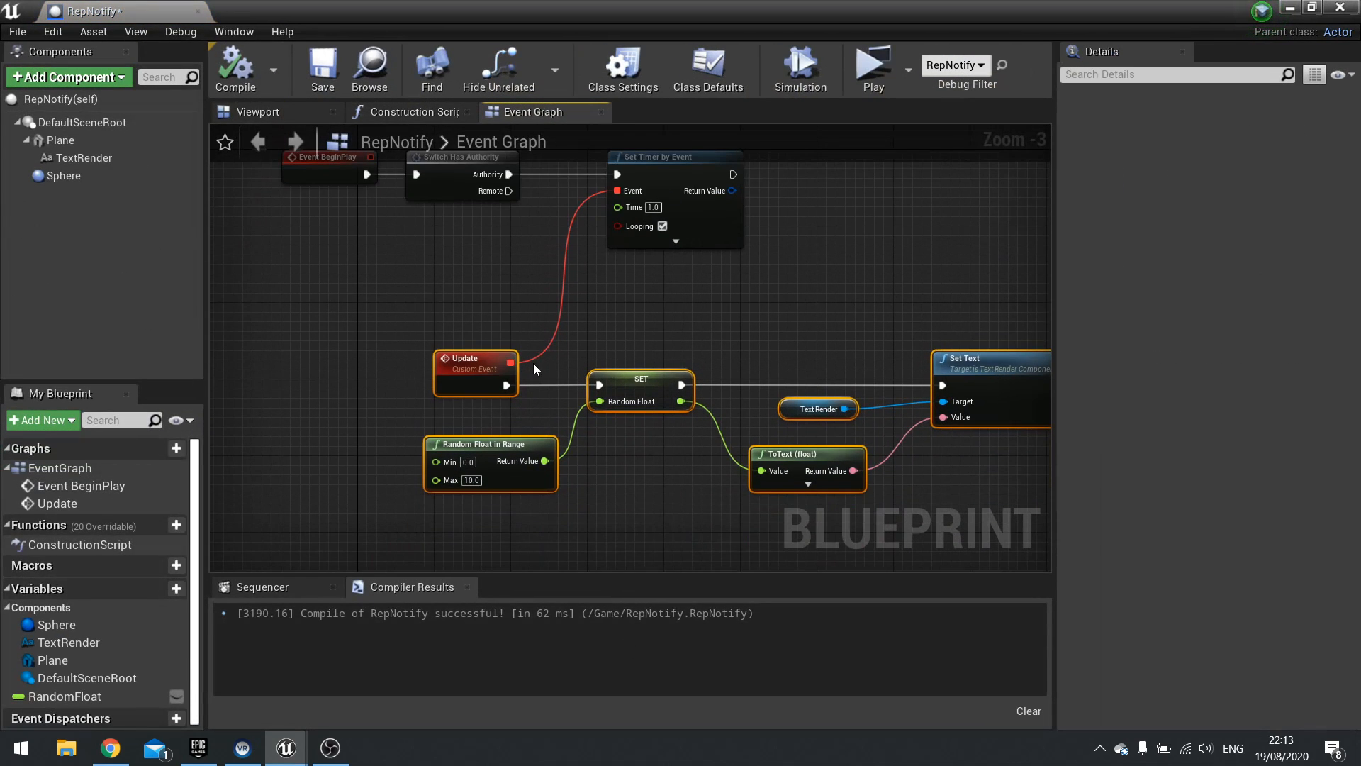
left_click(707, 69)
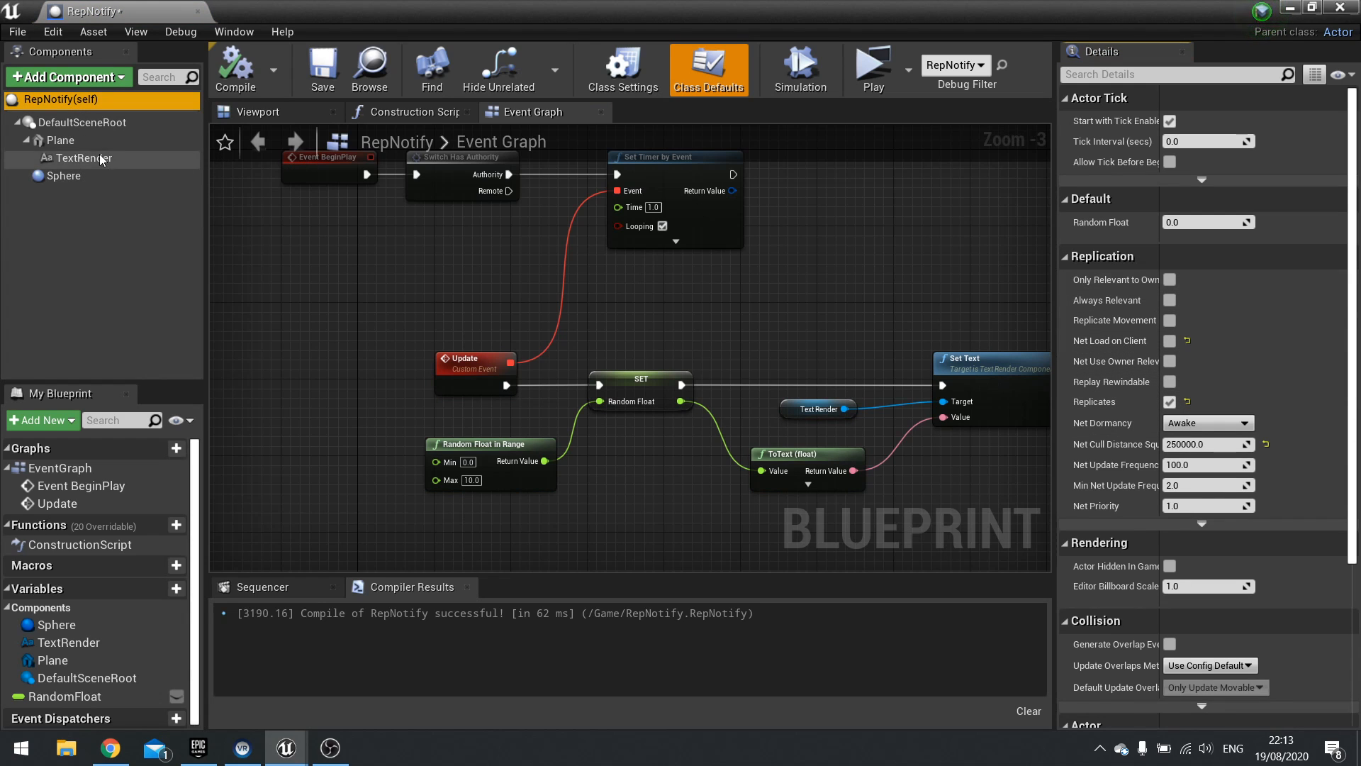
left_click(85, 121)
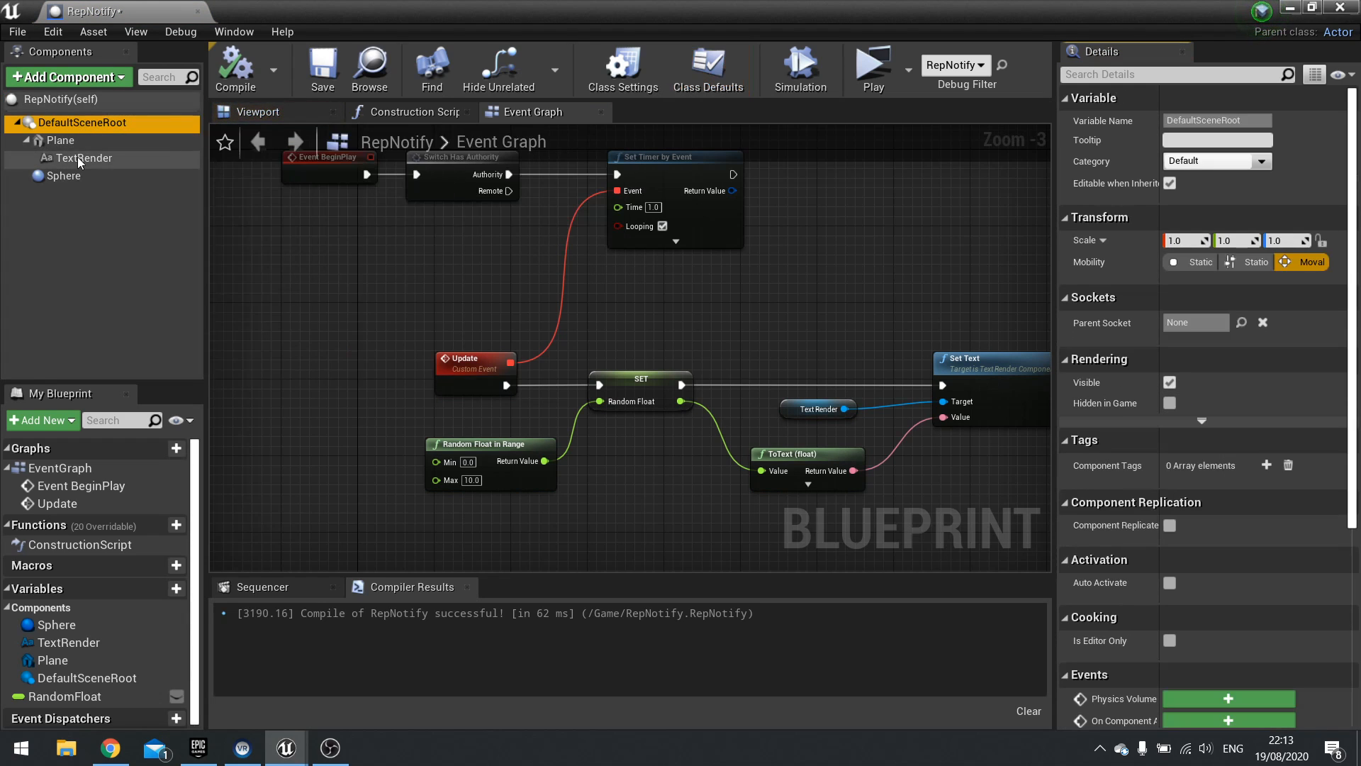
mouse_move(60, 140)
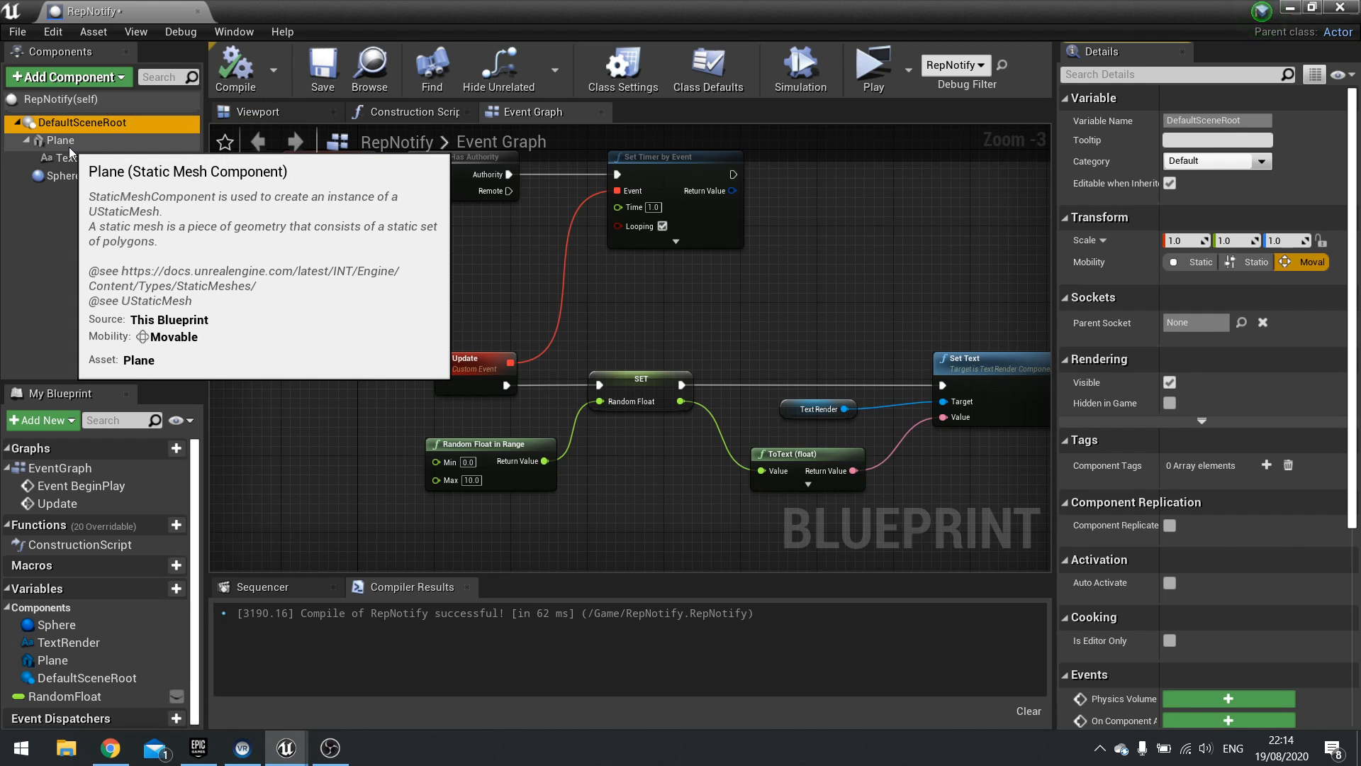
left_click(60, 140)
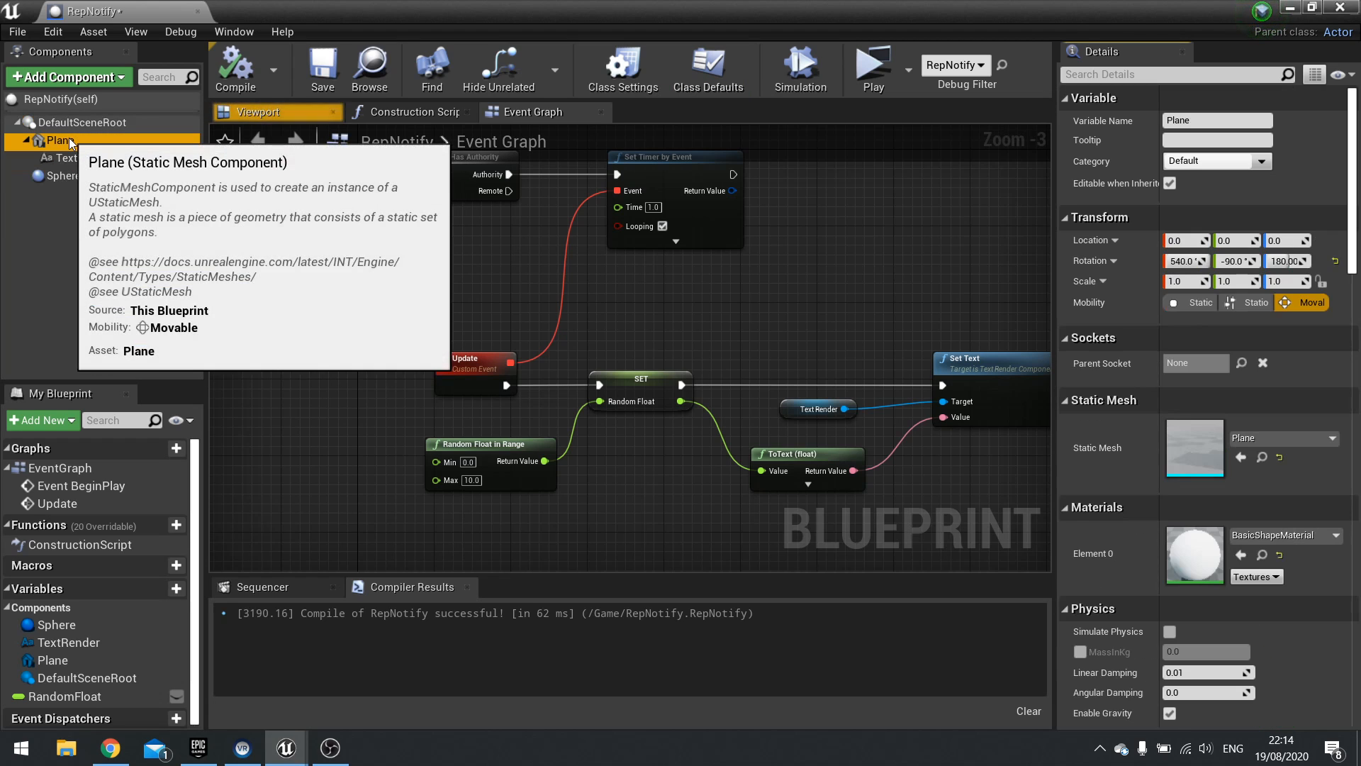
mouse_move(63, 695)
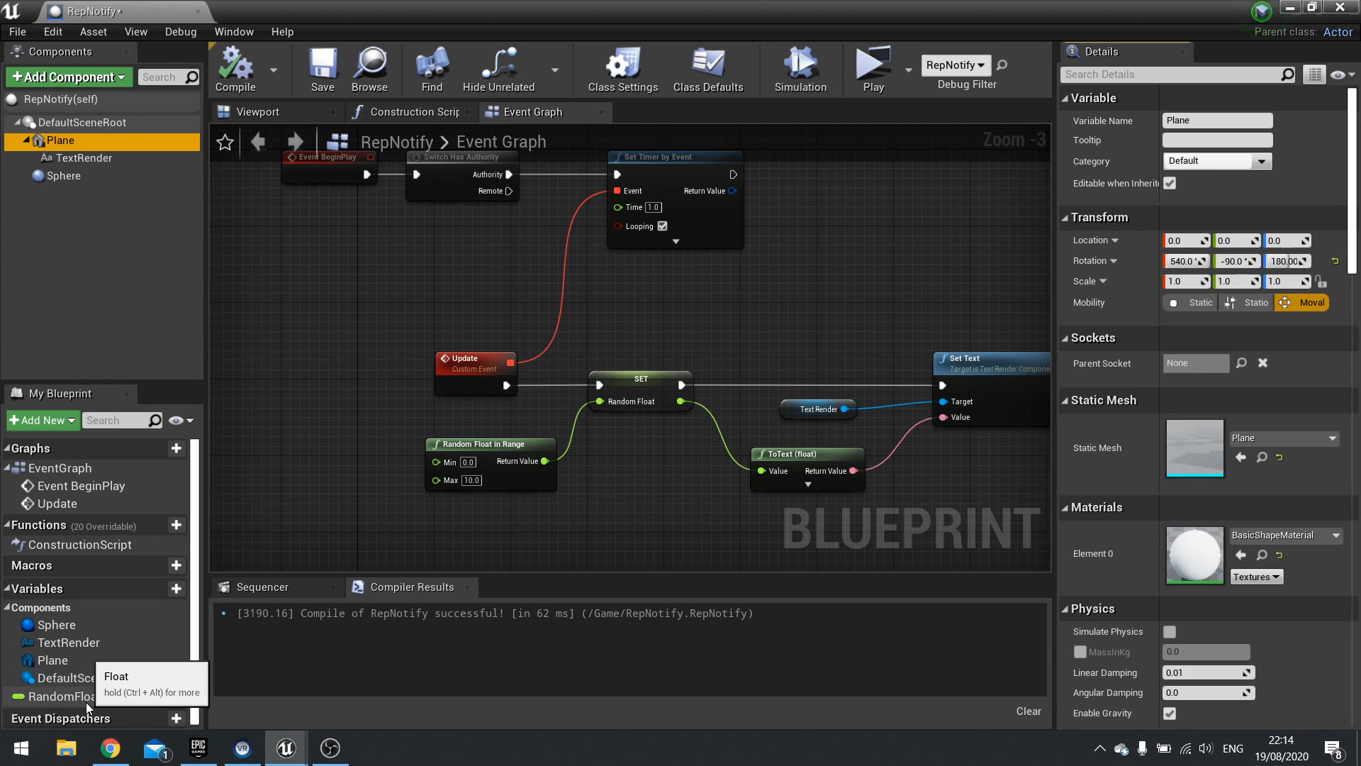
Set the RandomFloat variable's Replication to Replicated
left_click(65, 696)
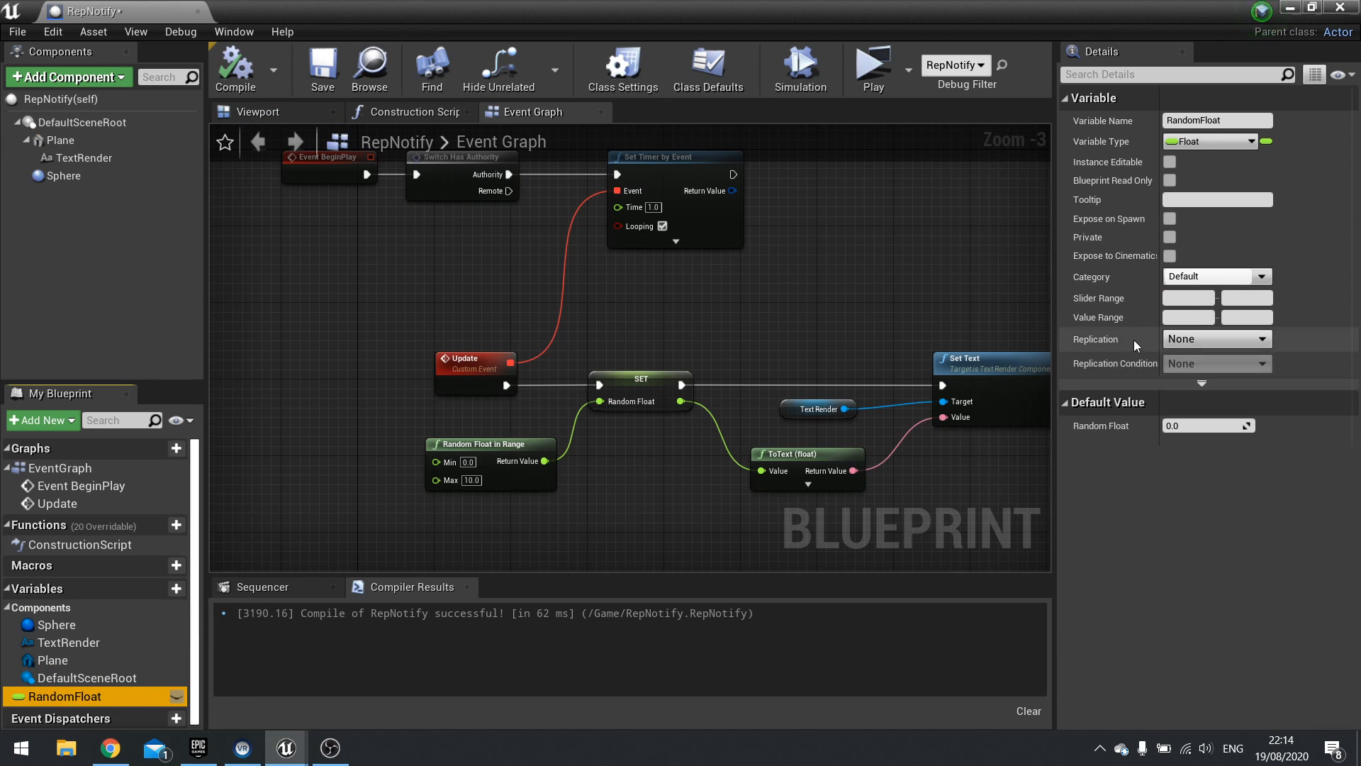
left_click(1215, 339)
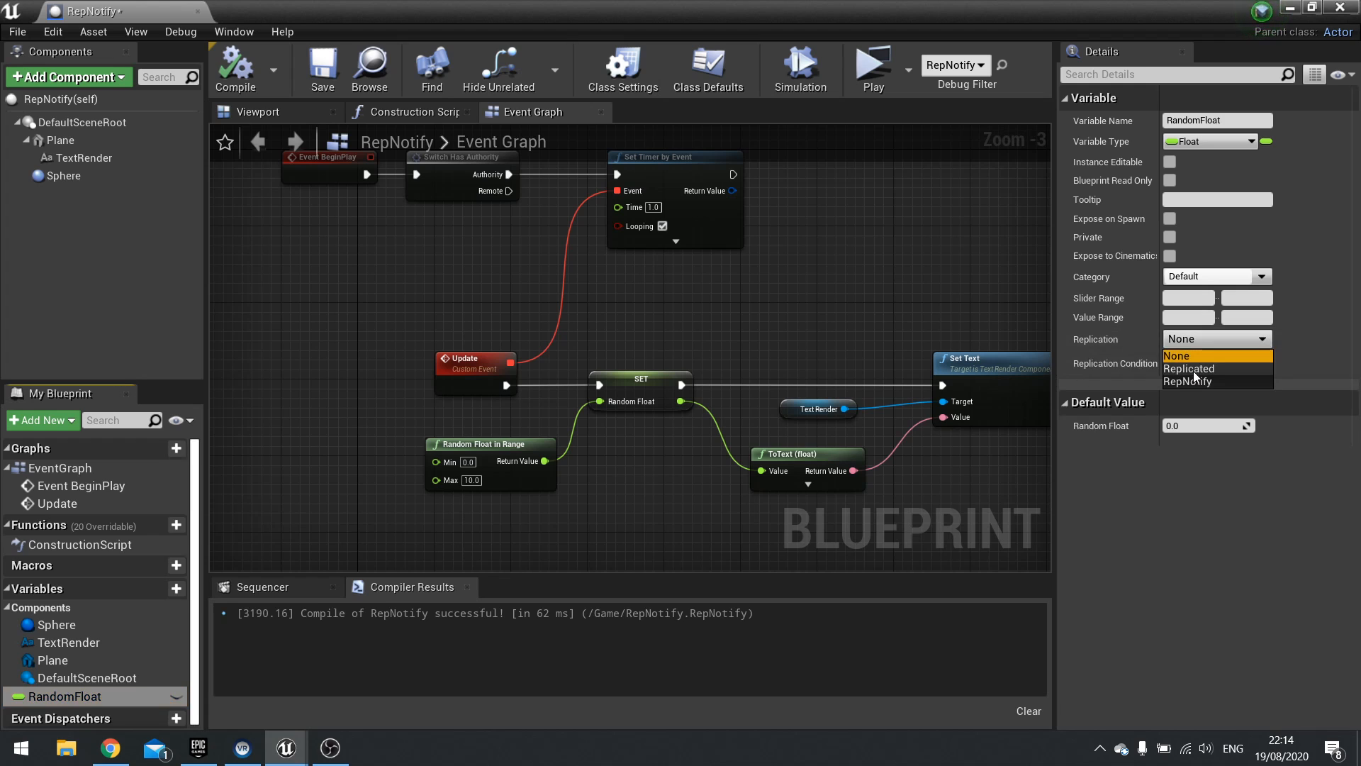
left_click(1189, 369)
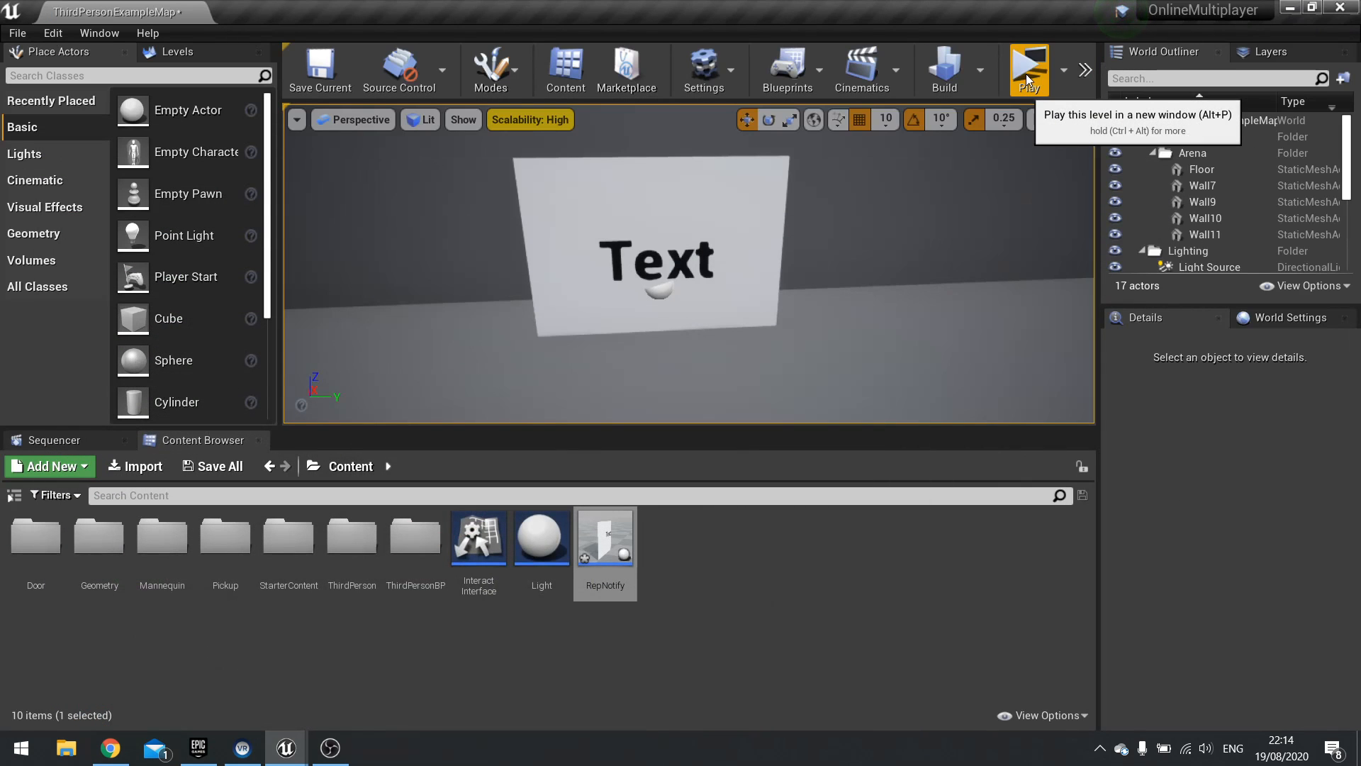
Bring the RepNotify Blueprint editor back in front of the level editor
left_click(1028, 70)
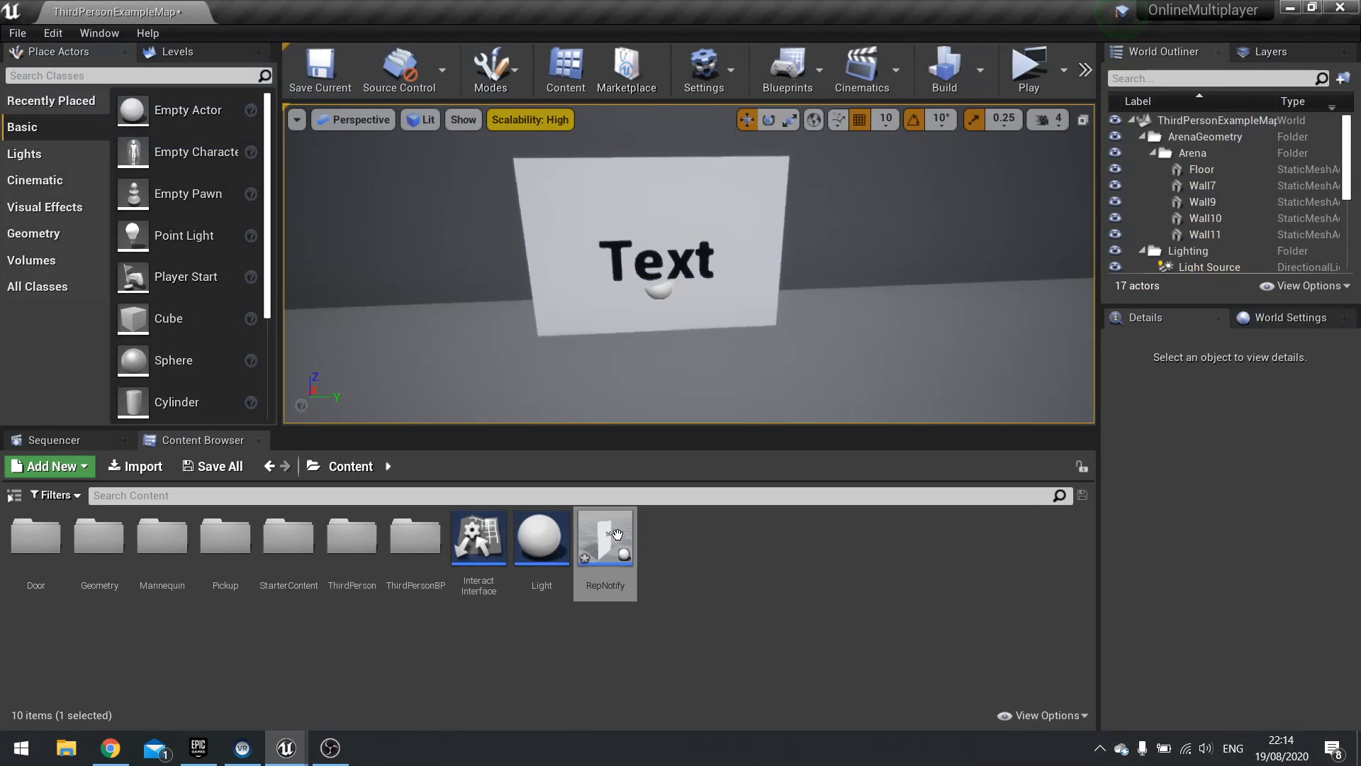
left_click(1028, 70)
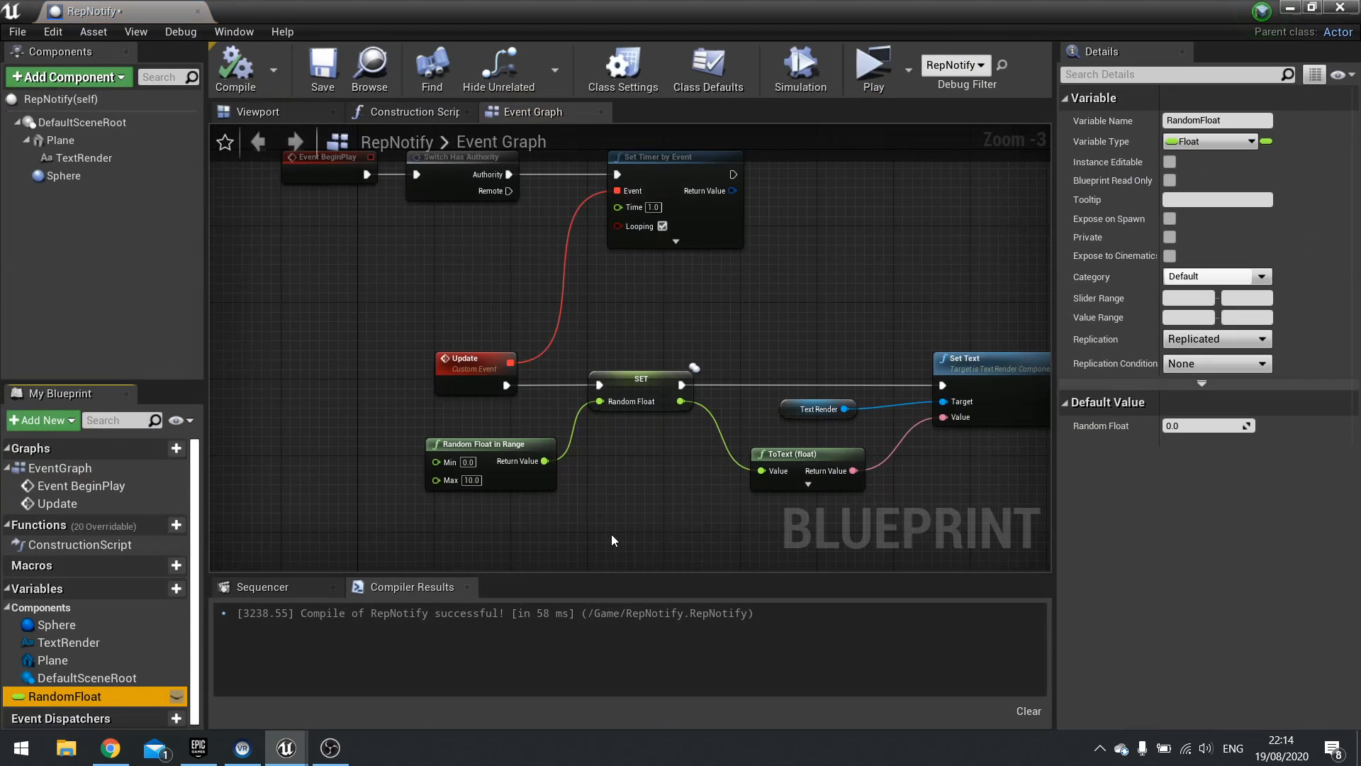
Add an Event Tick node to the RepNotify graph by searching 'tick'
type("tick")
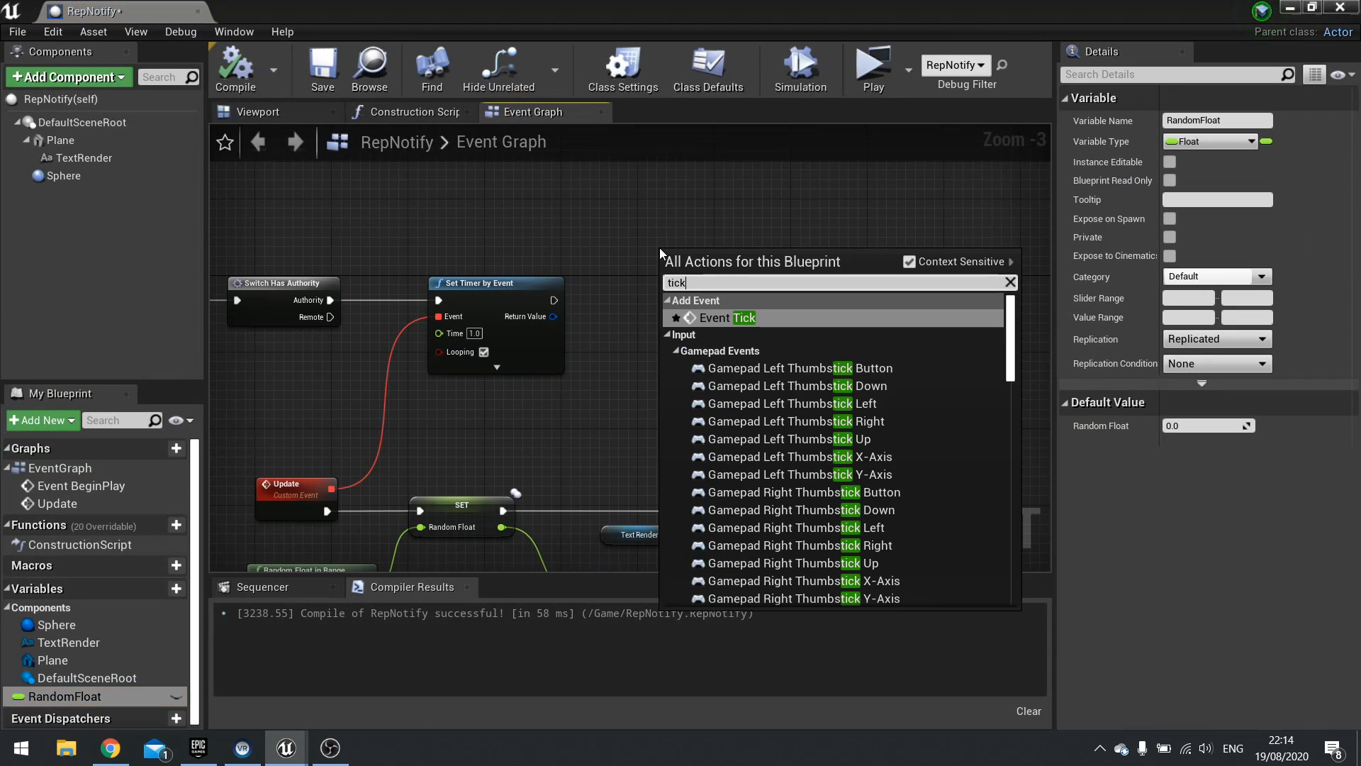
left_click(743, 317)
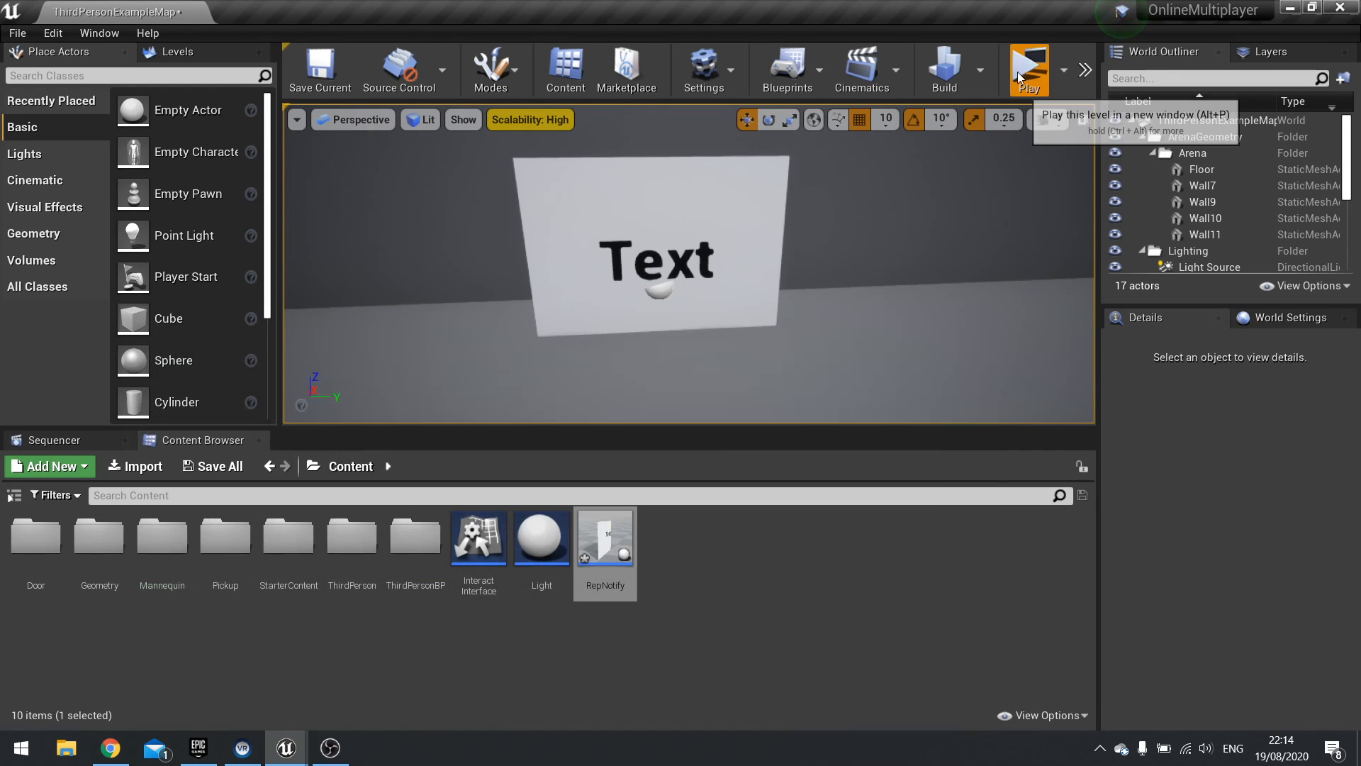
Play-test to compare Server and Client 1 random floats, then reopen RepNotify
left_click(1029, 70)
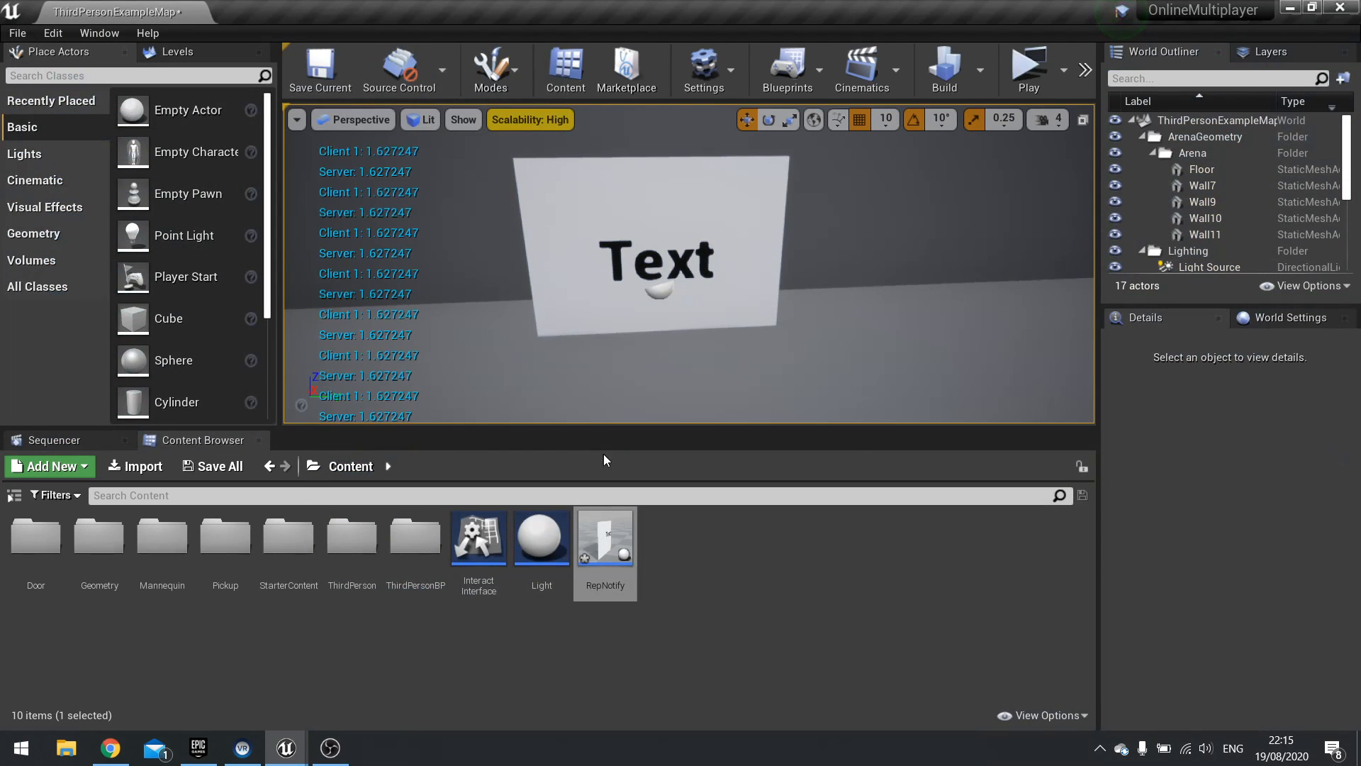
double_click(605, 537)
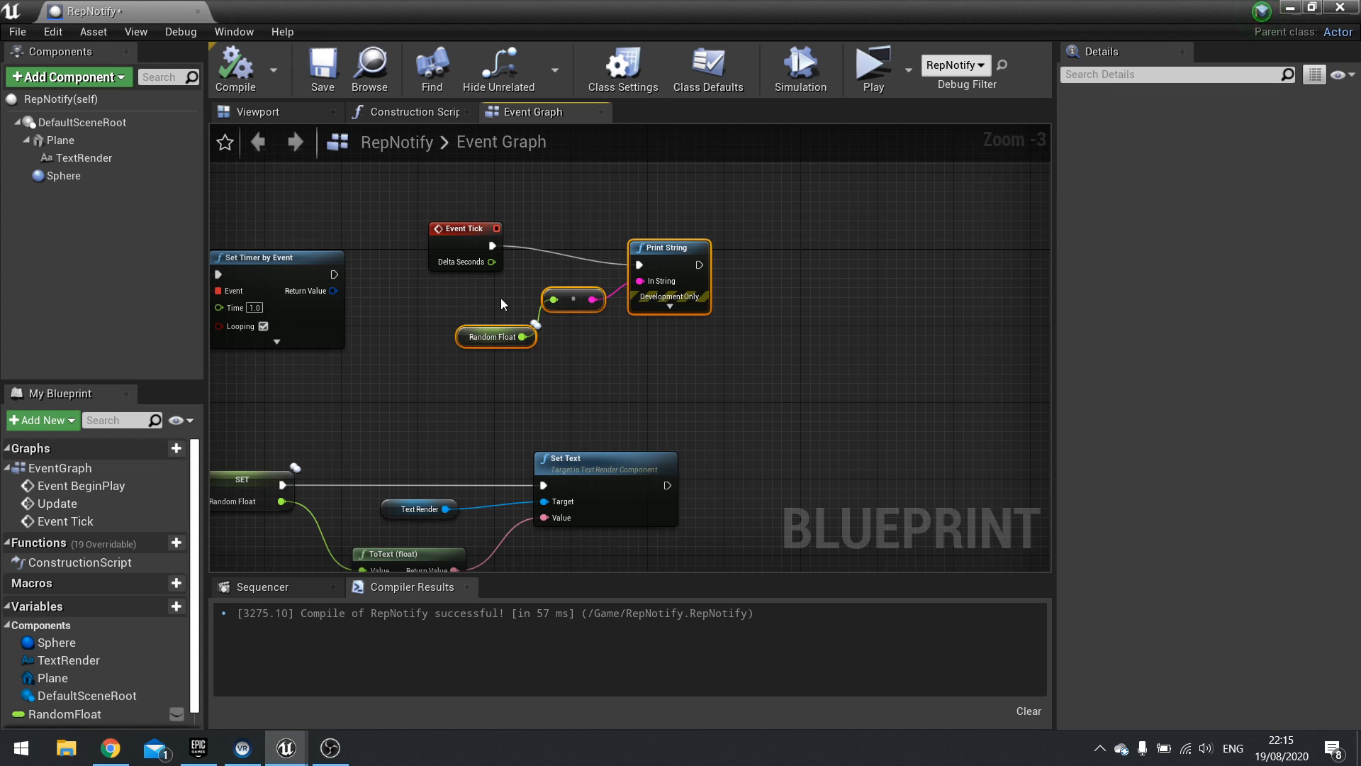
mouse_move(507, 307)
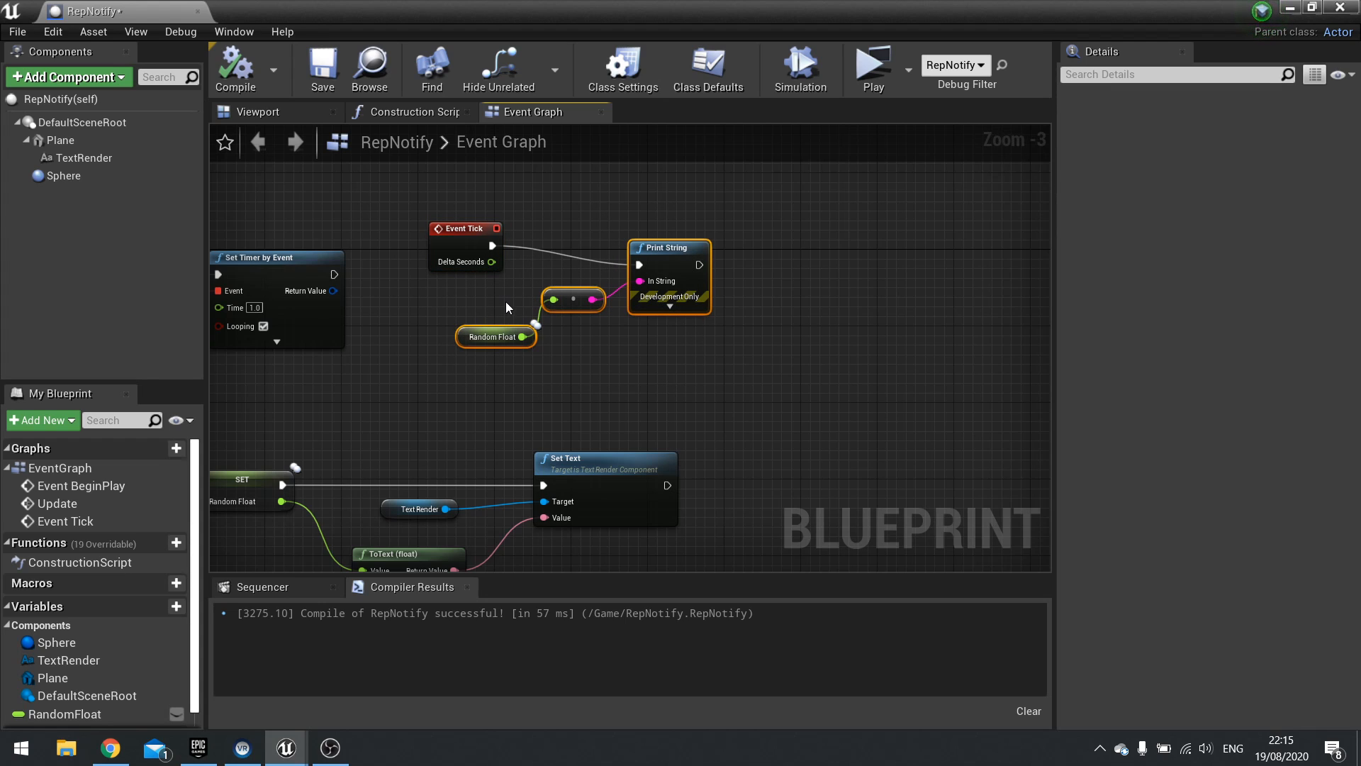
mouse_move(597, 378)
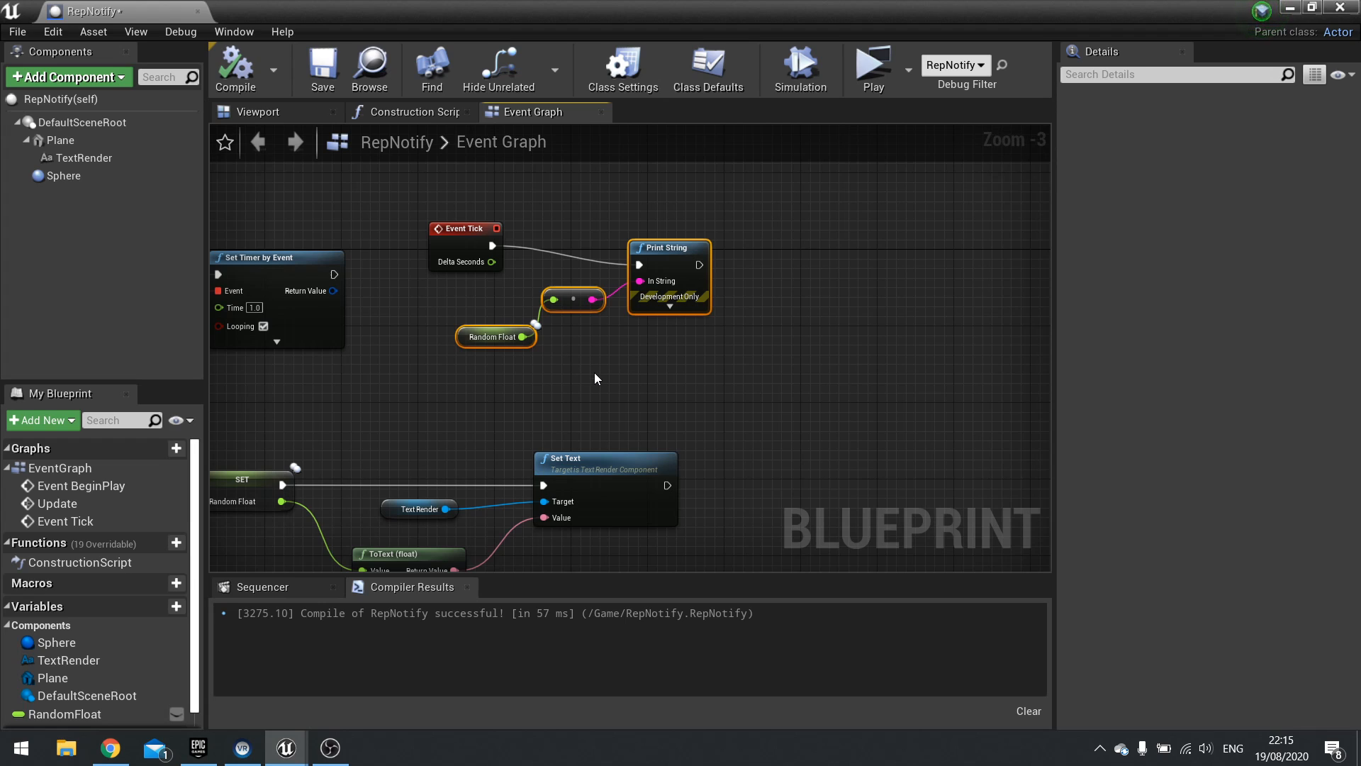
mouse_move(65, 714)
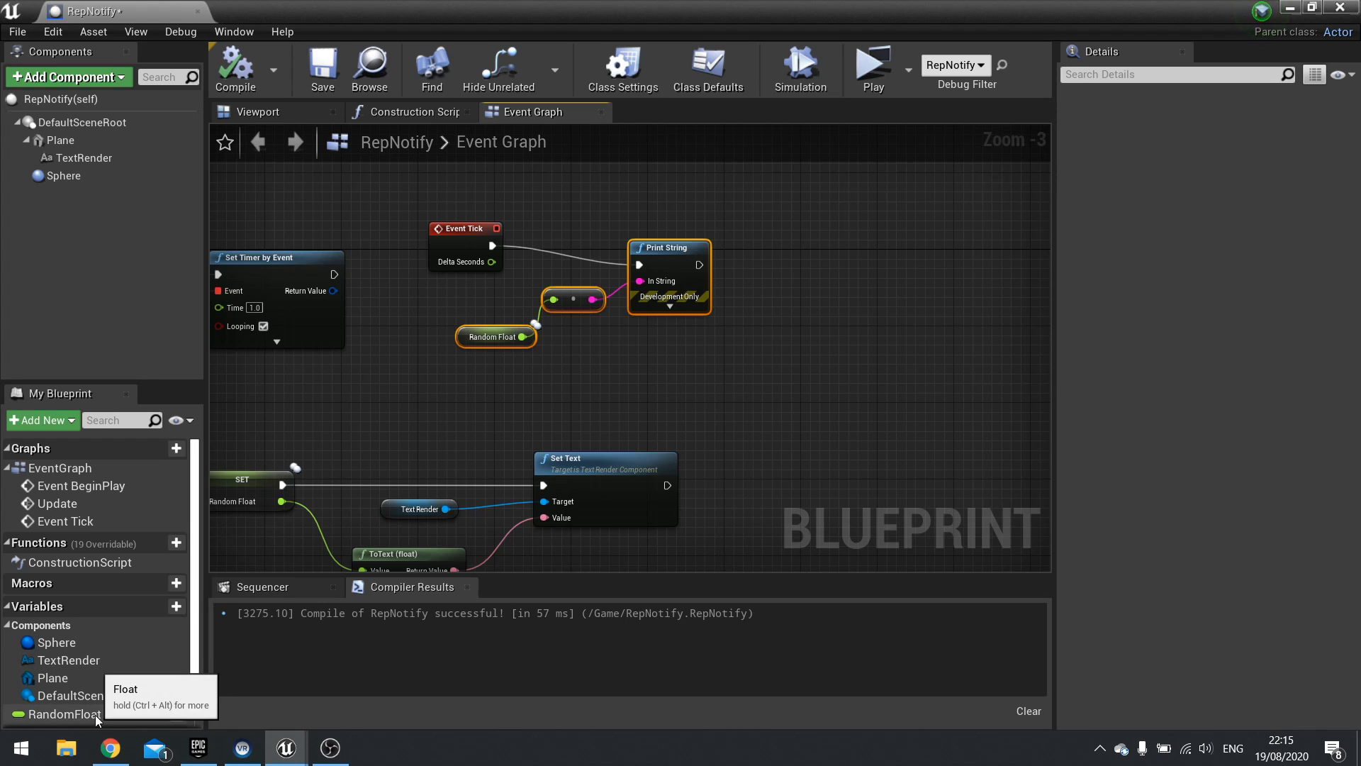
Change RandomFloat's Replication from Replicated to RepNotify, generating OnRep_RandomFloat
left_click(65, 714)
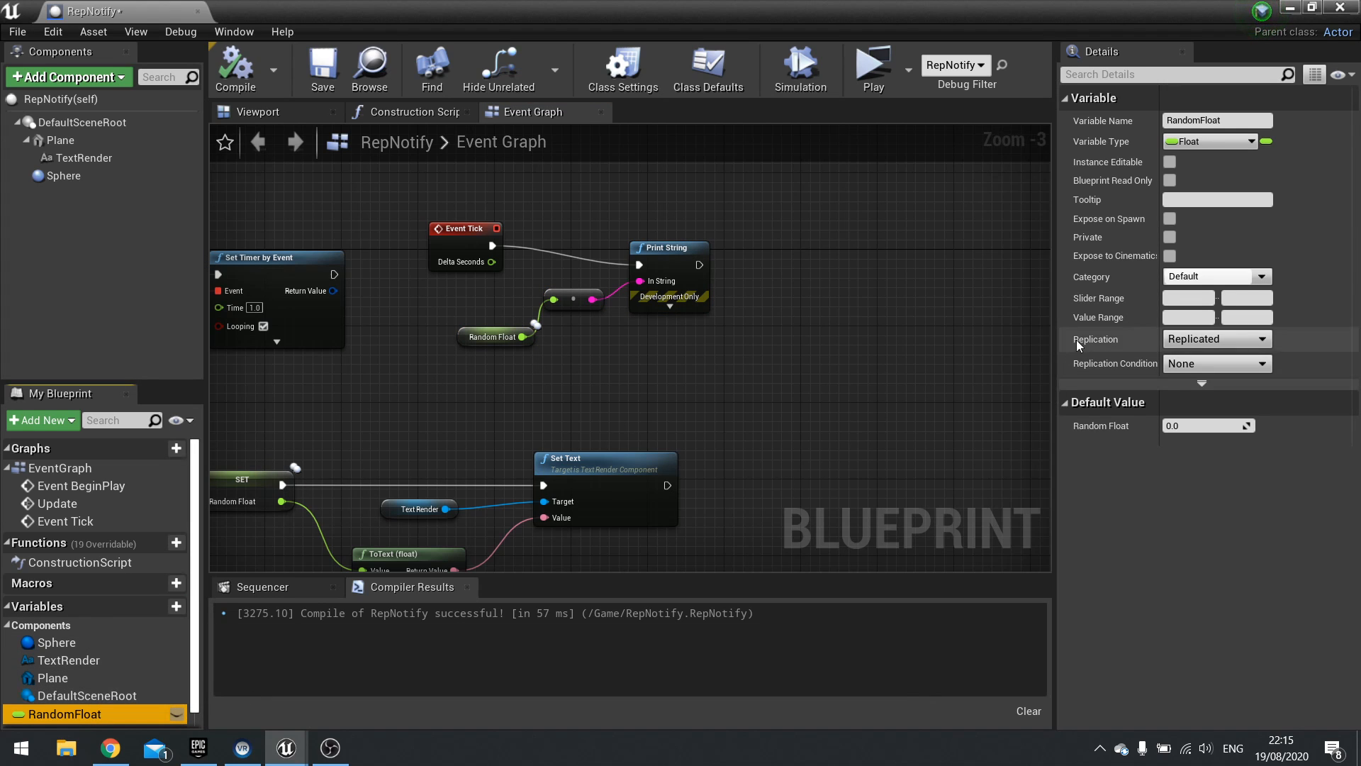
left_click(1215, 339)
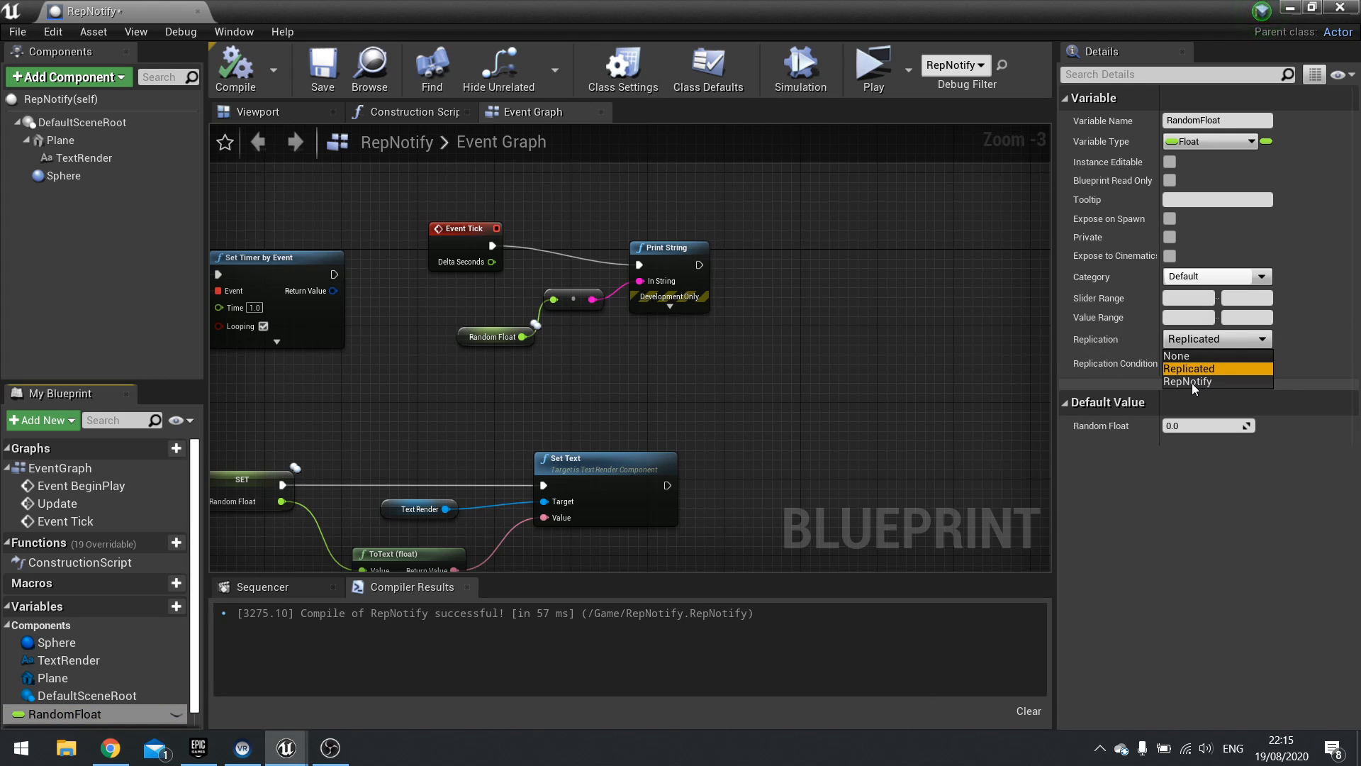
left_click(1187, 382)
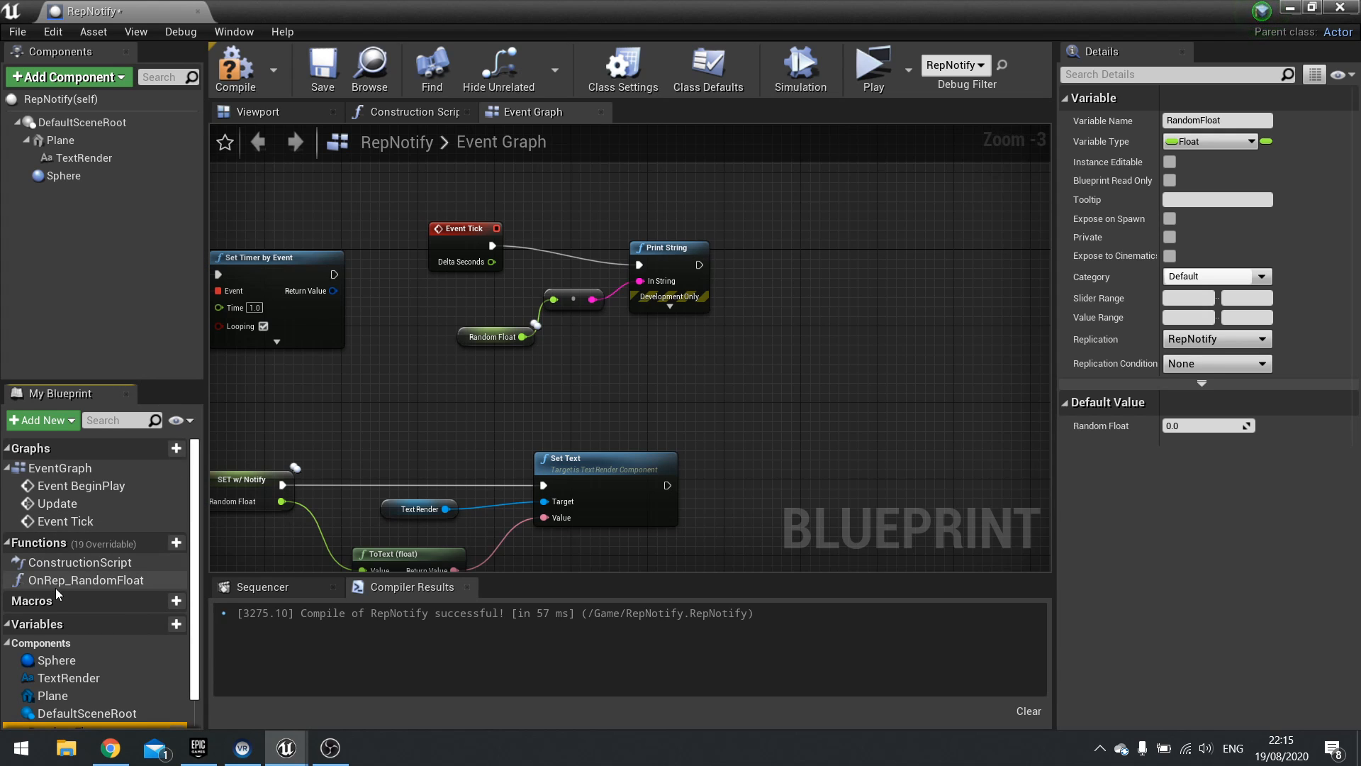
mouse_move(86, 580)
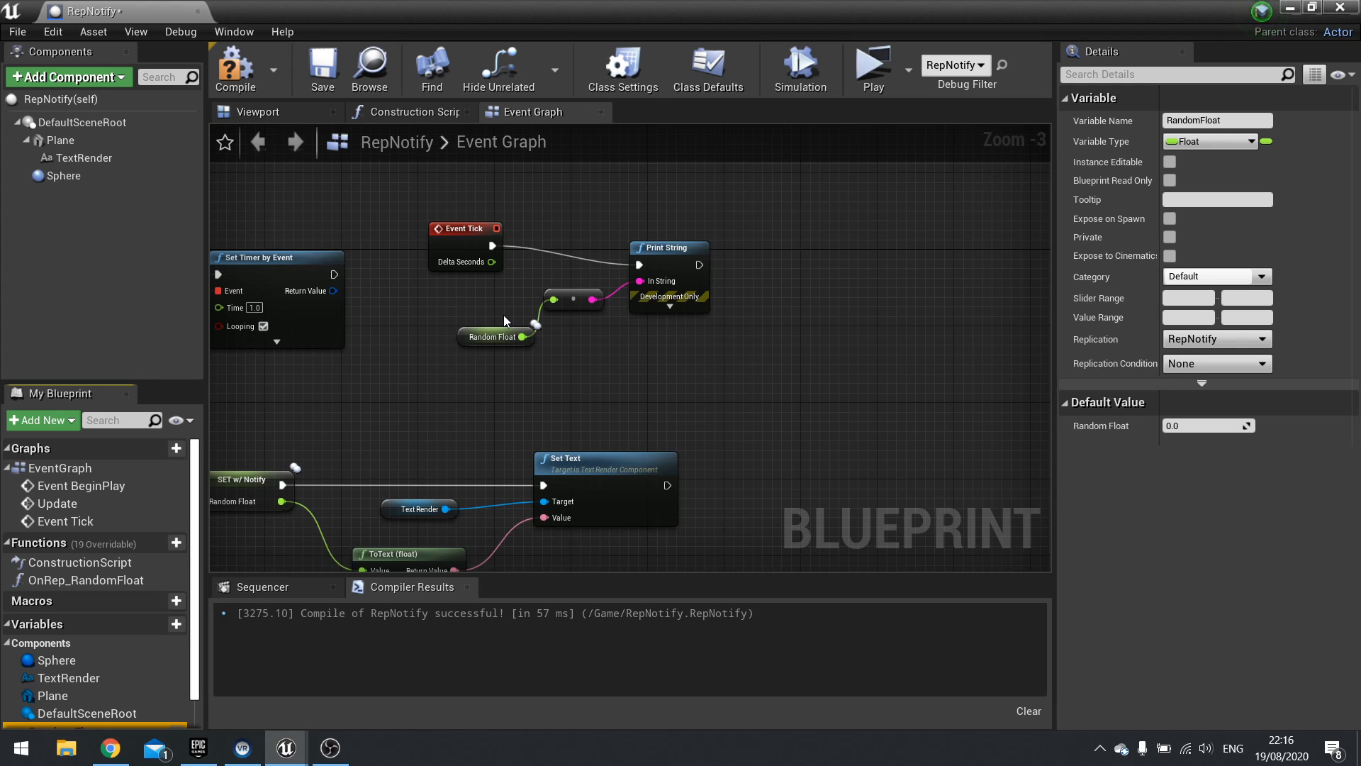
mouse_move(506, 364)
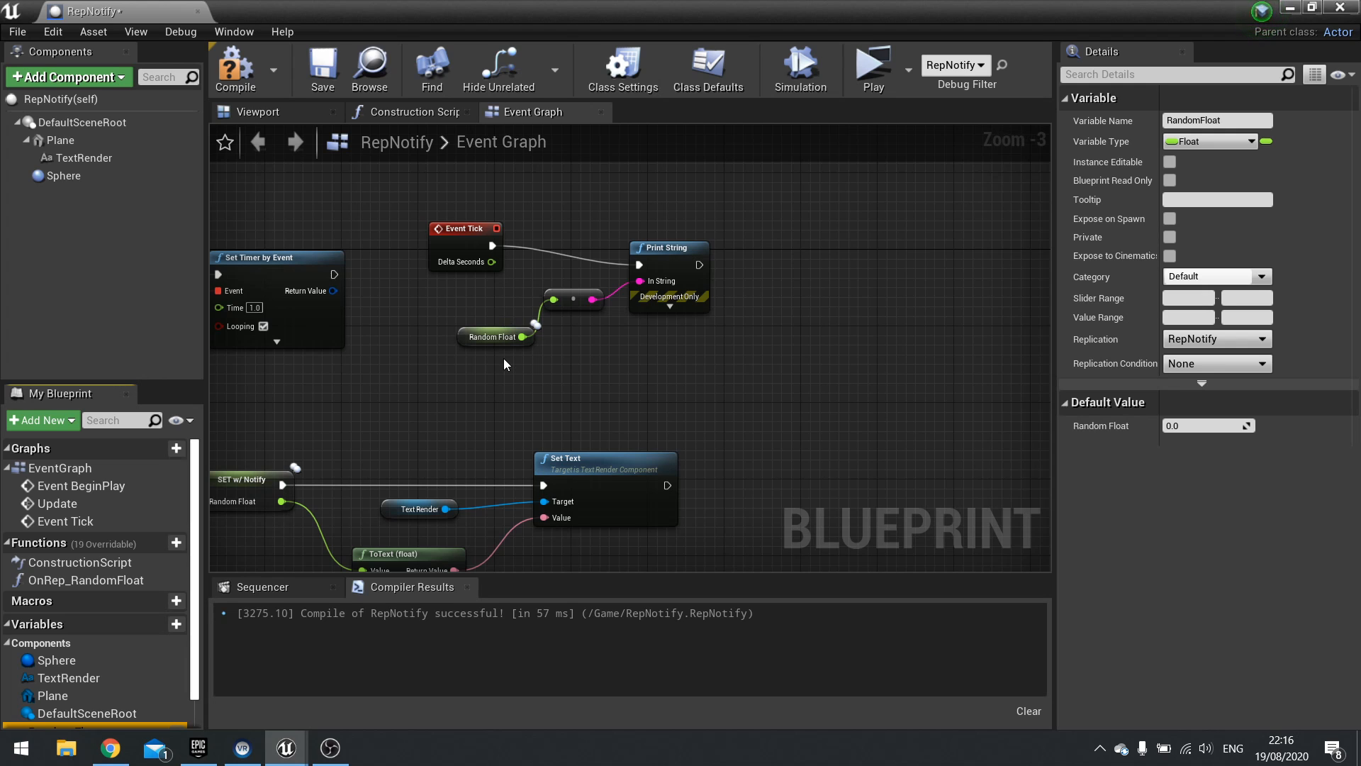
mouse_move(84, 580)
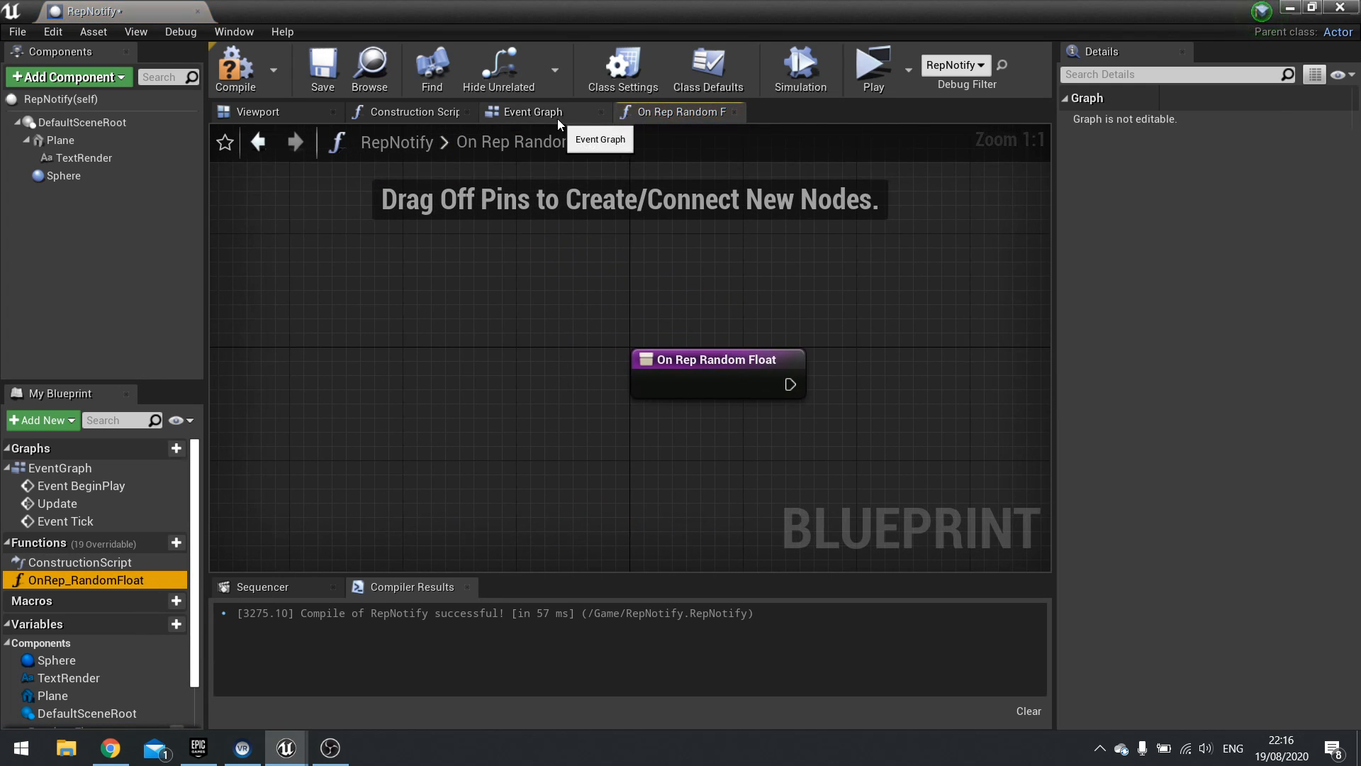
Move the Set Text, TextRender and ToText nodes from the Event Graph into OnRep_RandomFloat
left_click(533, 111)
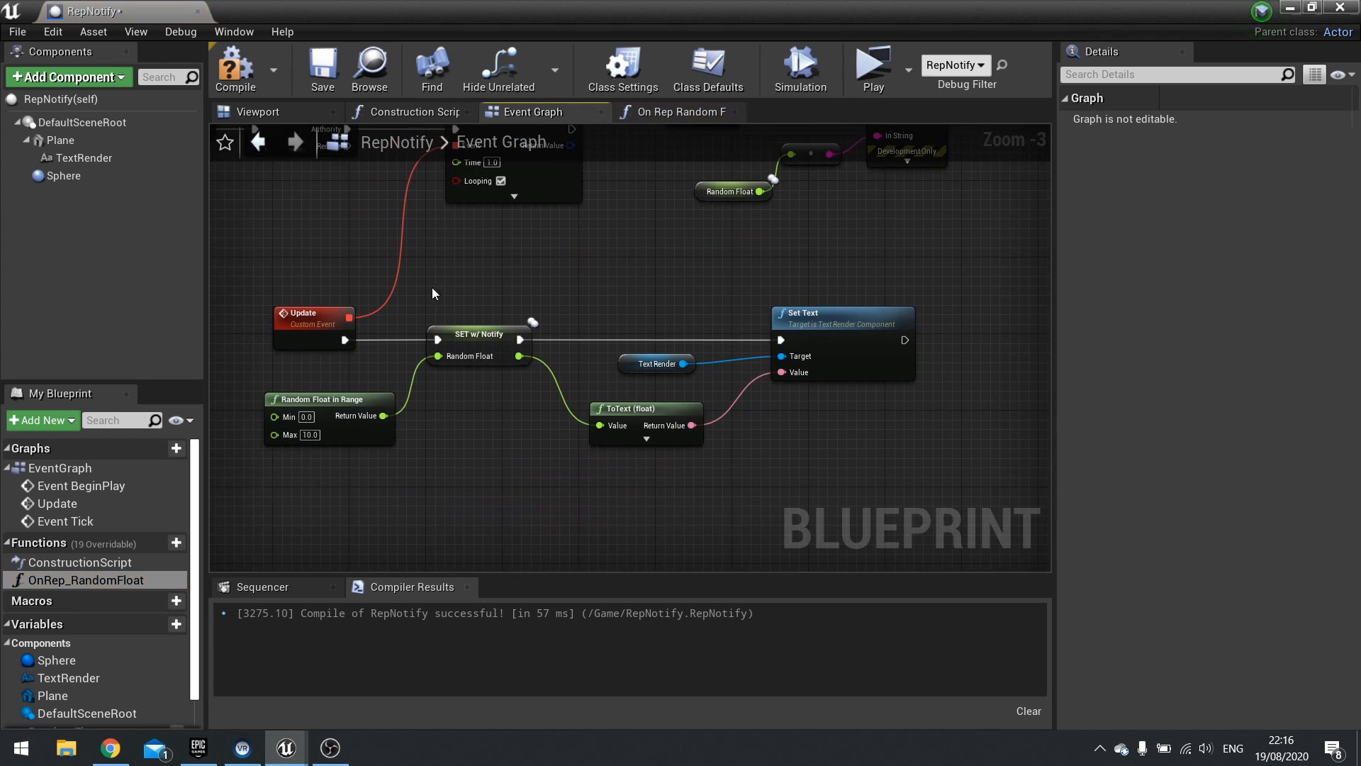
left_click_drag(655, 332, 881, 486)
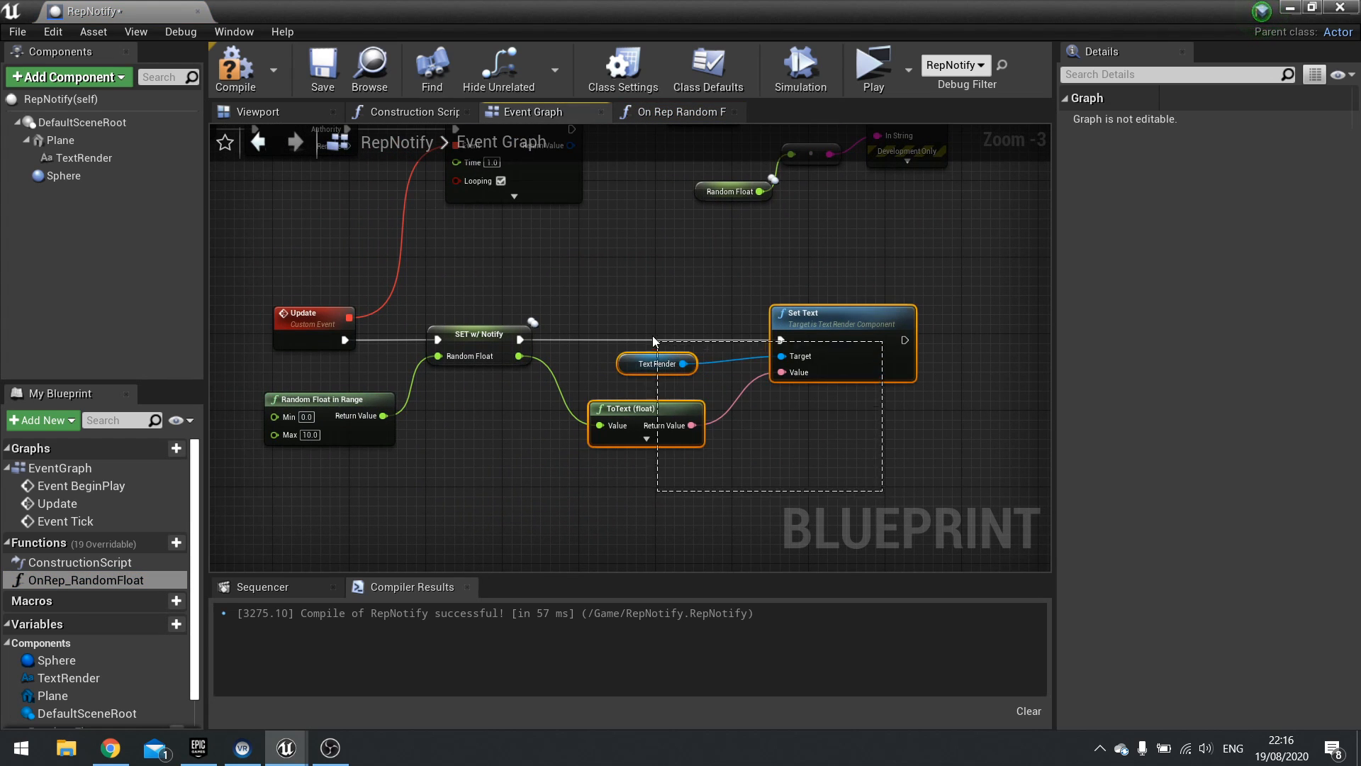
mouse_move(849, 360)
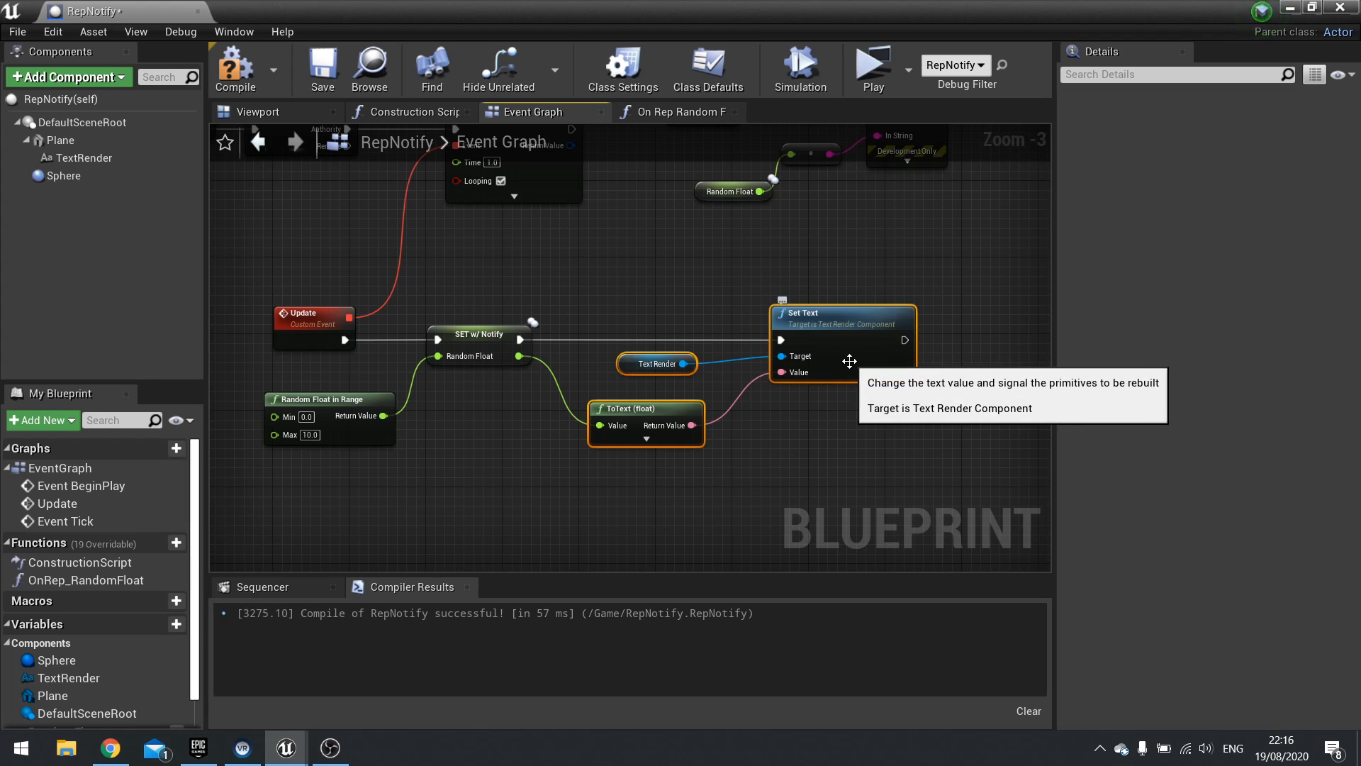
left_click(680, 111)
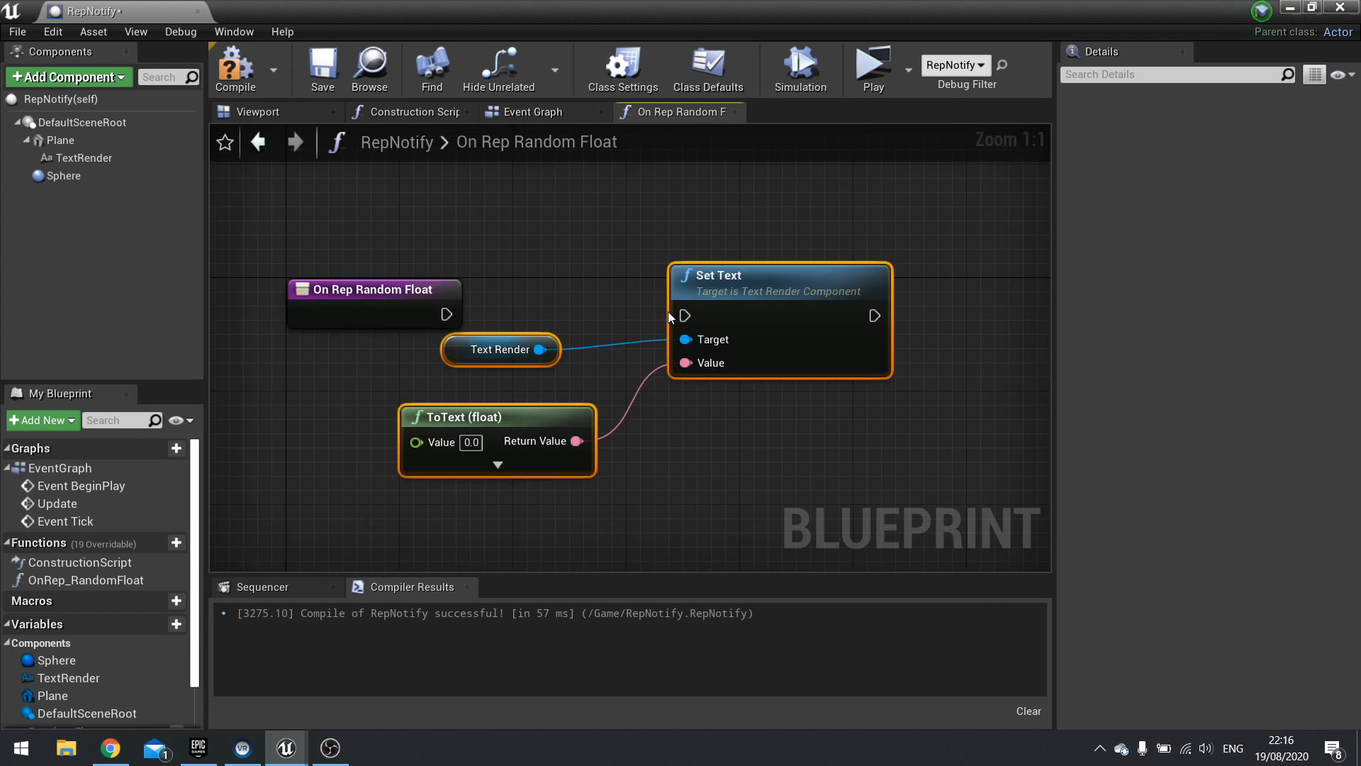
mouse_move(717, 278)
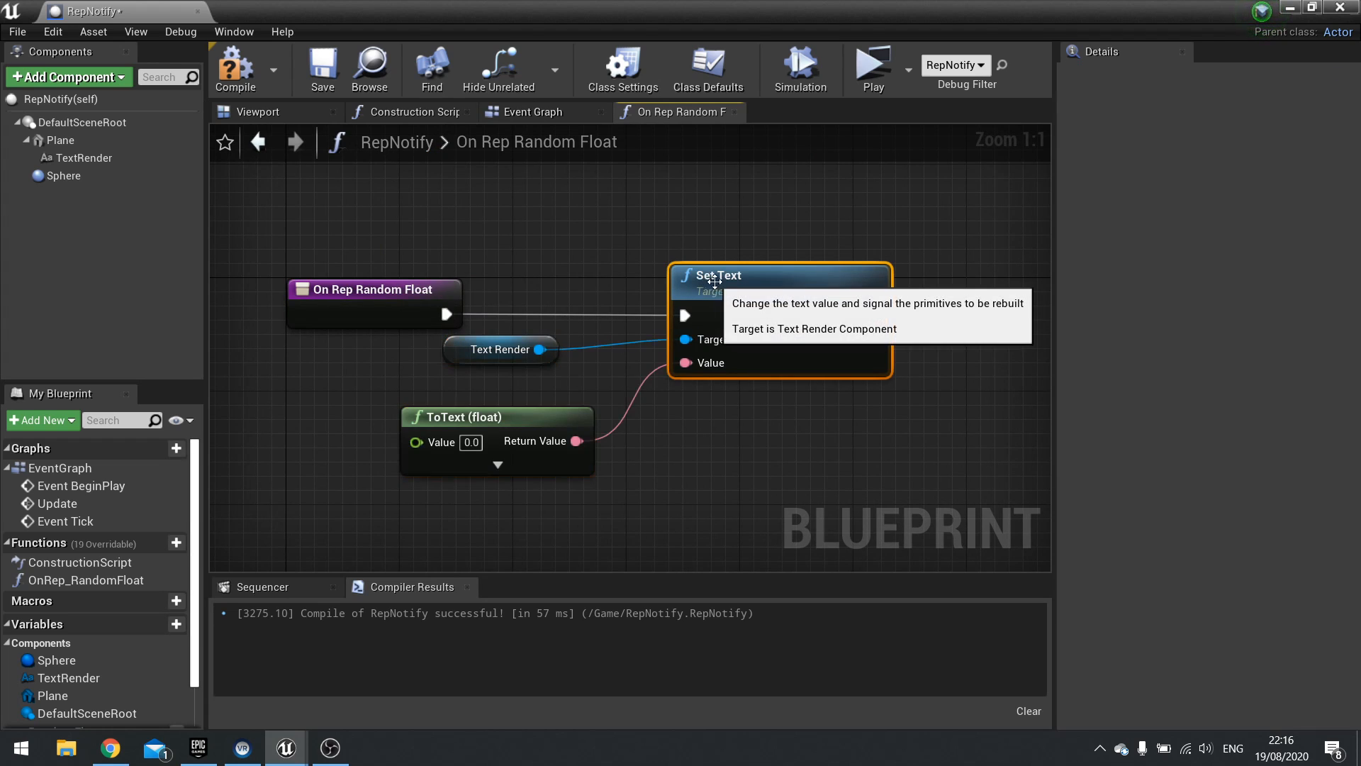
Compile the blueprint and check both the Event Graph and OnRep_RandomFloat
left_click(62, 673)
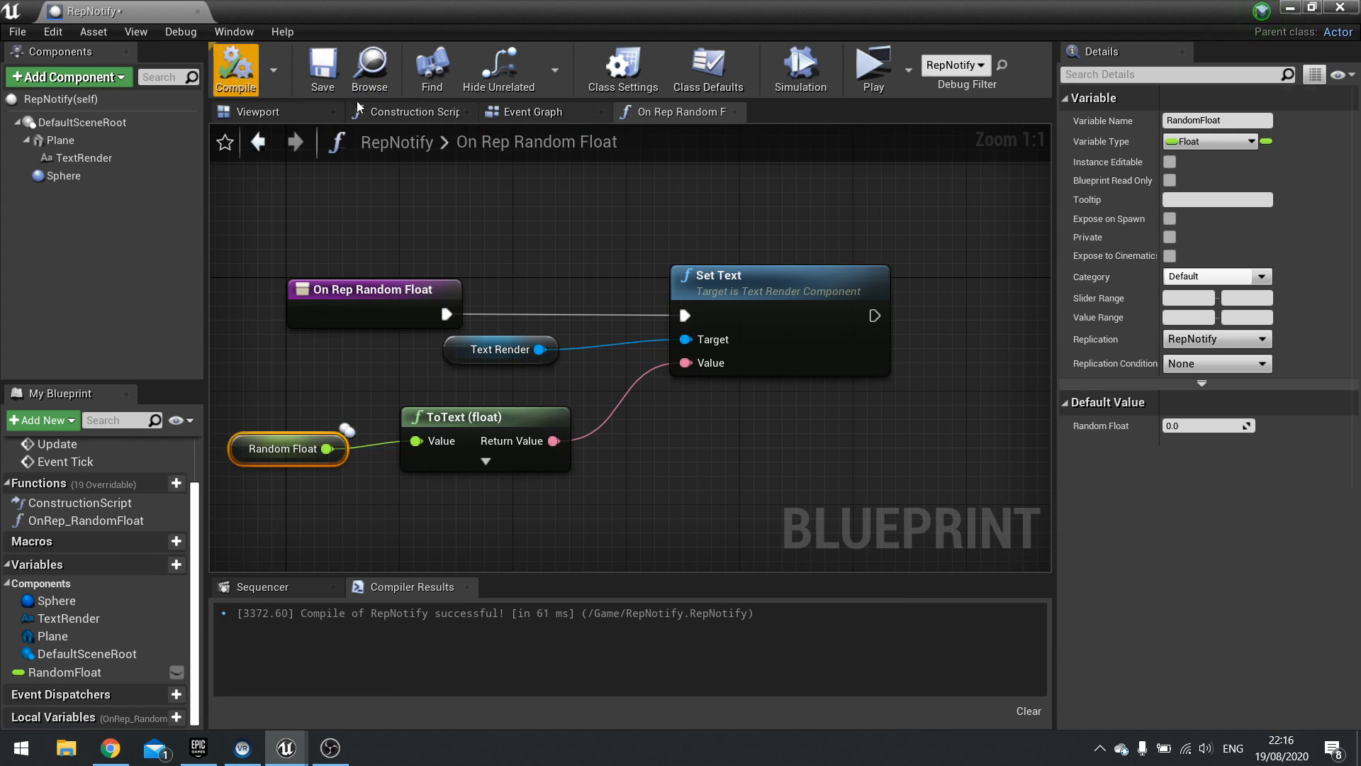
left_click(536, 111)
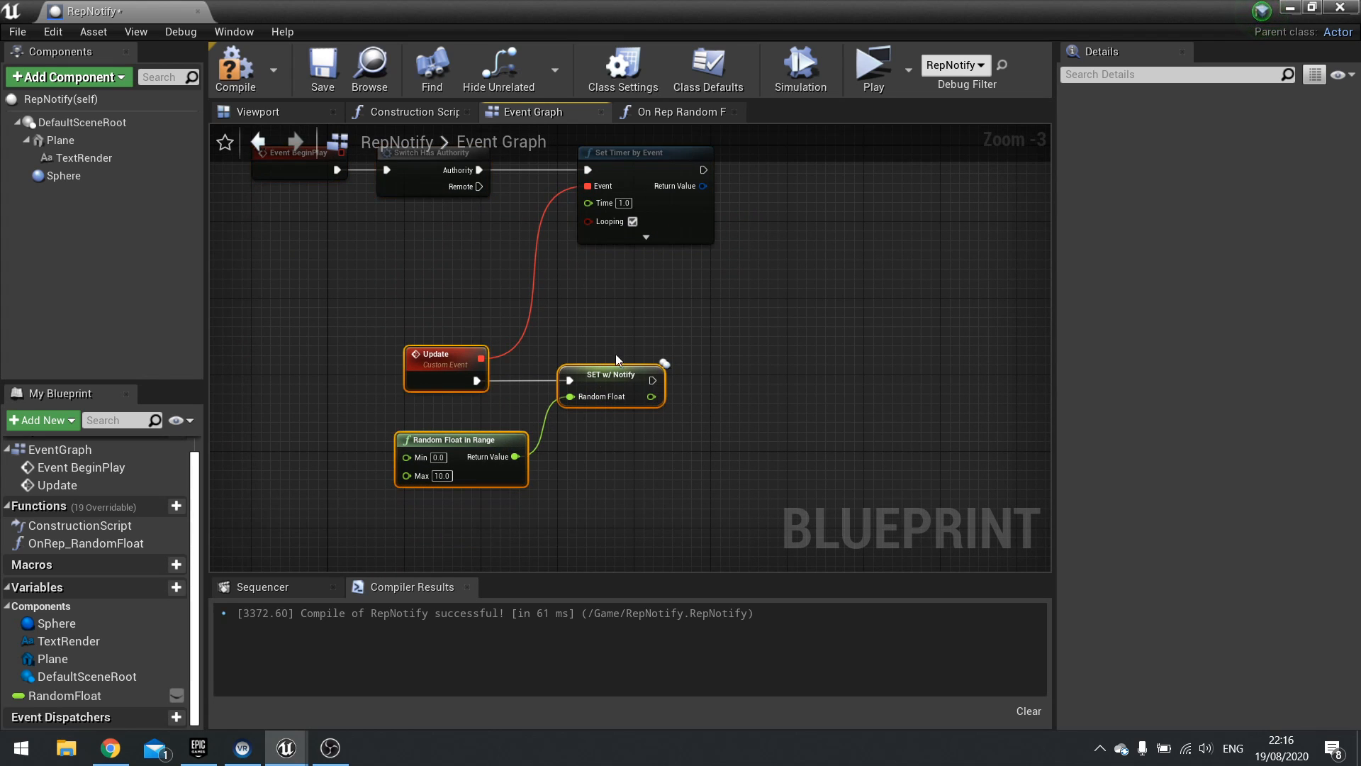
mouse_move(635, 384)
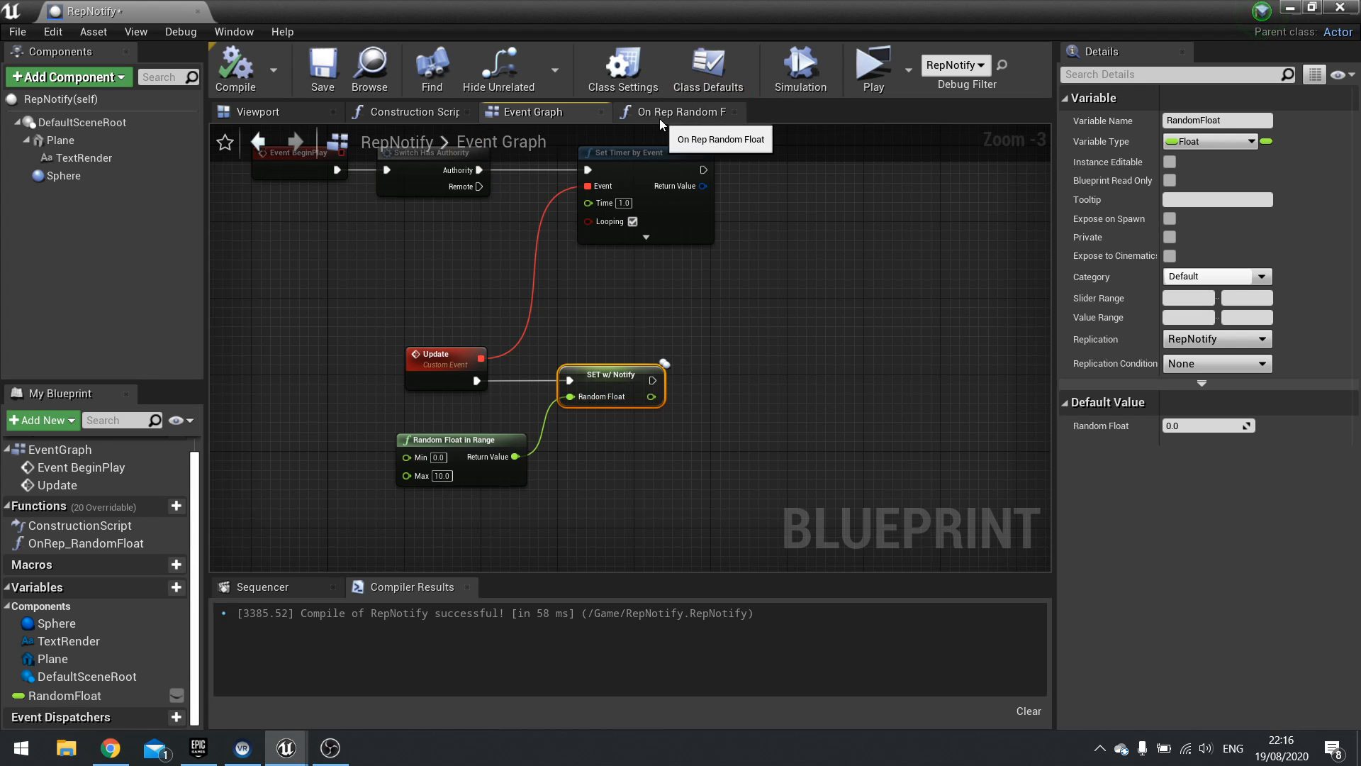
left_click(680, 111)
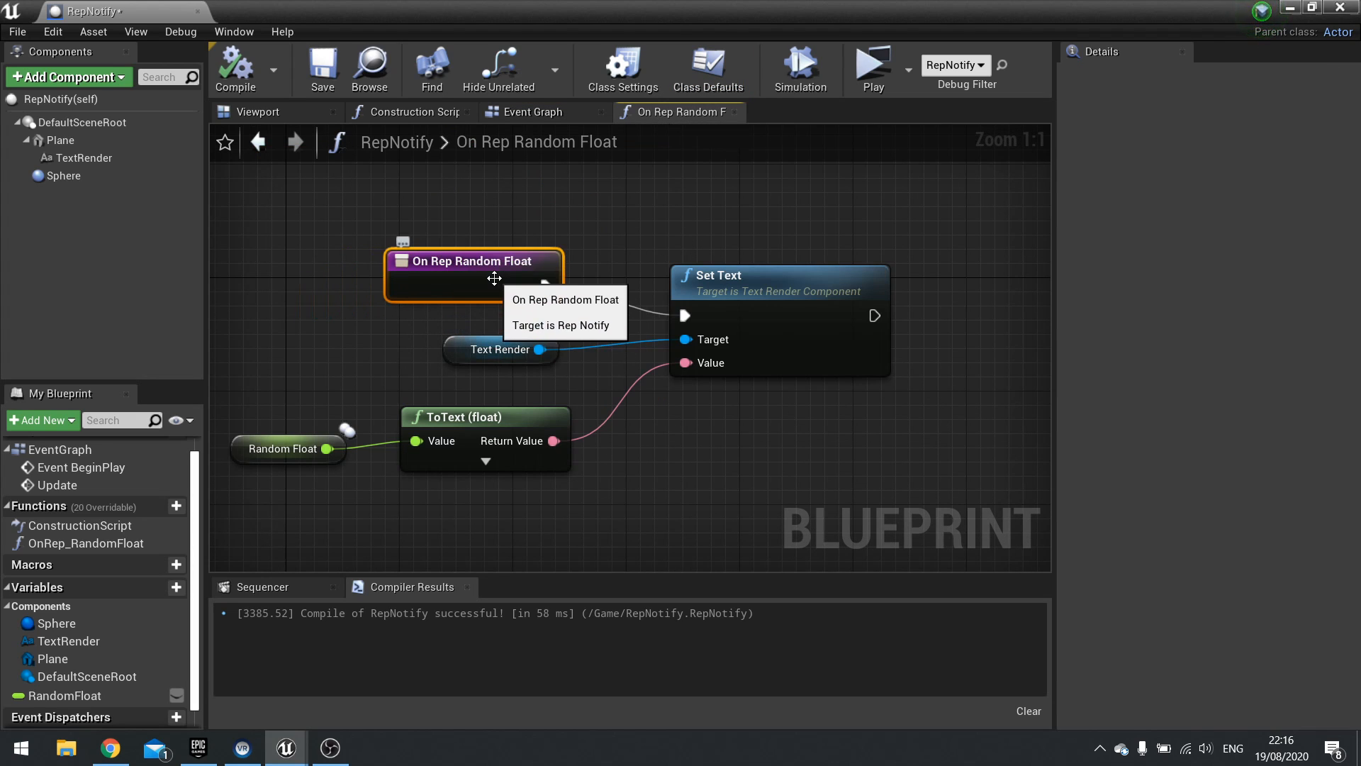
mouse_move(824, 534)
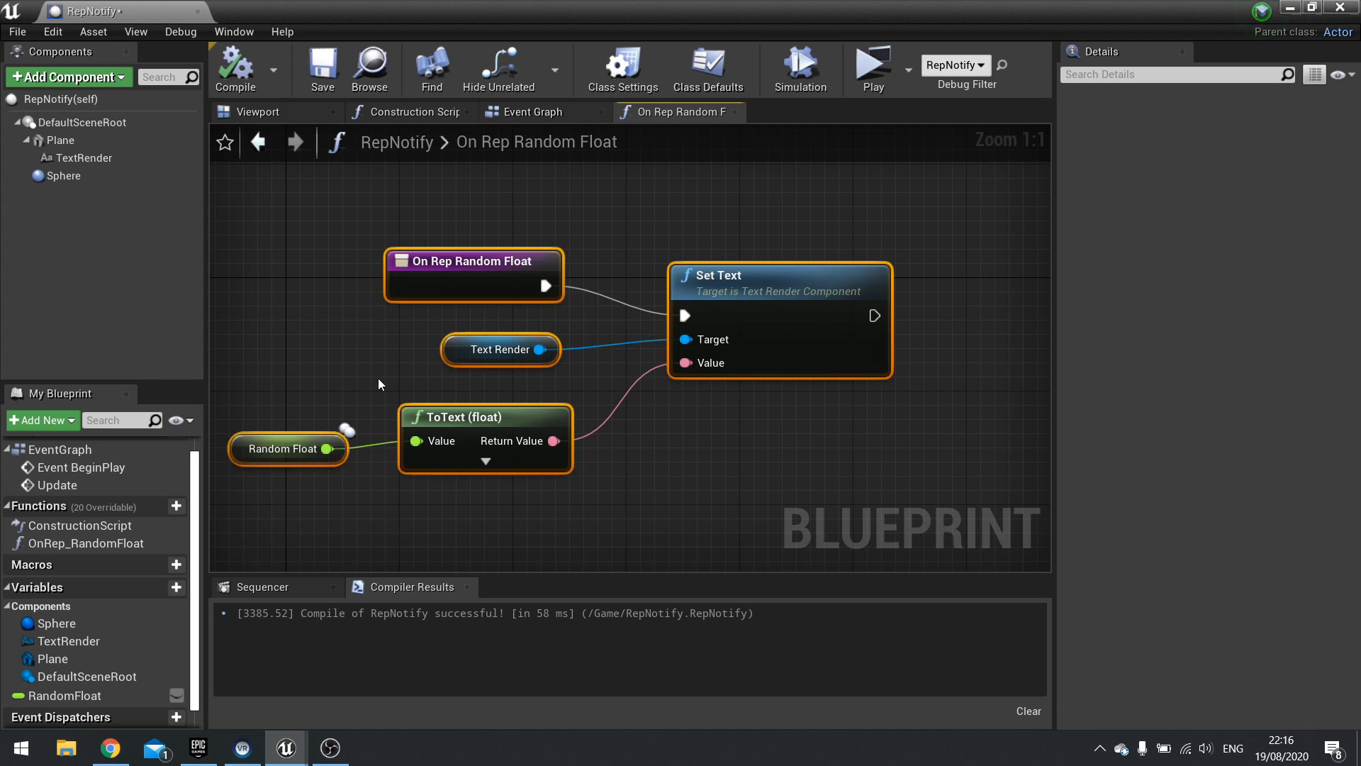
mouse_move(581, 386)
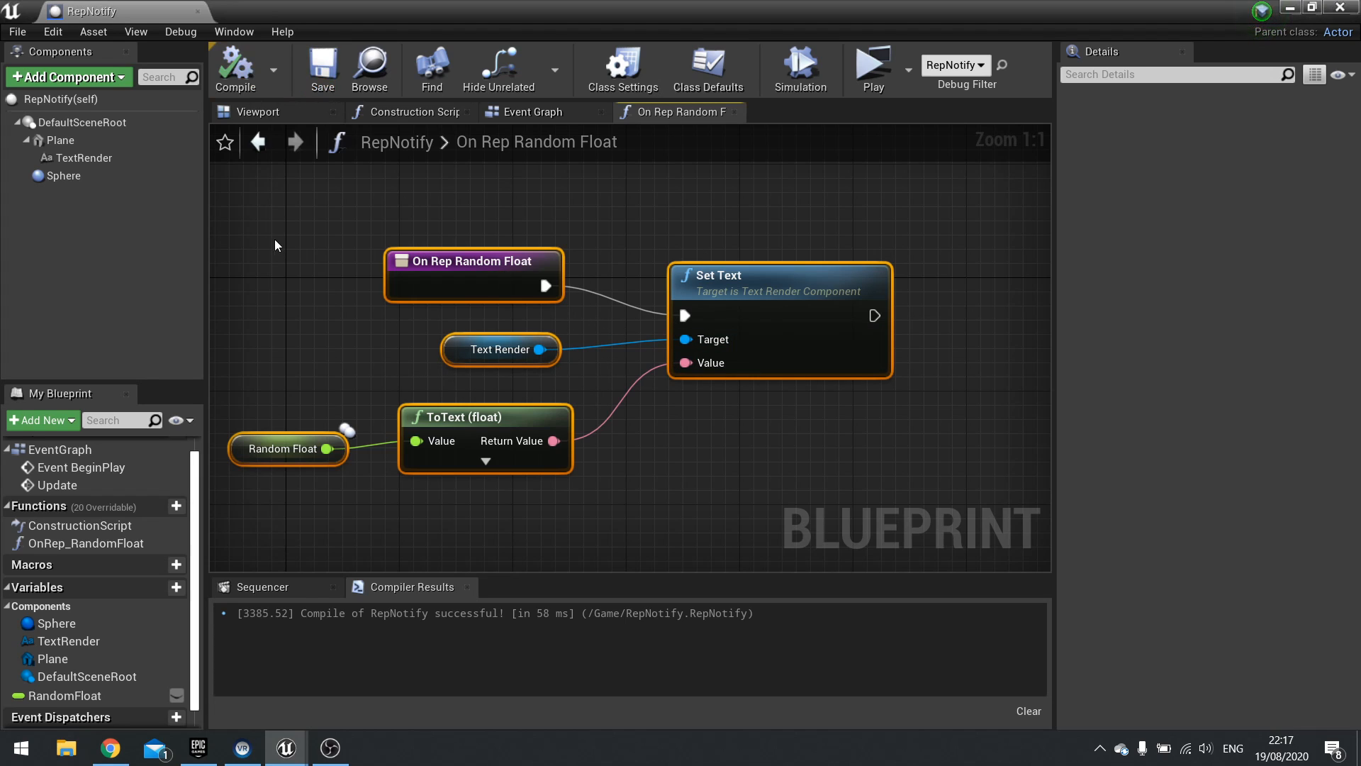
mouse_move(655, 340)
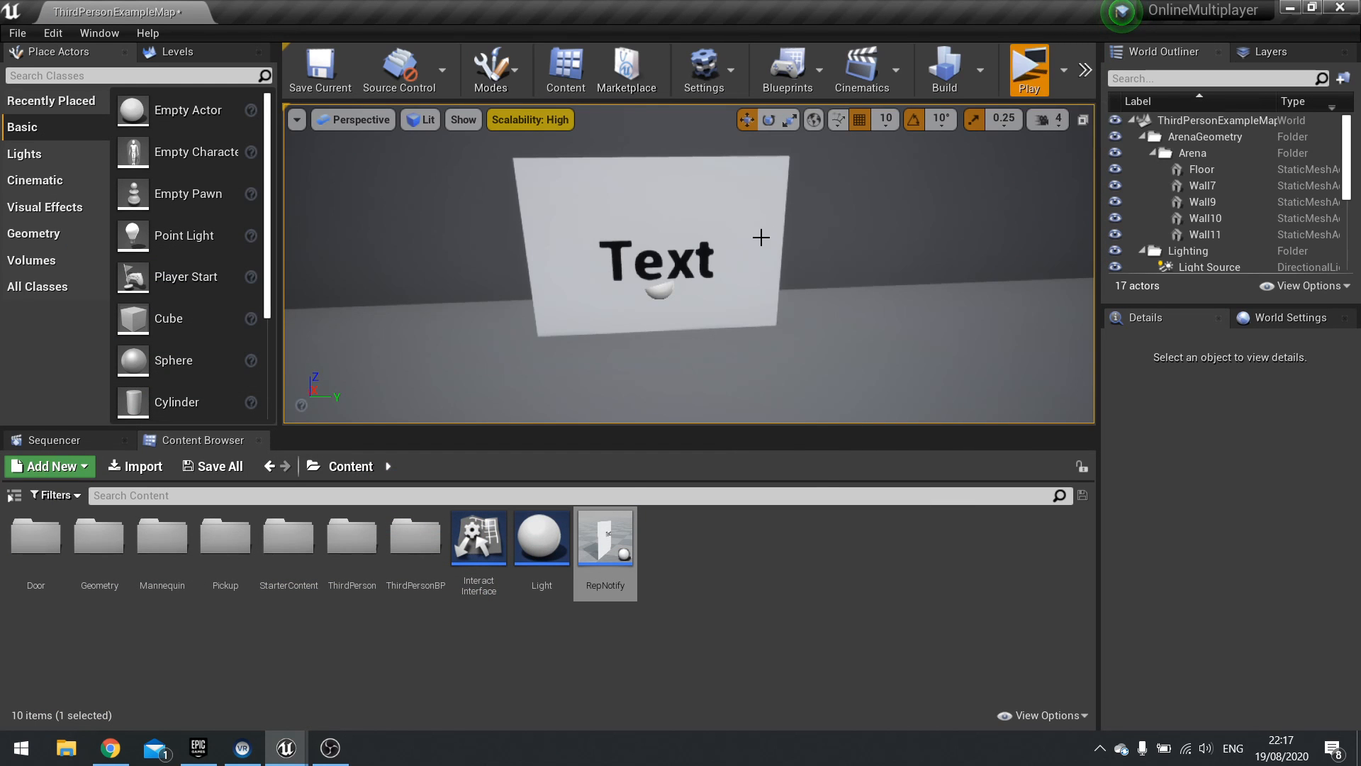
left_click(1028, 69)
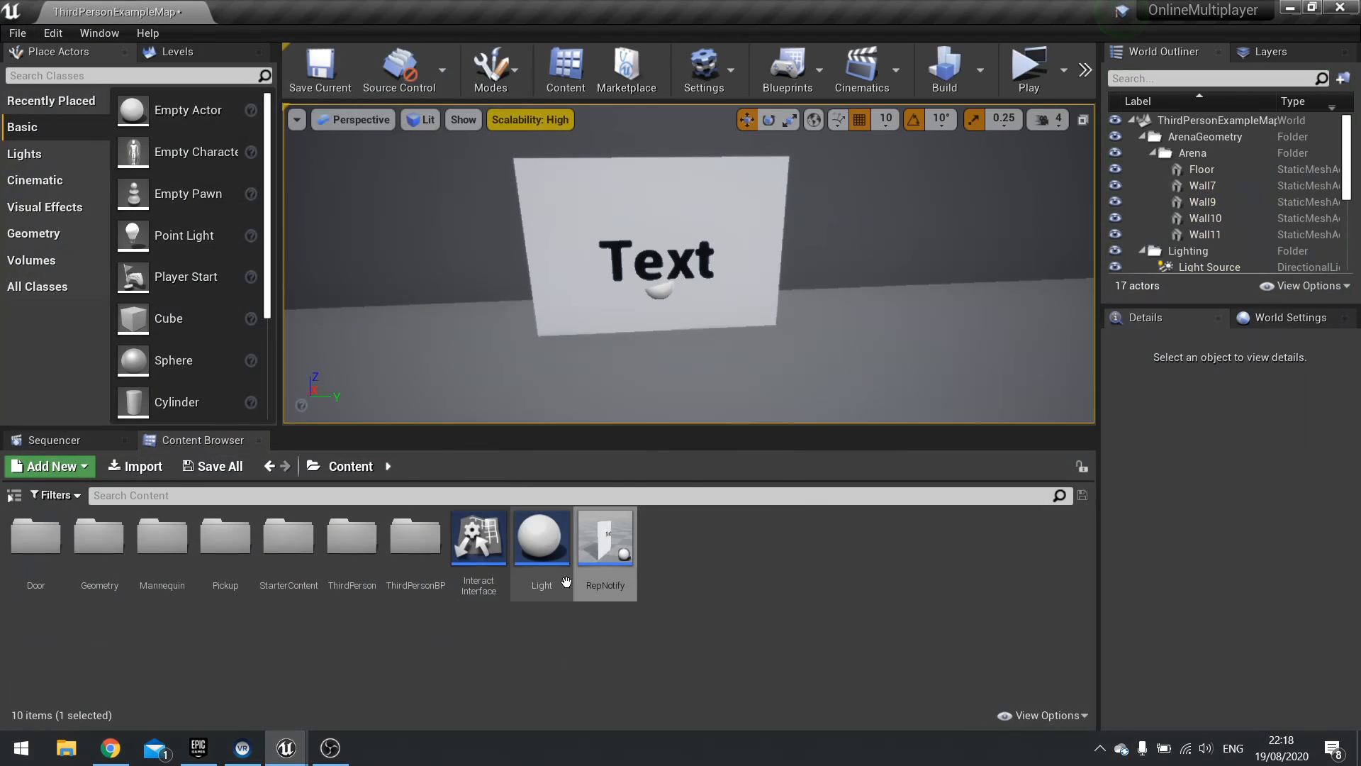
In the RepNotify Event Graph, add a custom event named MC_Effects
double_click(605, 536)
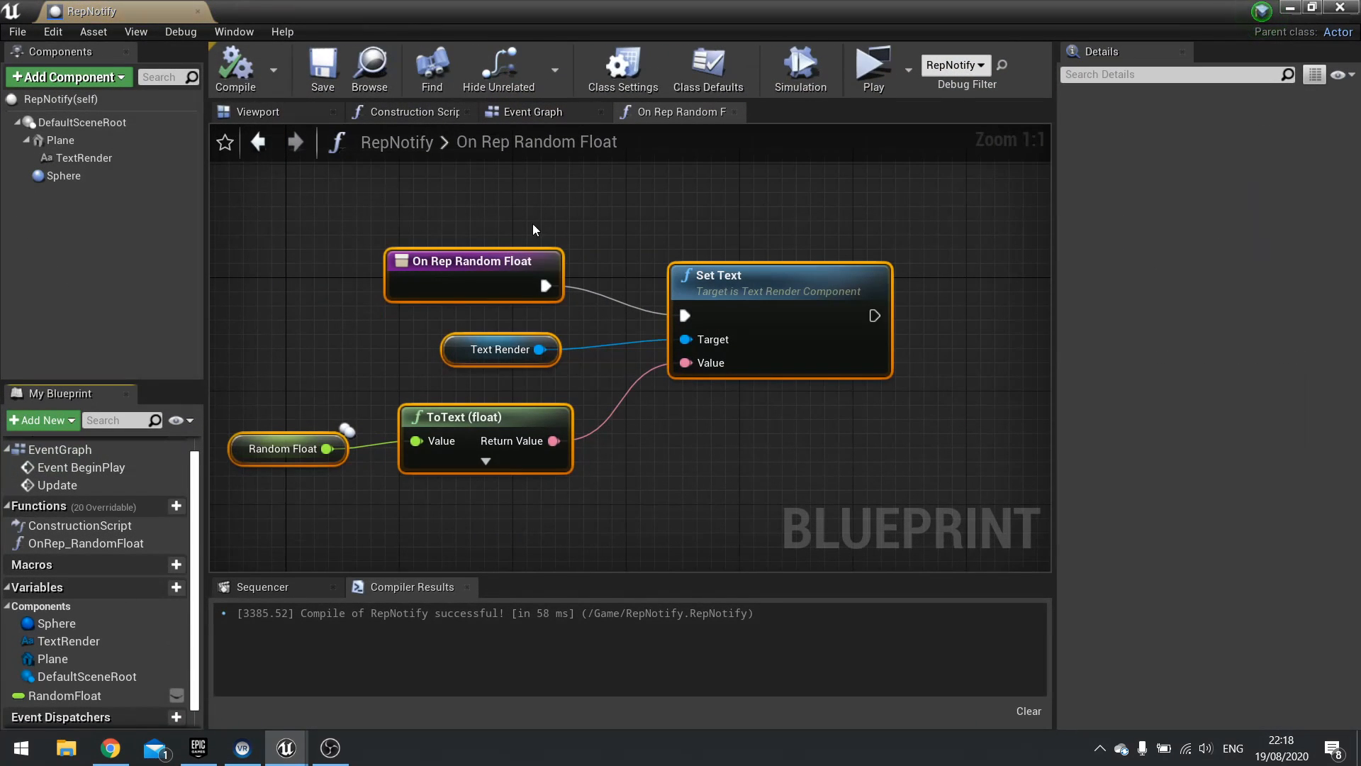
left_click(534, 112)
type("custom")
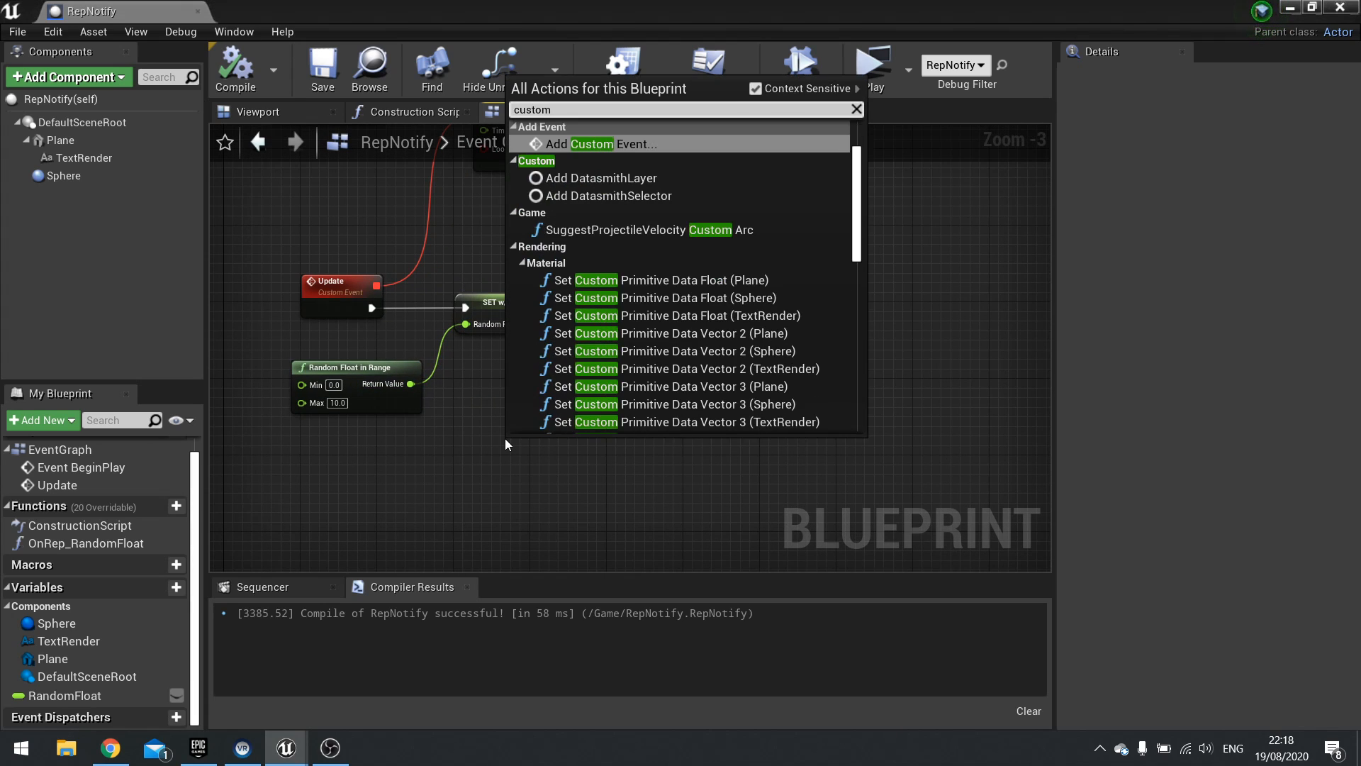
left_click(600, 143)
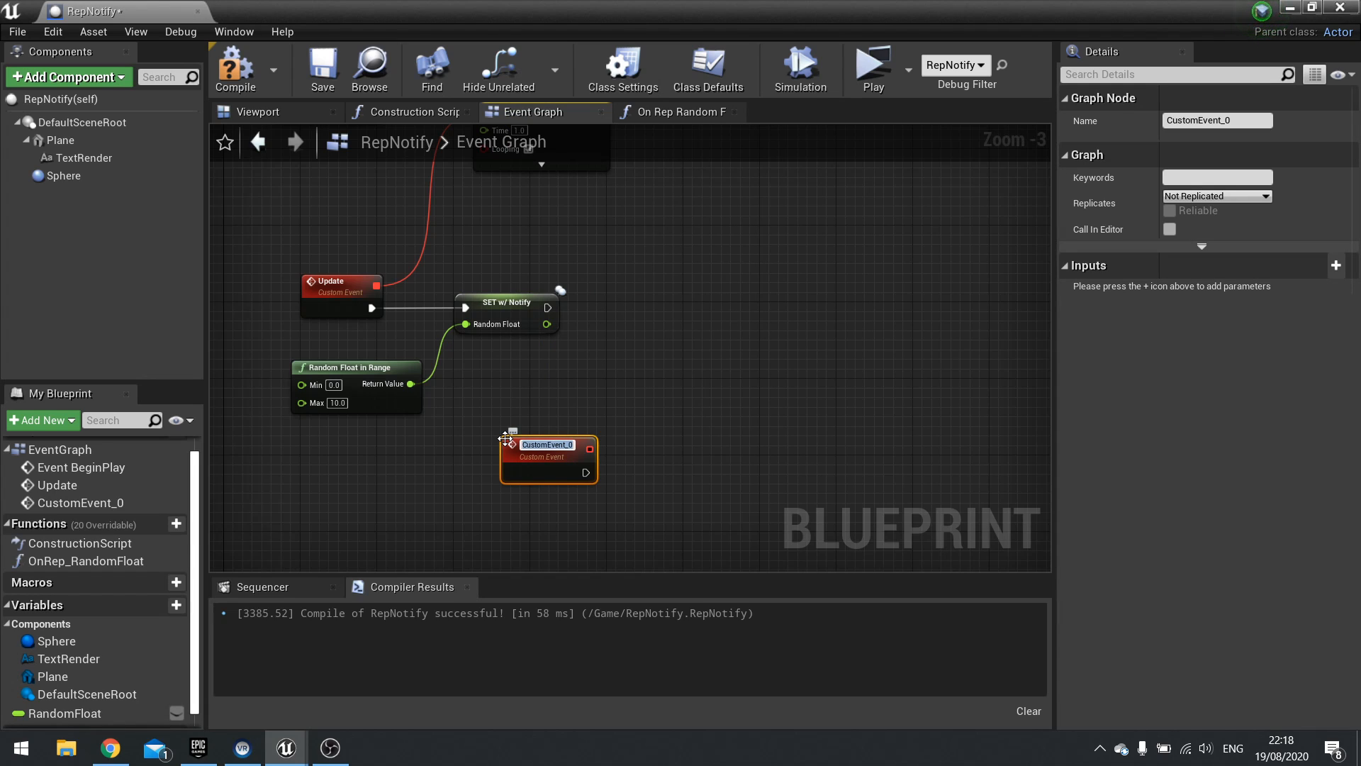
type("MC_Effects")
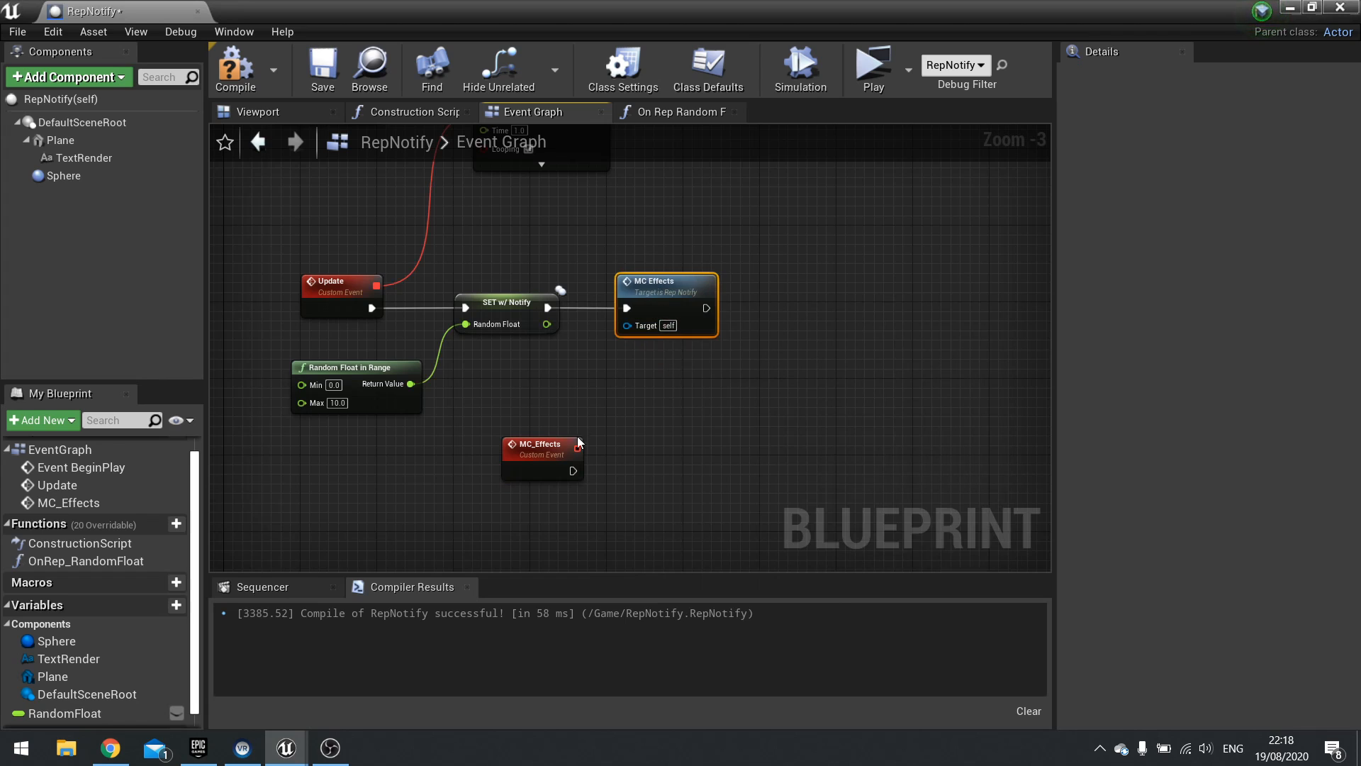
Set MC_Effects to replicate as Multicast and call it after SET w/ Notify
left_click(542, 451)
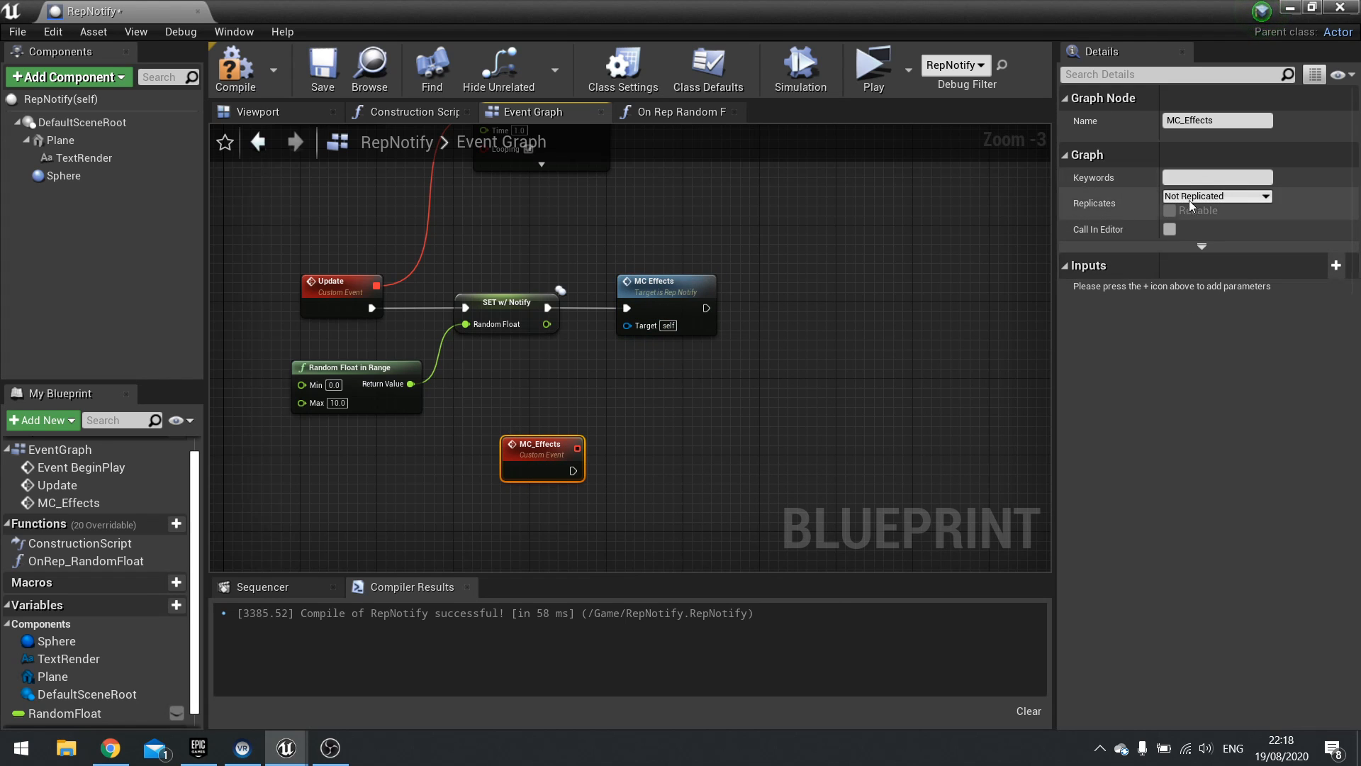
left_click(1217, 196)
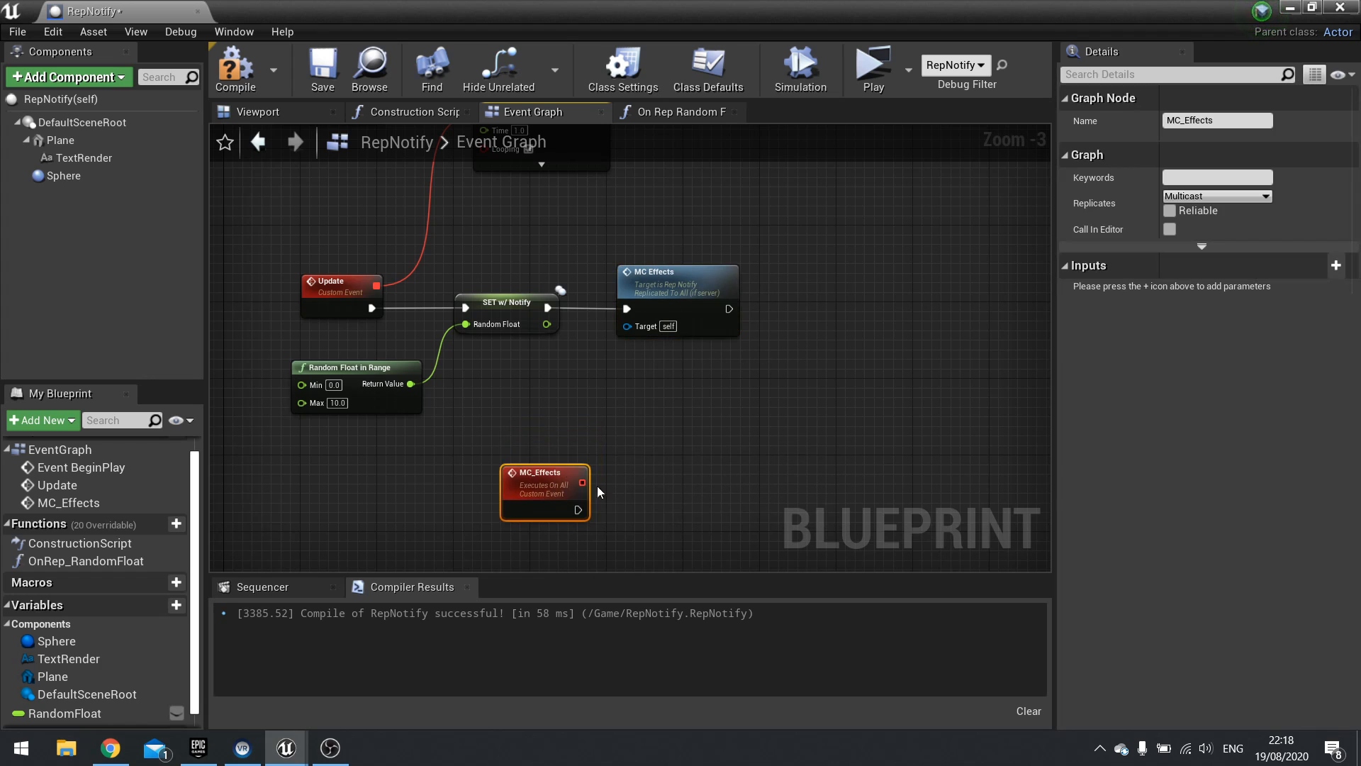
mouse_move(653, 509)
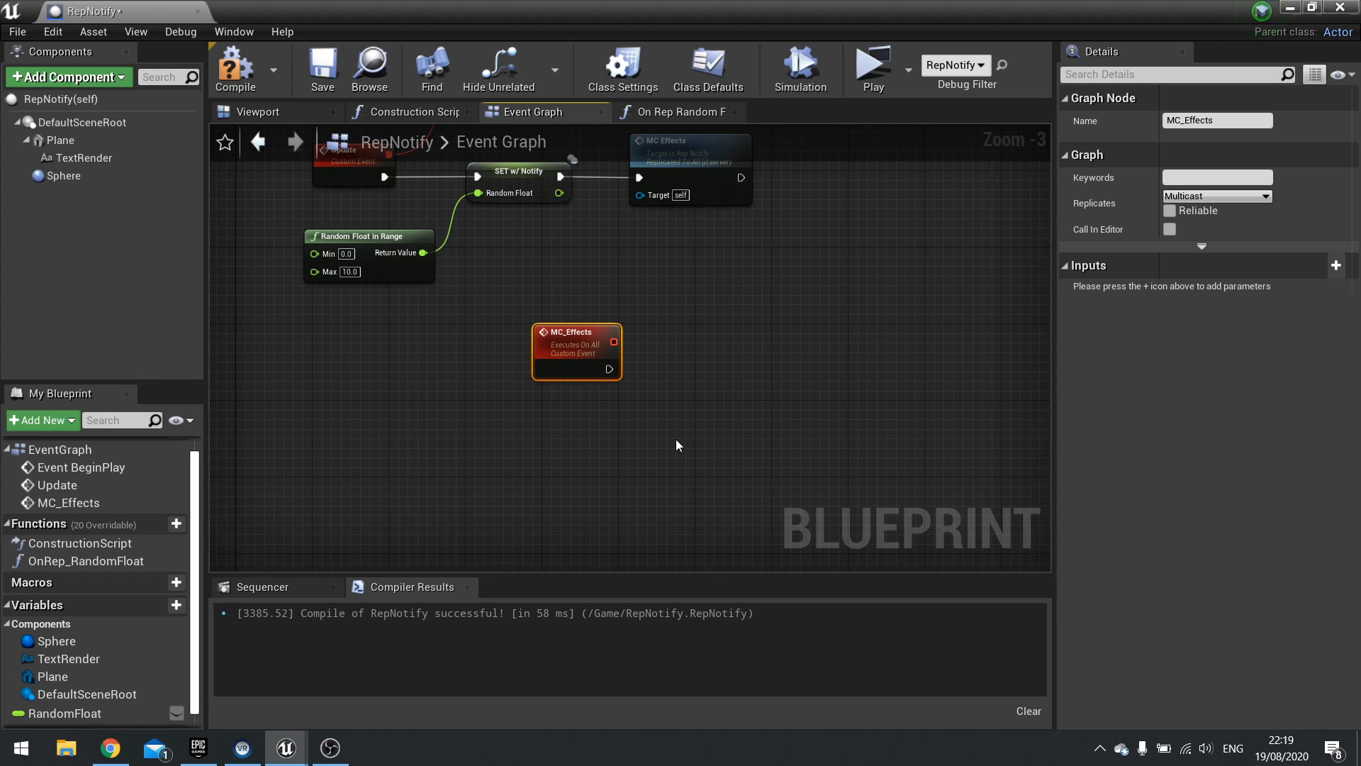
mouse_move(674, 409)
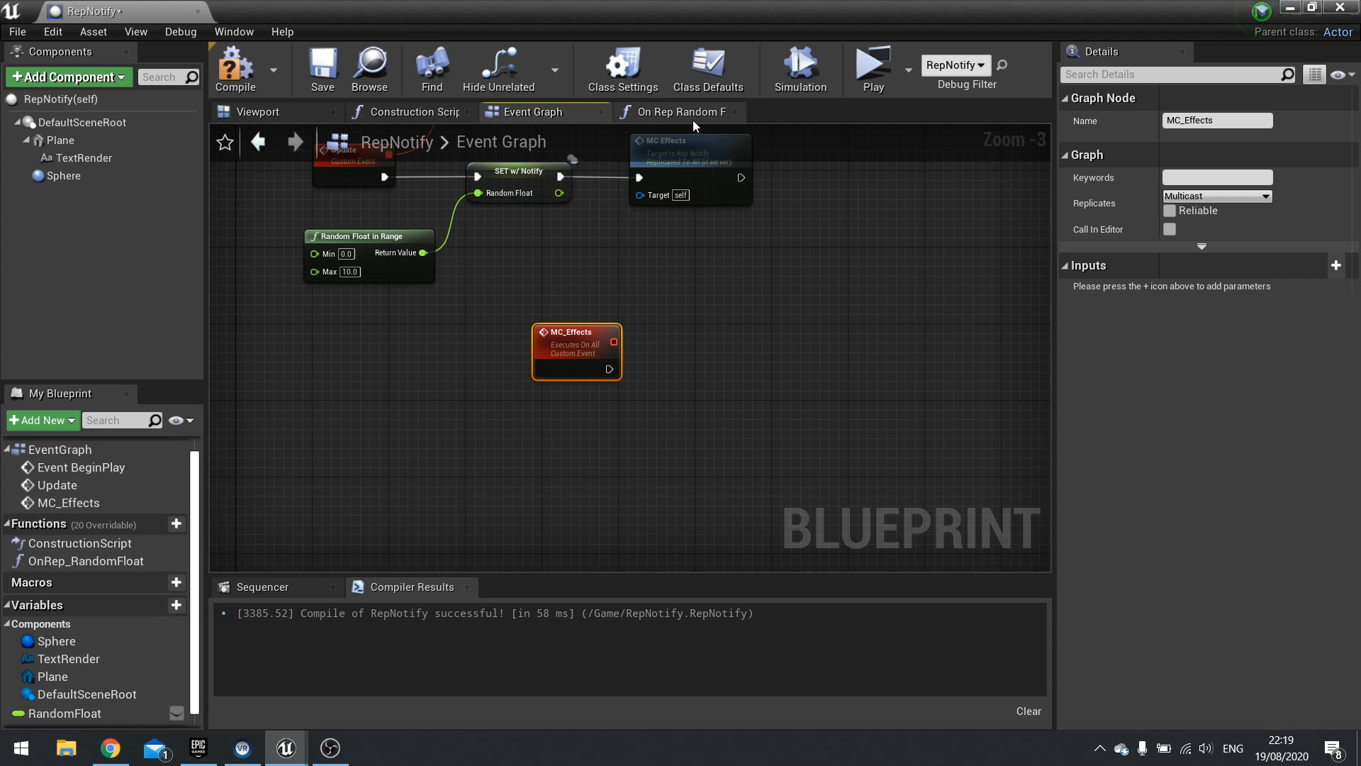
left_click_drag(576, 332, 603, 371)
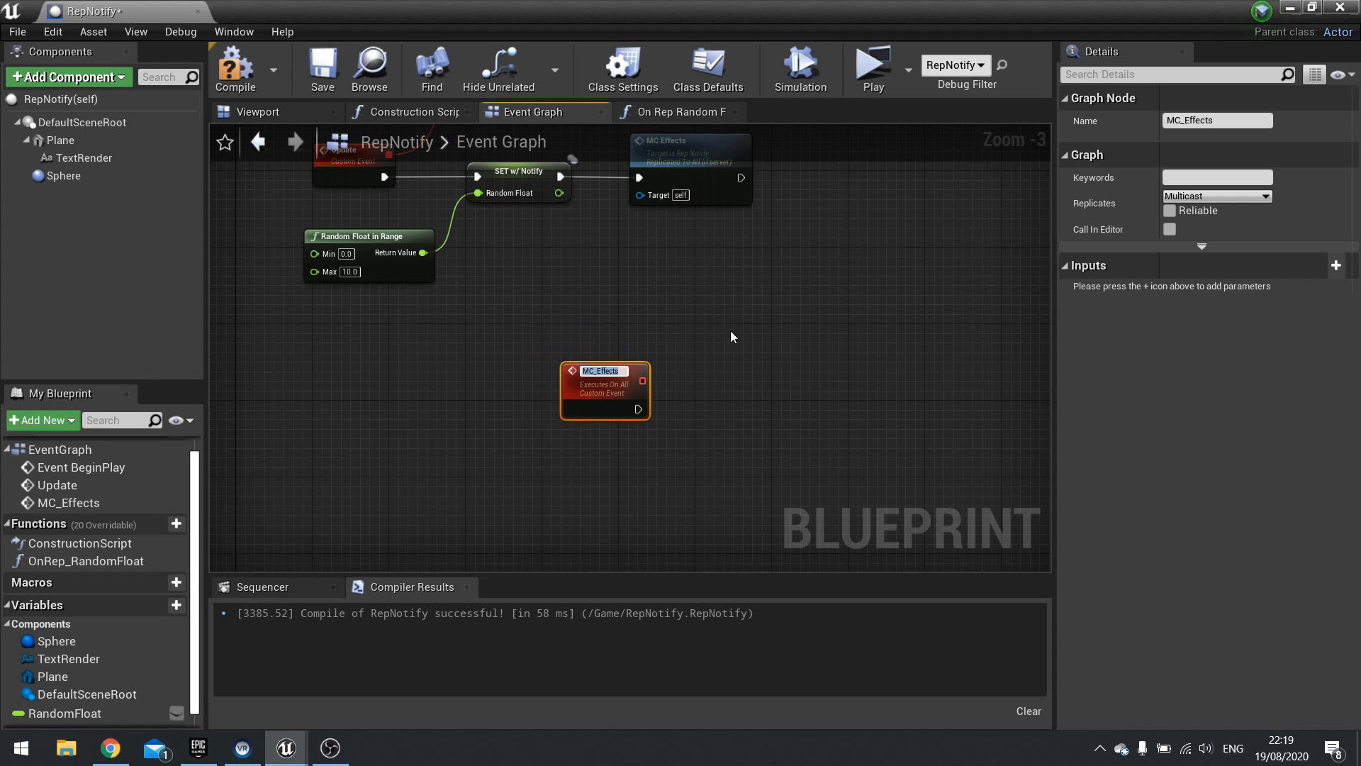
mouse_move(480, 317)
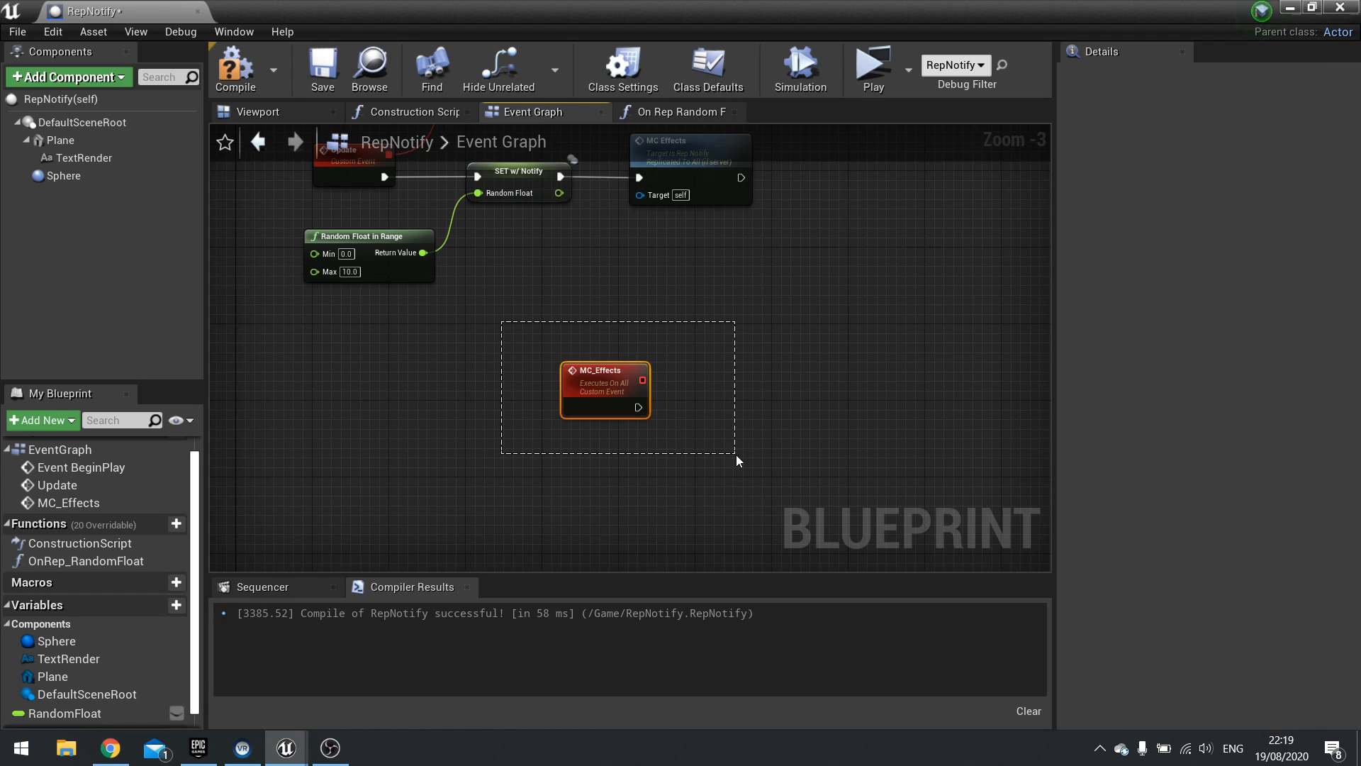
left_click(604, 369)
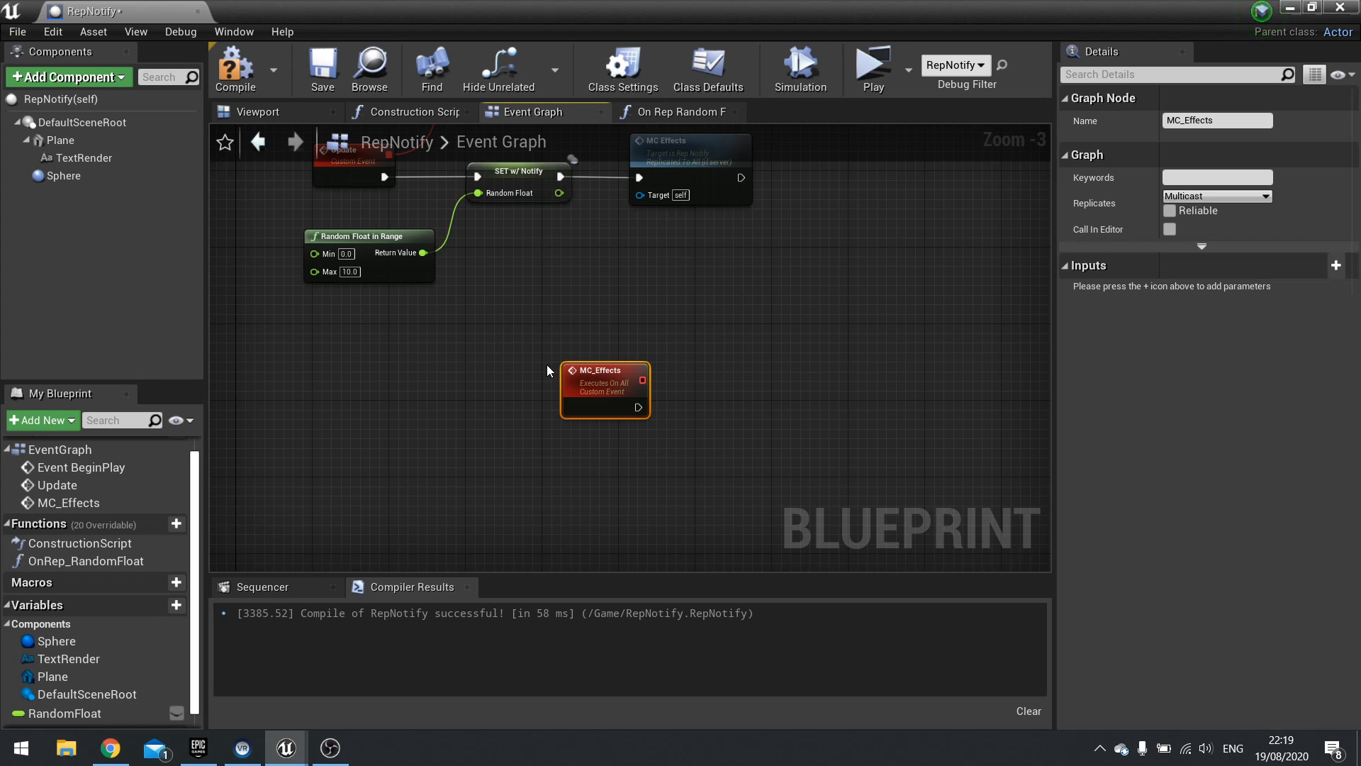
mouse_move(705, 454)
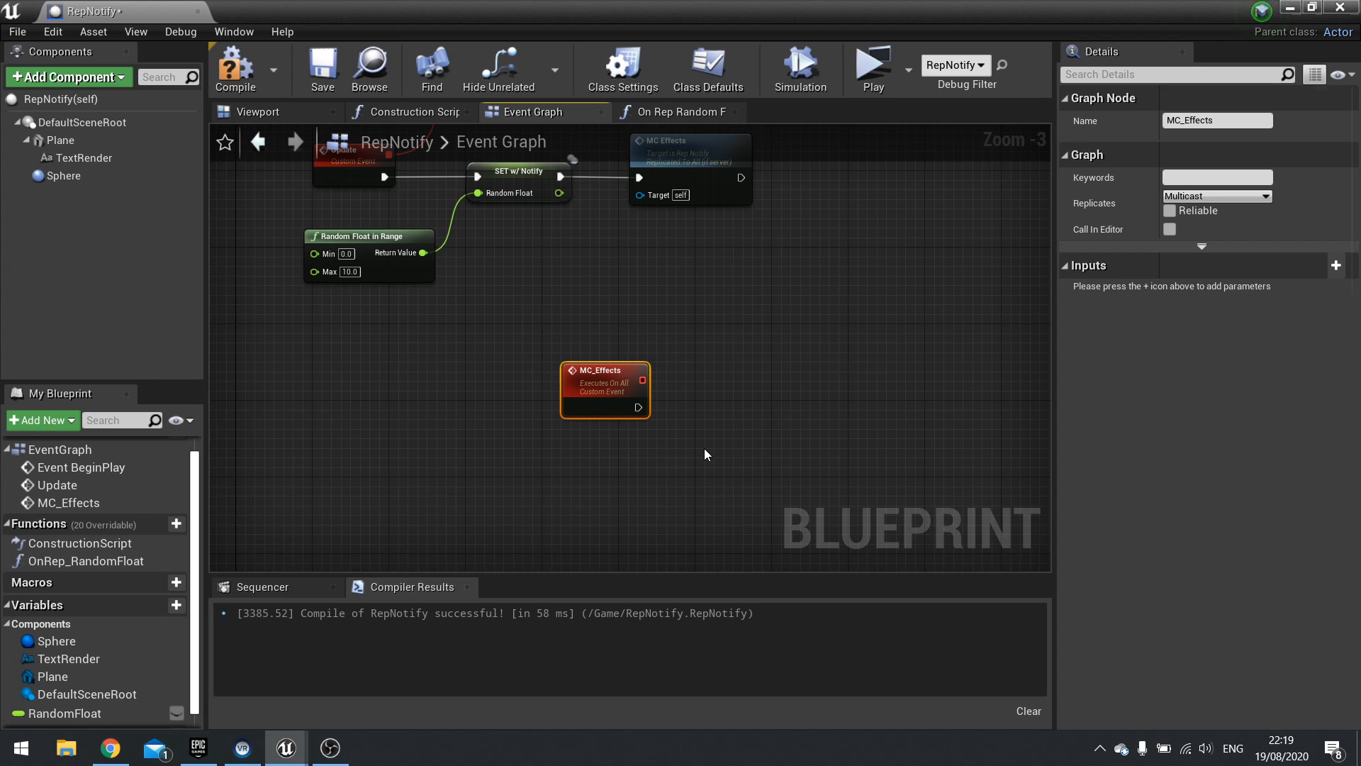
mouse_move(604, 402)
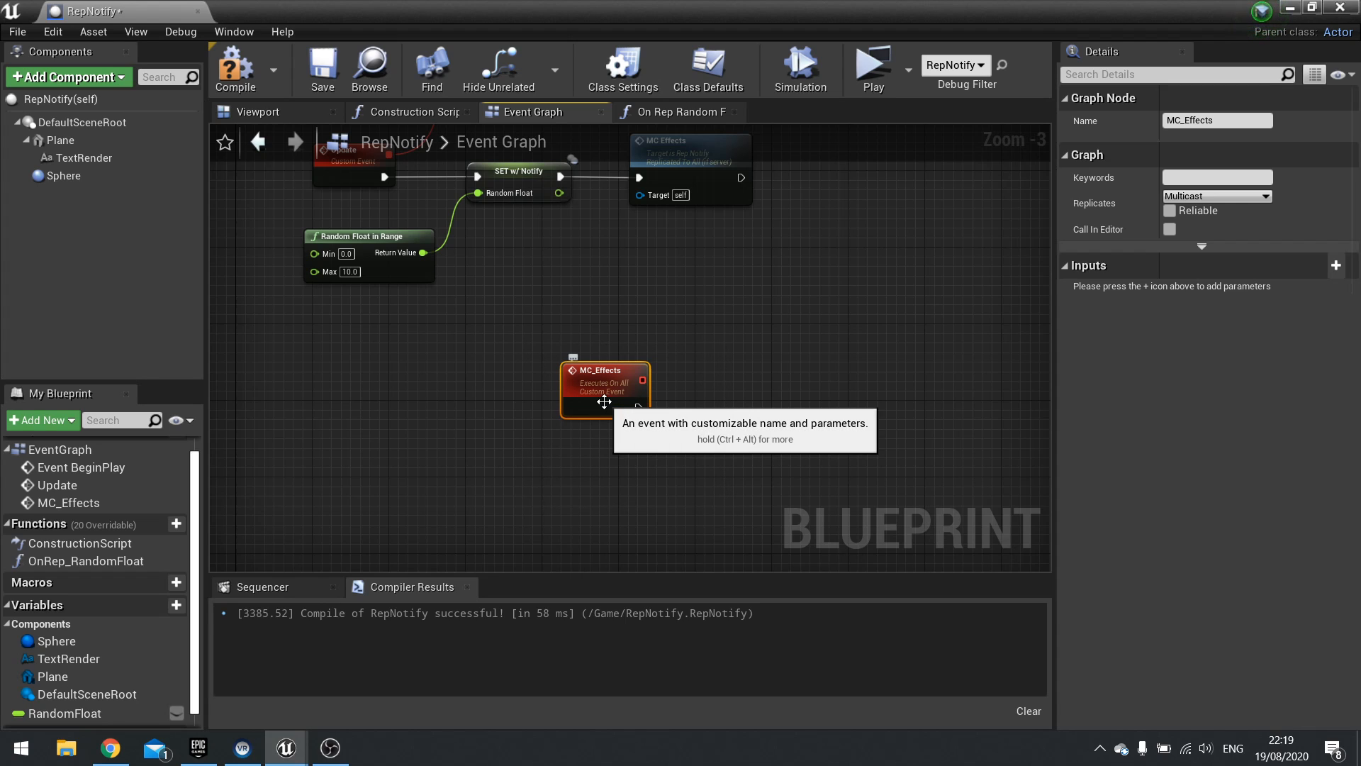